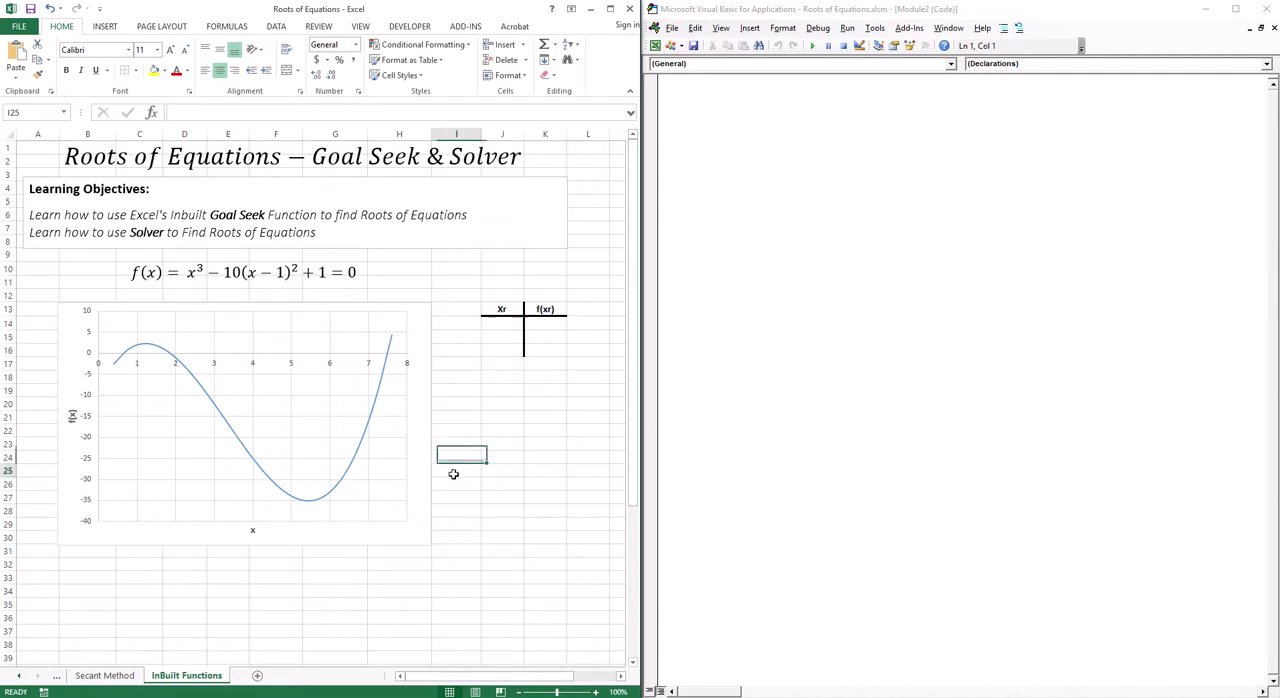
- Enter the starting guesses 0.5, 2 and 7.2 in the xr column
{"action": "left_click", "coordinate": [500, 442]}
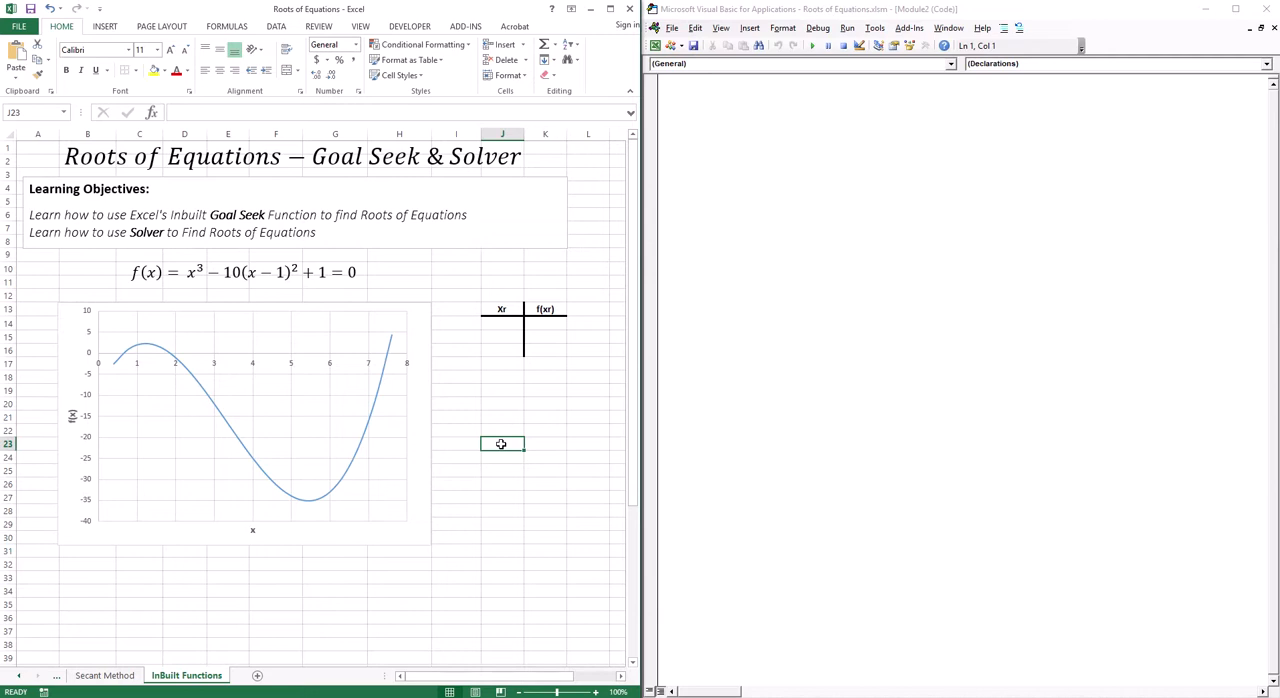
{"action": "mouse_move", "coordinate": [504, 364]}
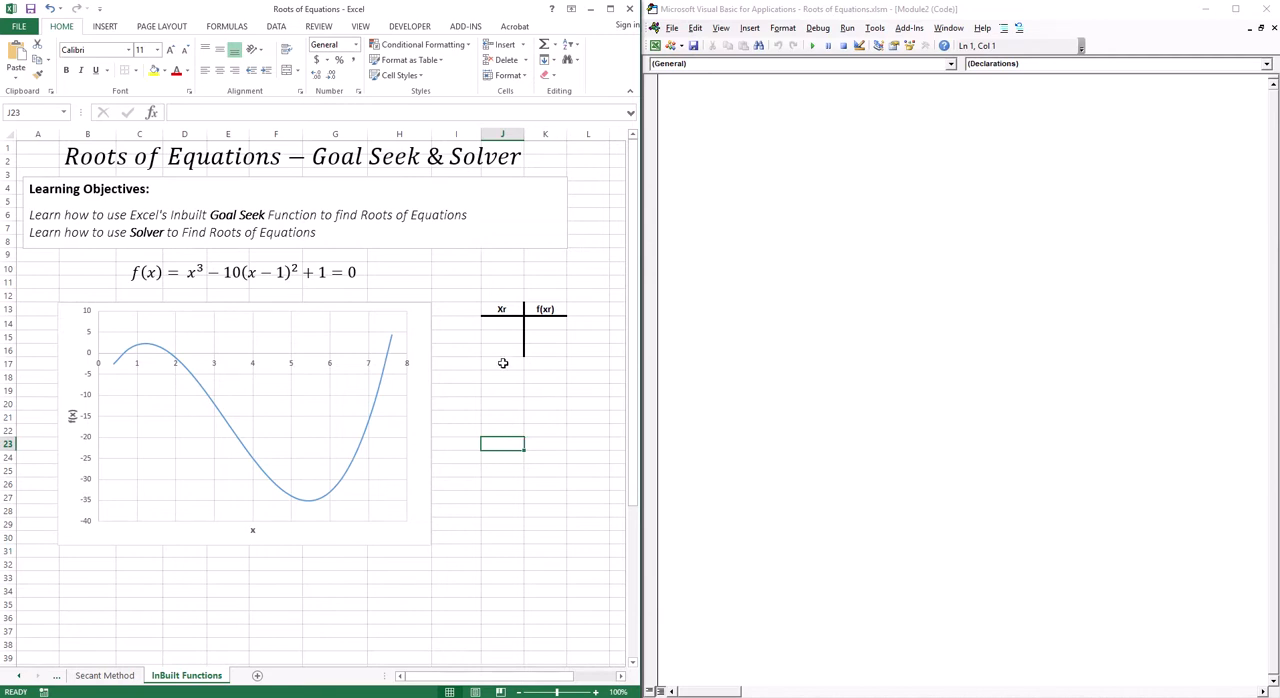
{"action": "left_click", "coordinate": [502, 376]}
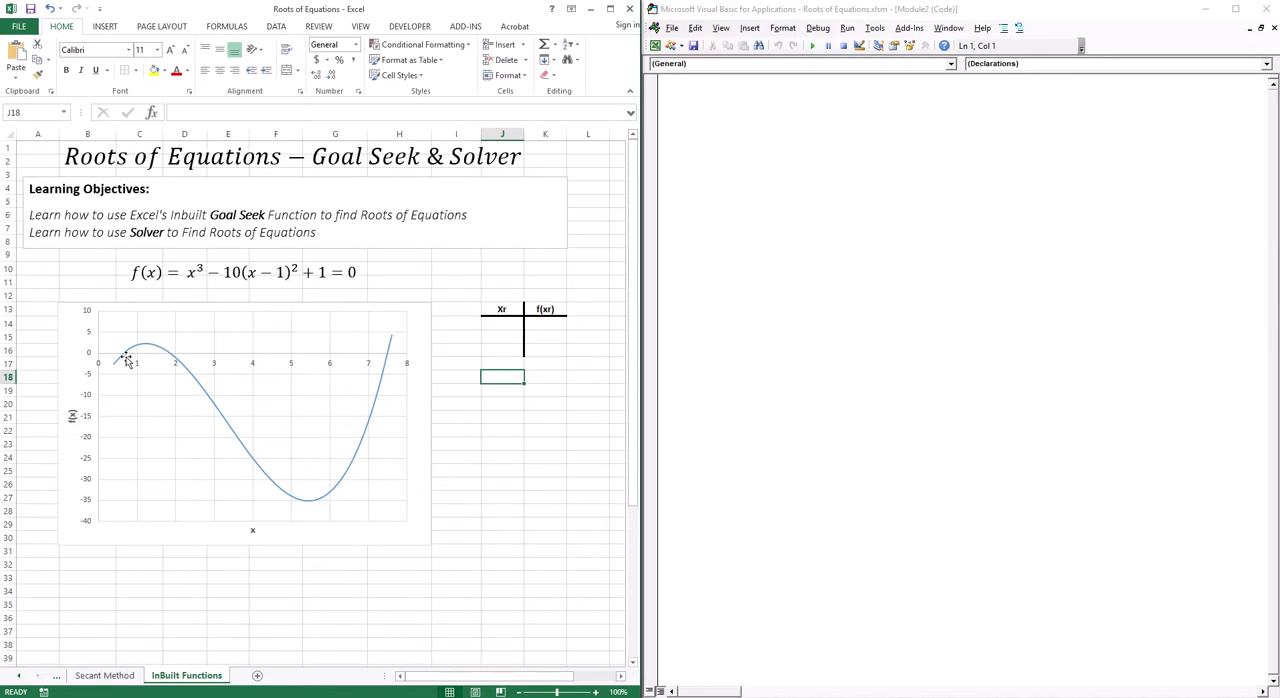
{"action": "mouse_move", "coordinate": [116, 344]}
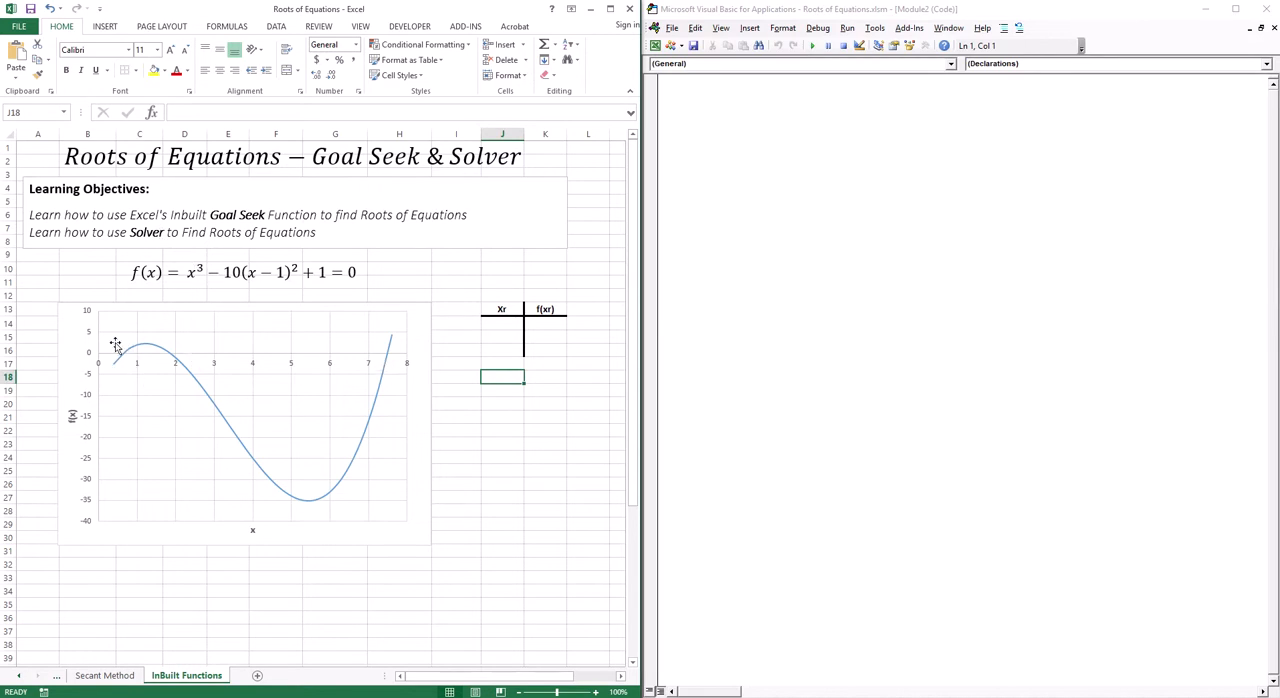
{"action": "mouse_move", "coordinate": [380, 374]}
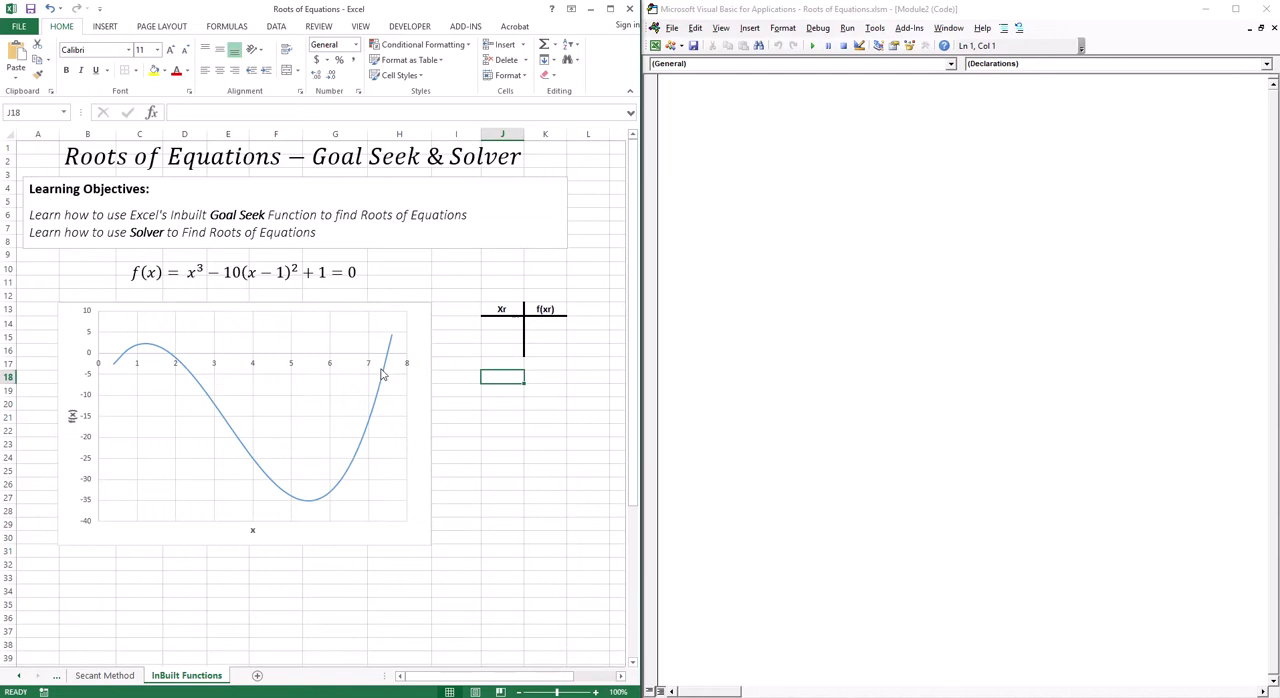
{"action": "mouse_move", "coordinate": [162, 362]}
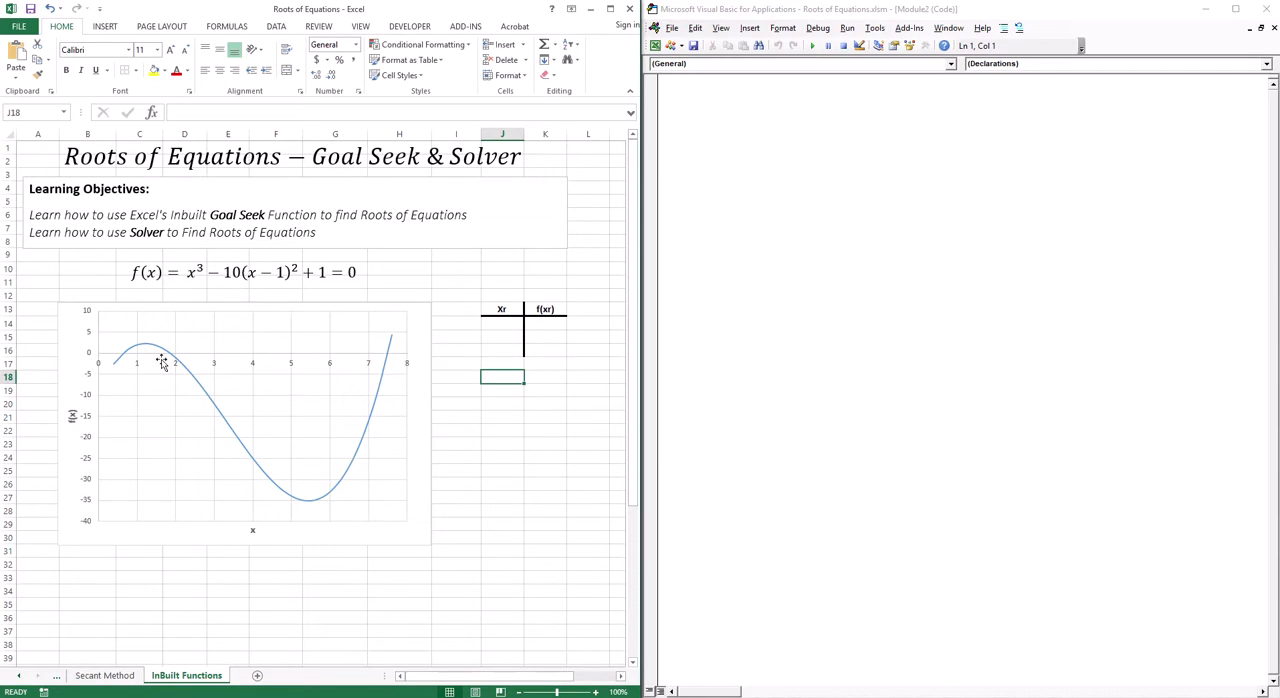
{"action": "mouse_move", "coordinate": [160, 360]}
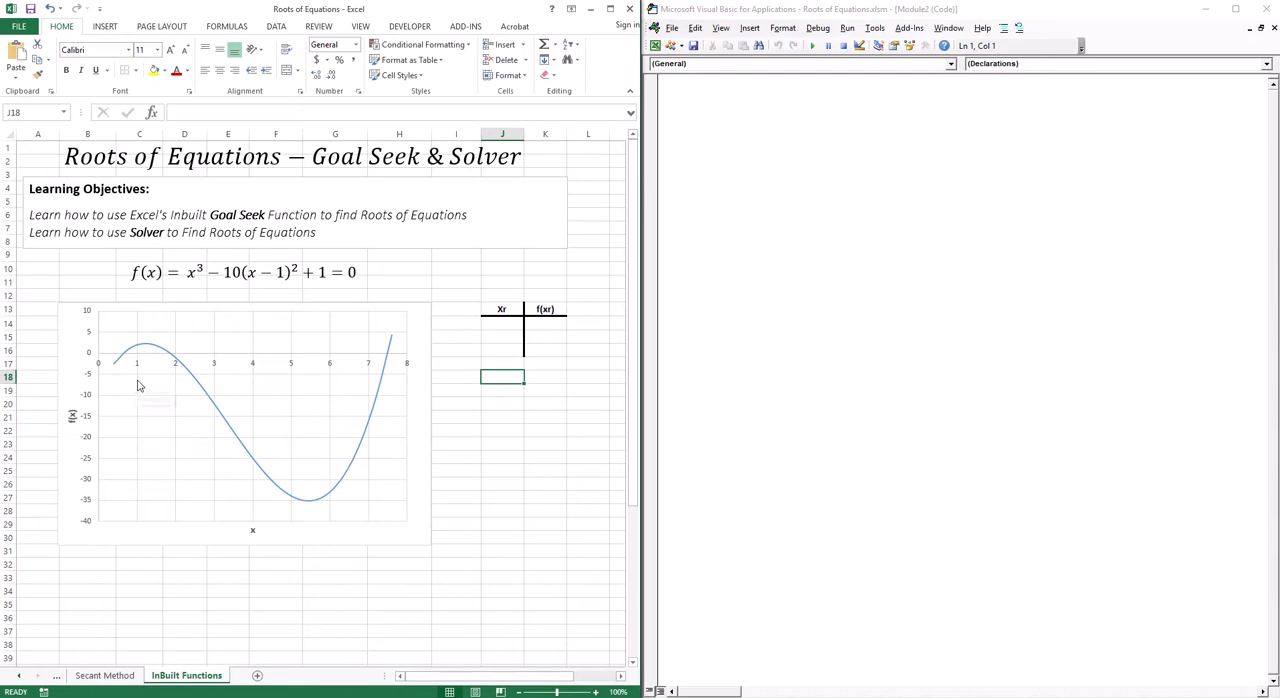
{"action": "left_click", "coordinate": [500, 416]}
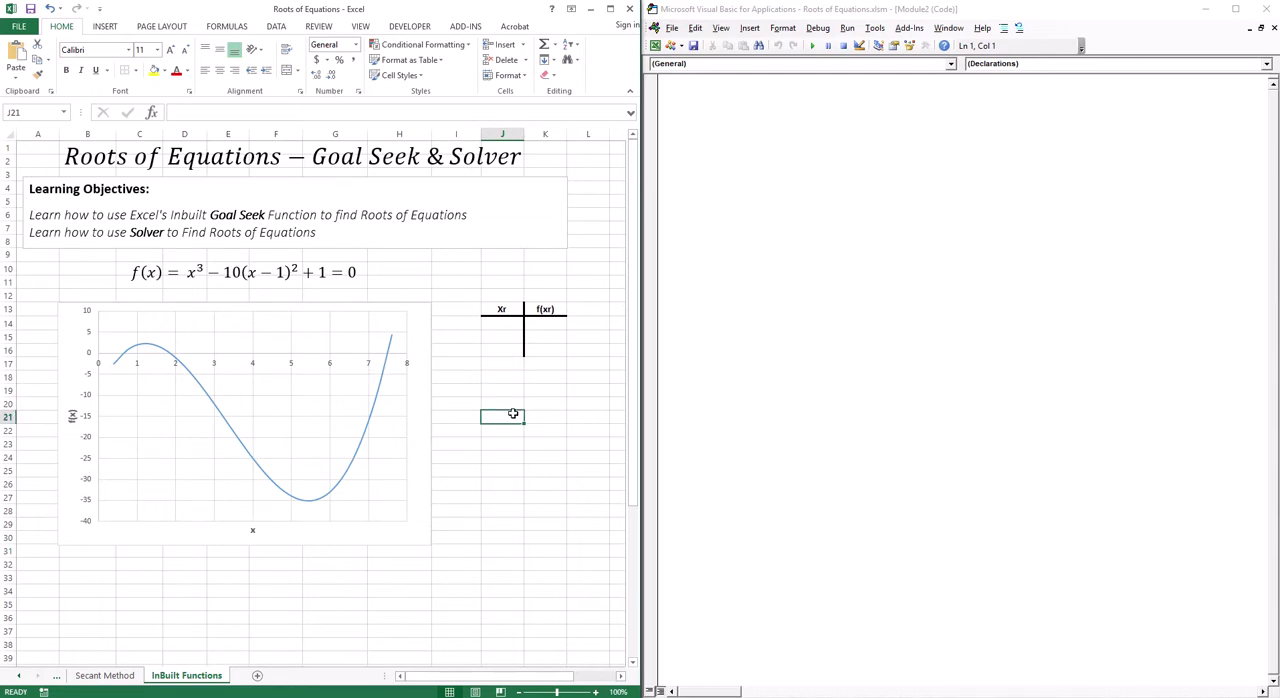
{"action": "mouse_move", "coordinate": [140, 416]}
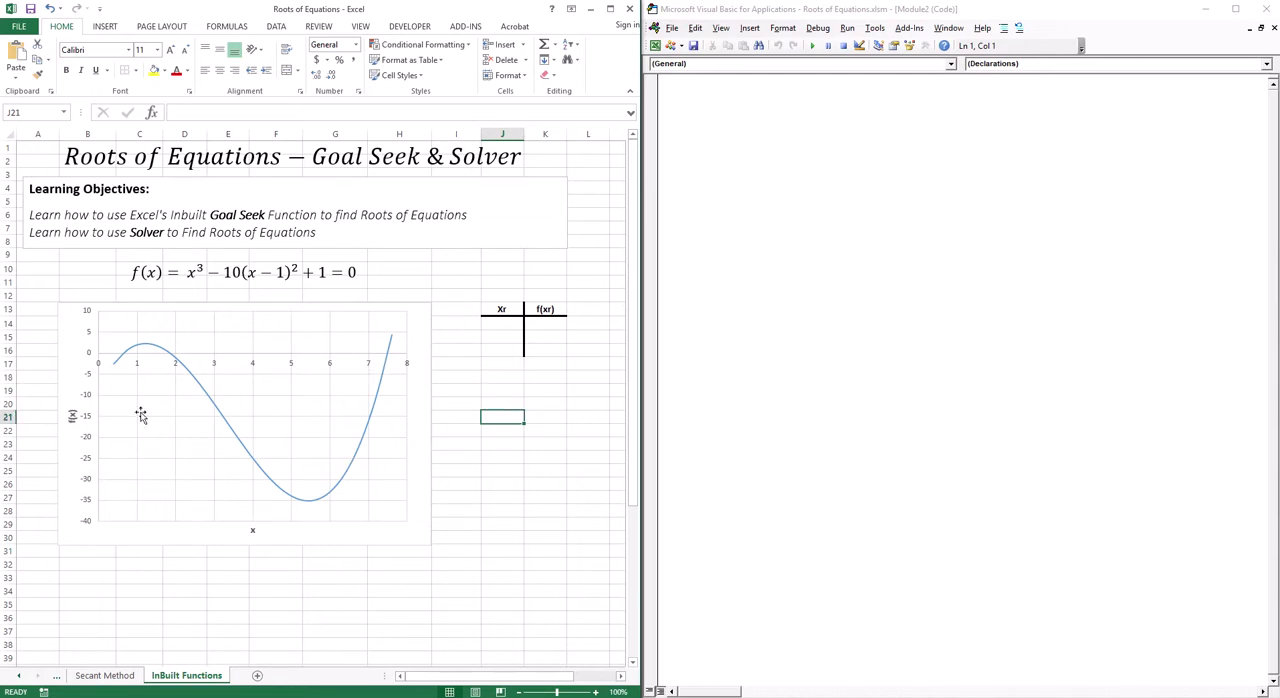
{"action": "mouse_move", "coordinate": [120, 370]}
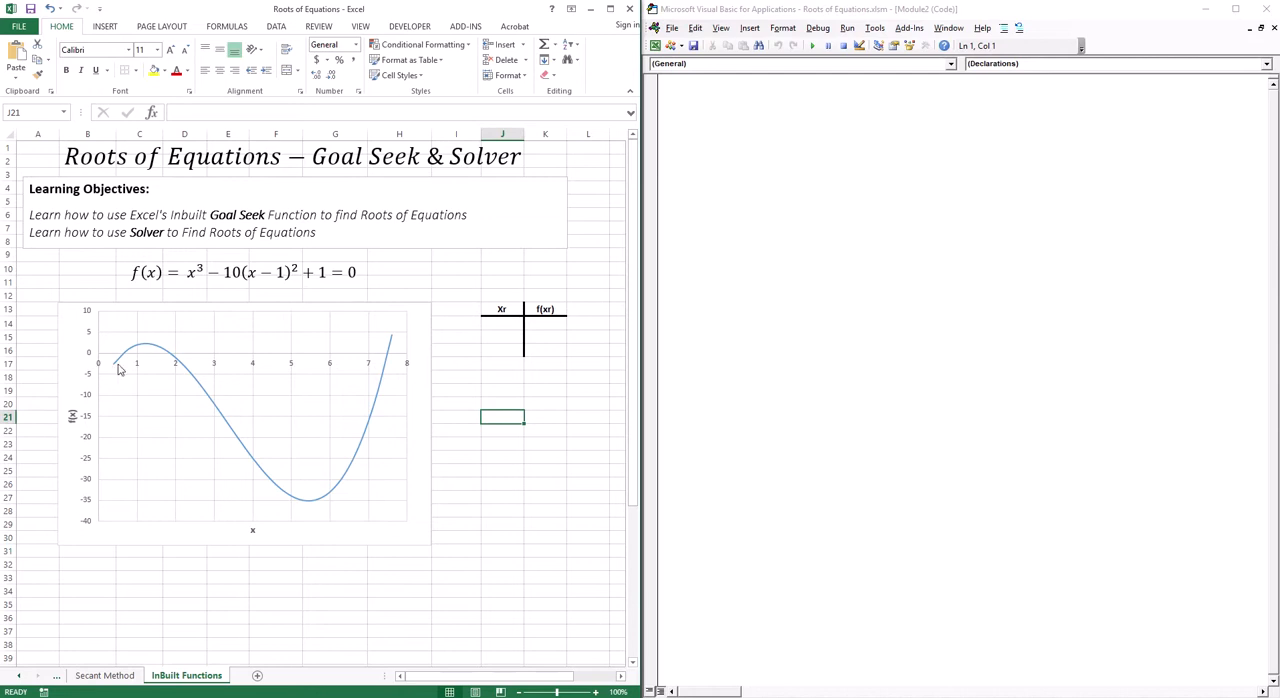
{"action": "mouse_move", "coordinate": [120, 362]}
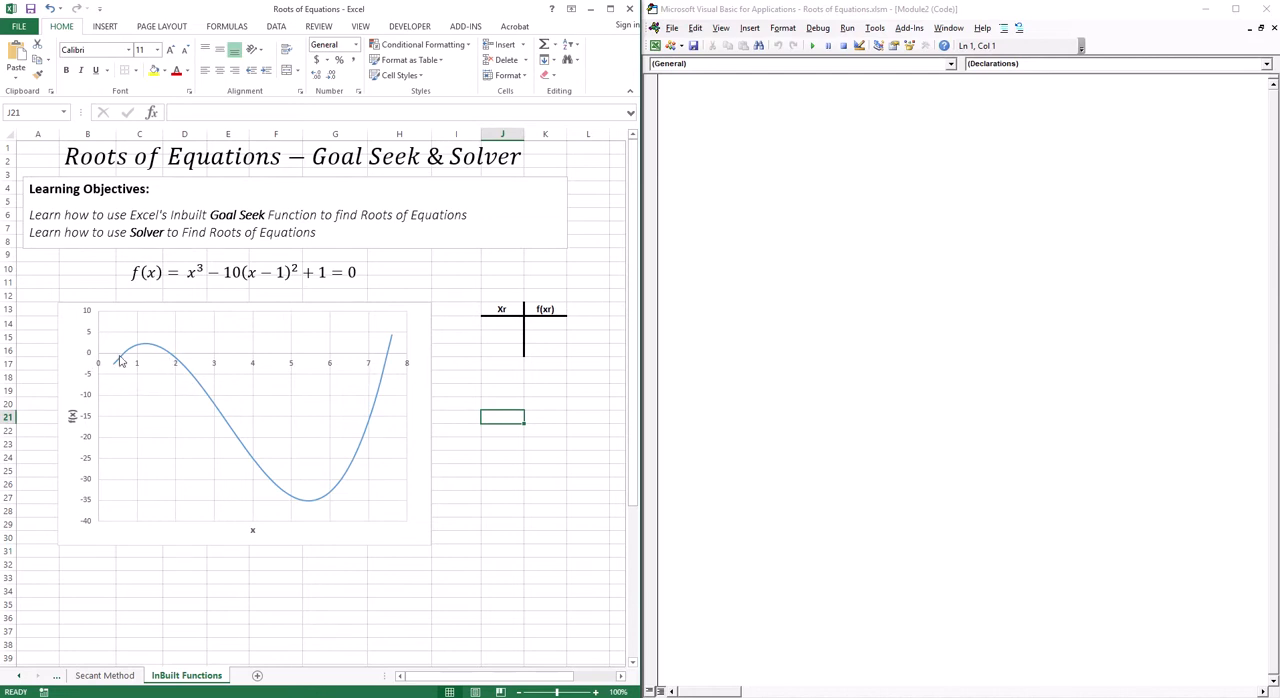
{"action": "mouse_move", "coordinate": [124, 360]}
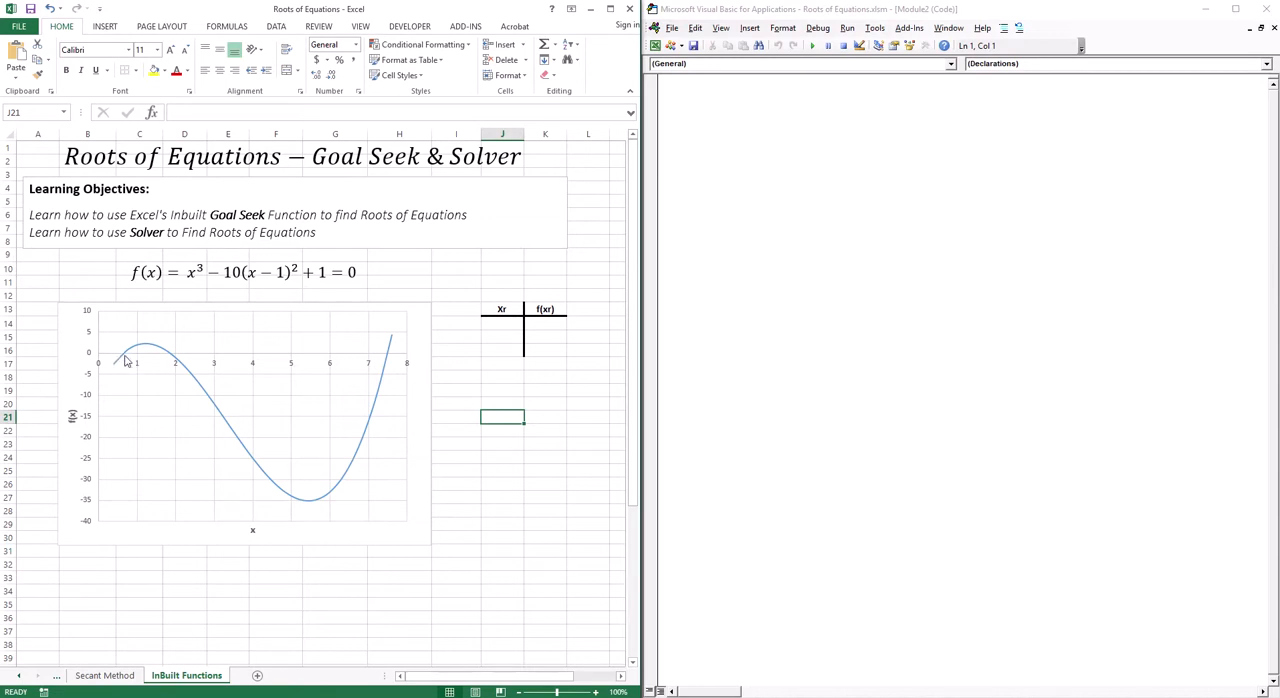
{"action": "mouse_move", "coordinate": [528, 324]}
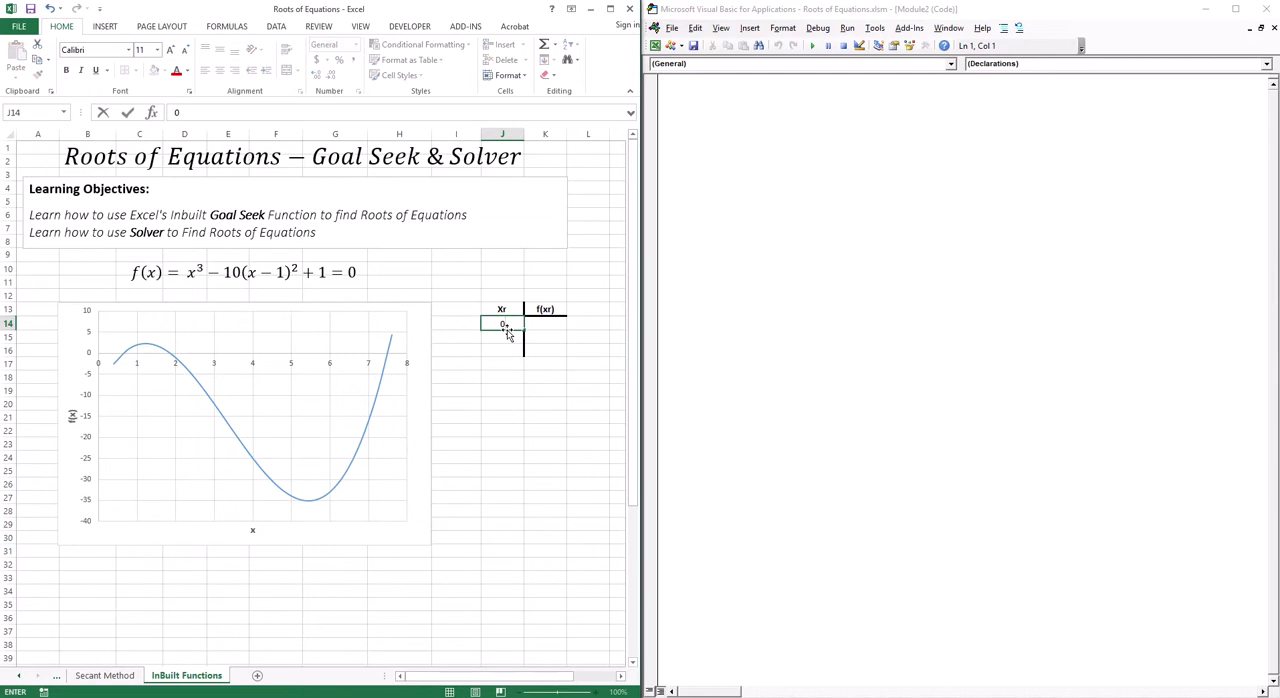
{"action": "type", "text": "0.5"}
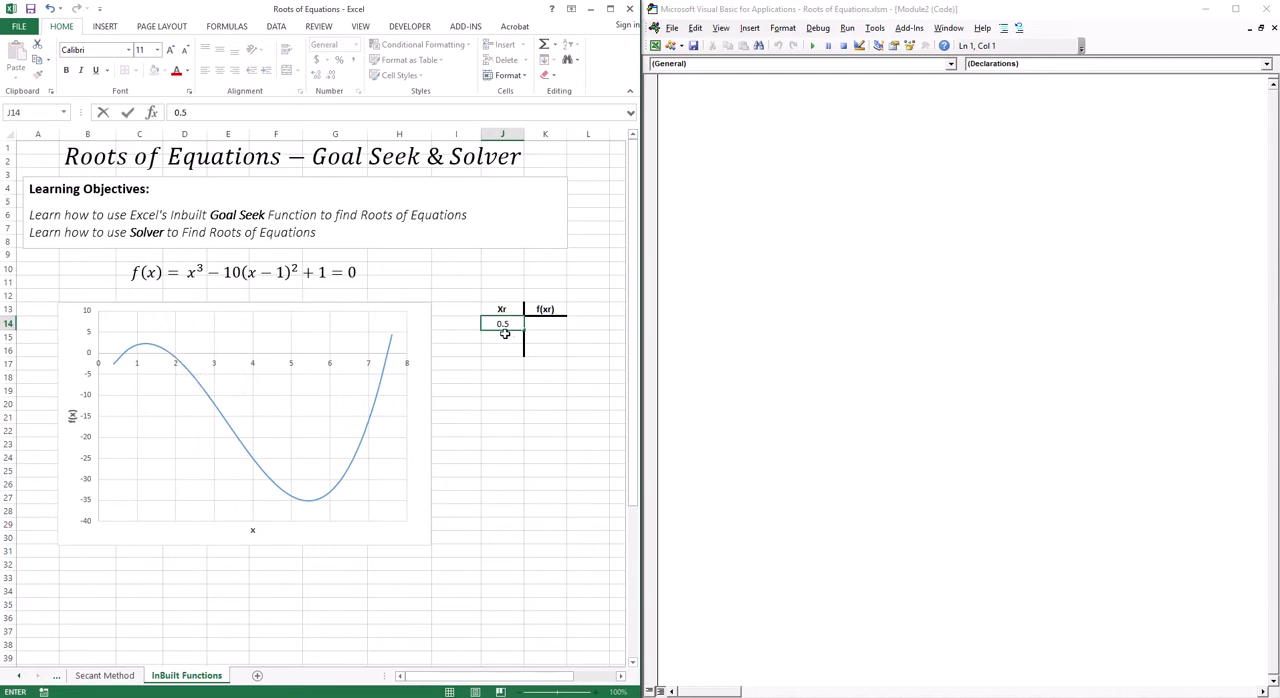
{"action": "type", "text": "2"}
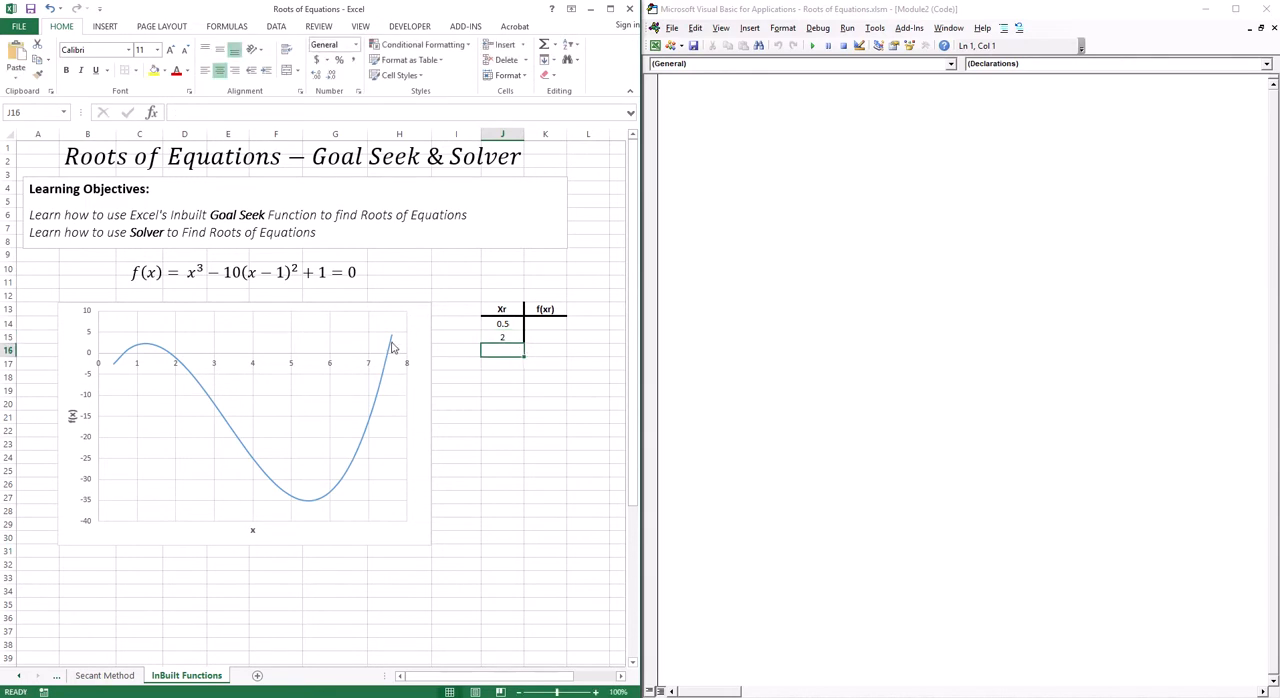
{"action": "mouse_move", "coordinate": [410, 376]}
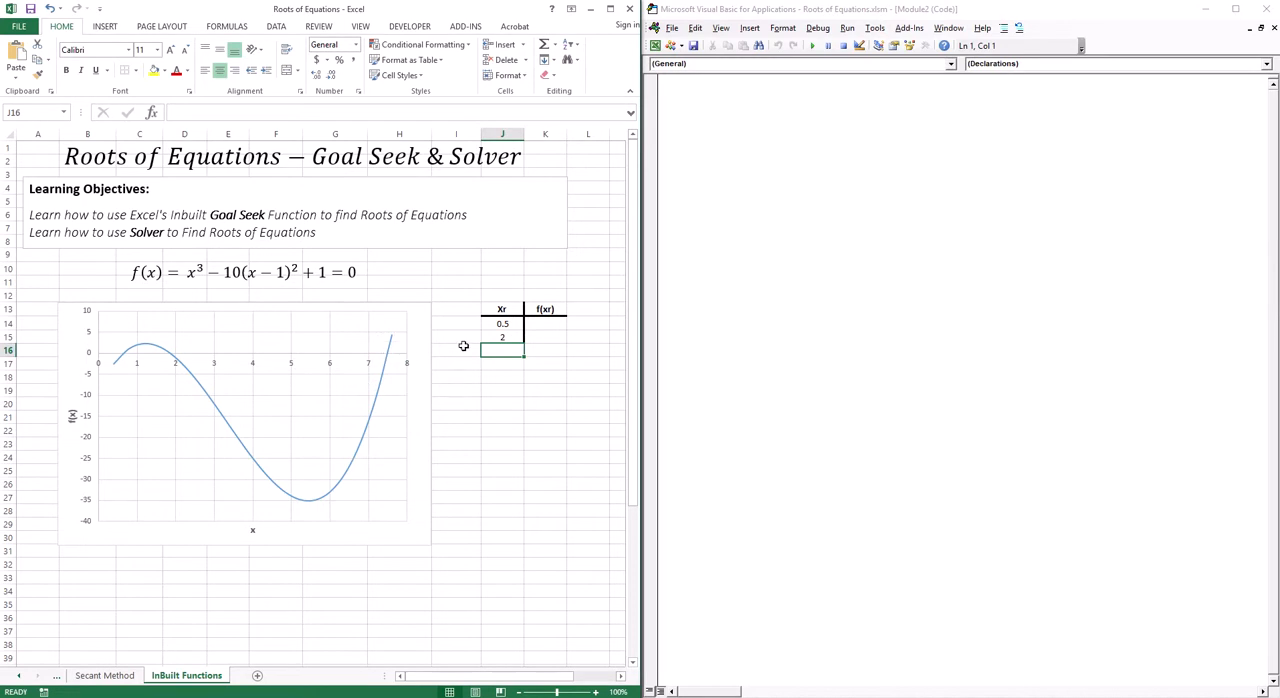
{"action": "type", "text": "7.2"}
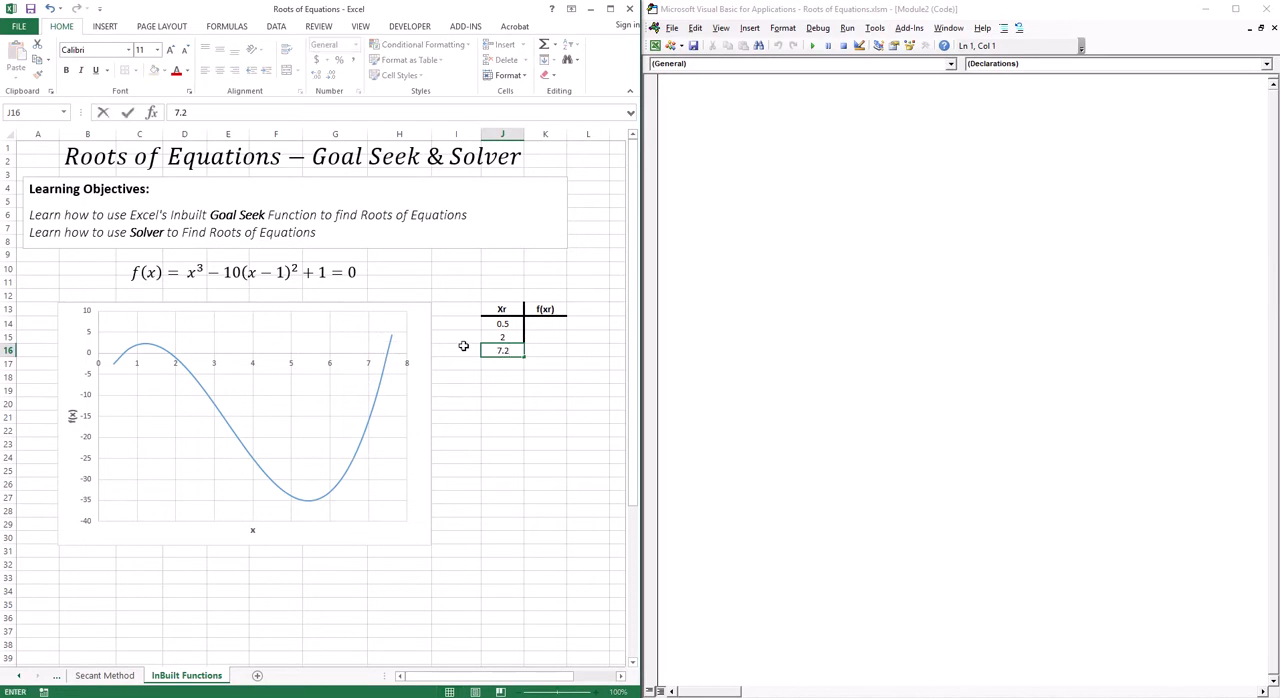
- Select the empty f(xr) cell beside 0.5 ready for the formula
{"action": "left_click", "coordinate": [544, 324]}
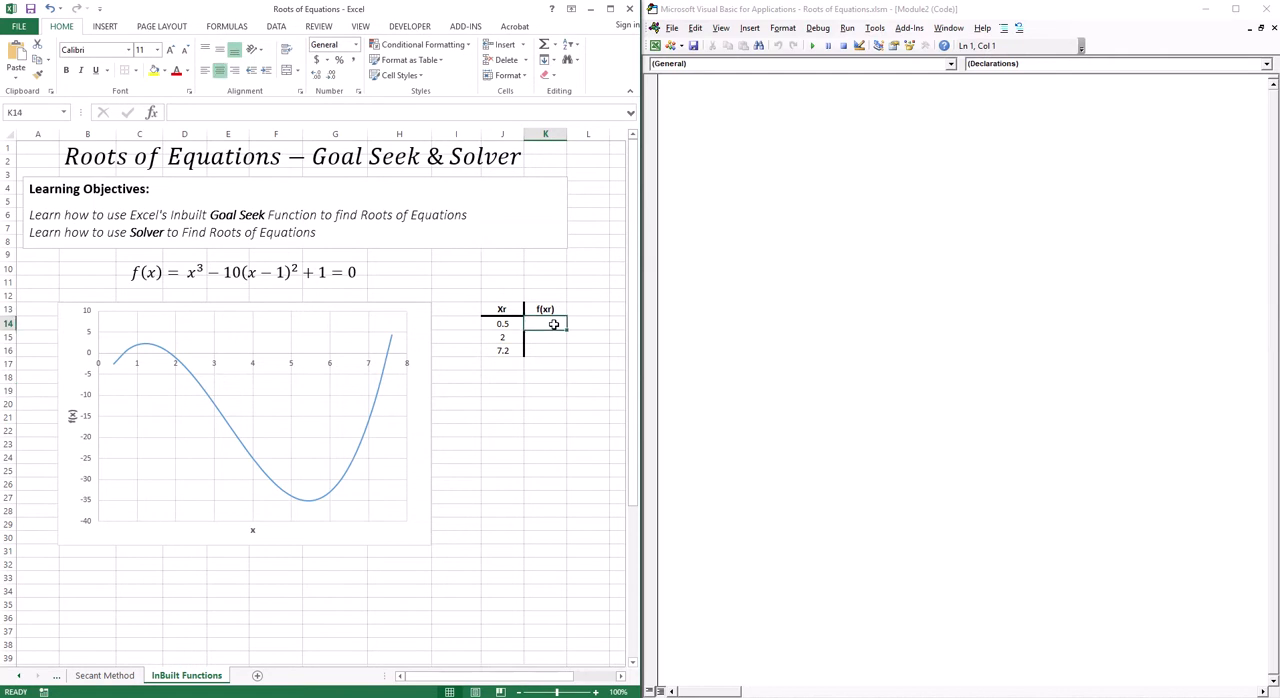
{"action": "left_click", "coordinate": [544, 336]}
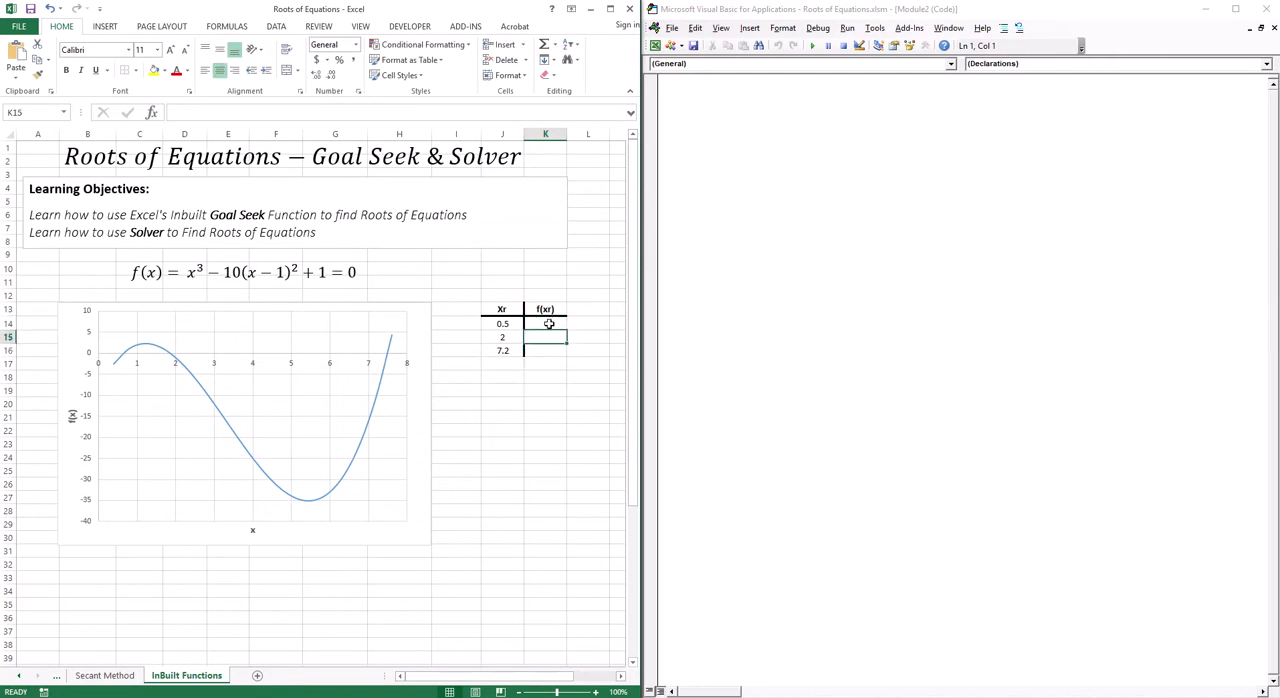
{"action": "left_click", "coordinate": [544, 324]}
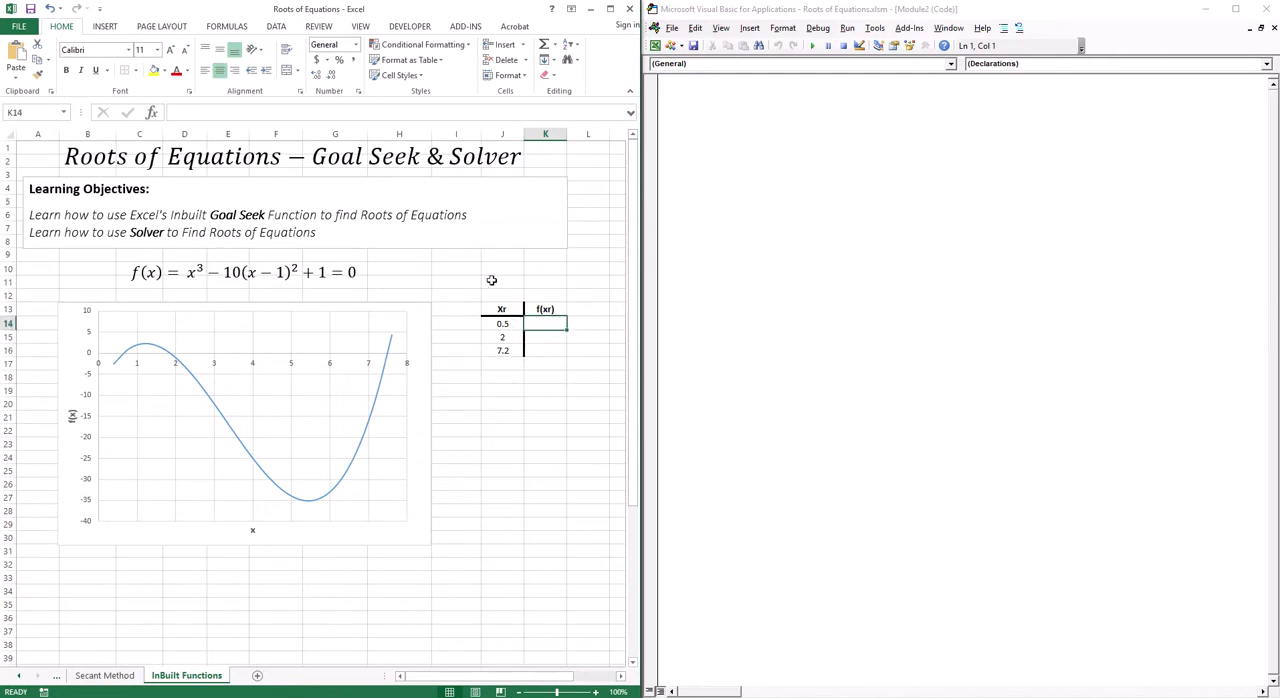
- Enter =J14^3-10*(J14-1)^2+1 in K14 and fill down, giving -1.375, -1 and -10.152
{"action": "type", "text": "=J14^3"}
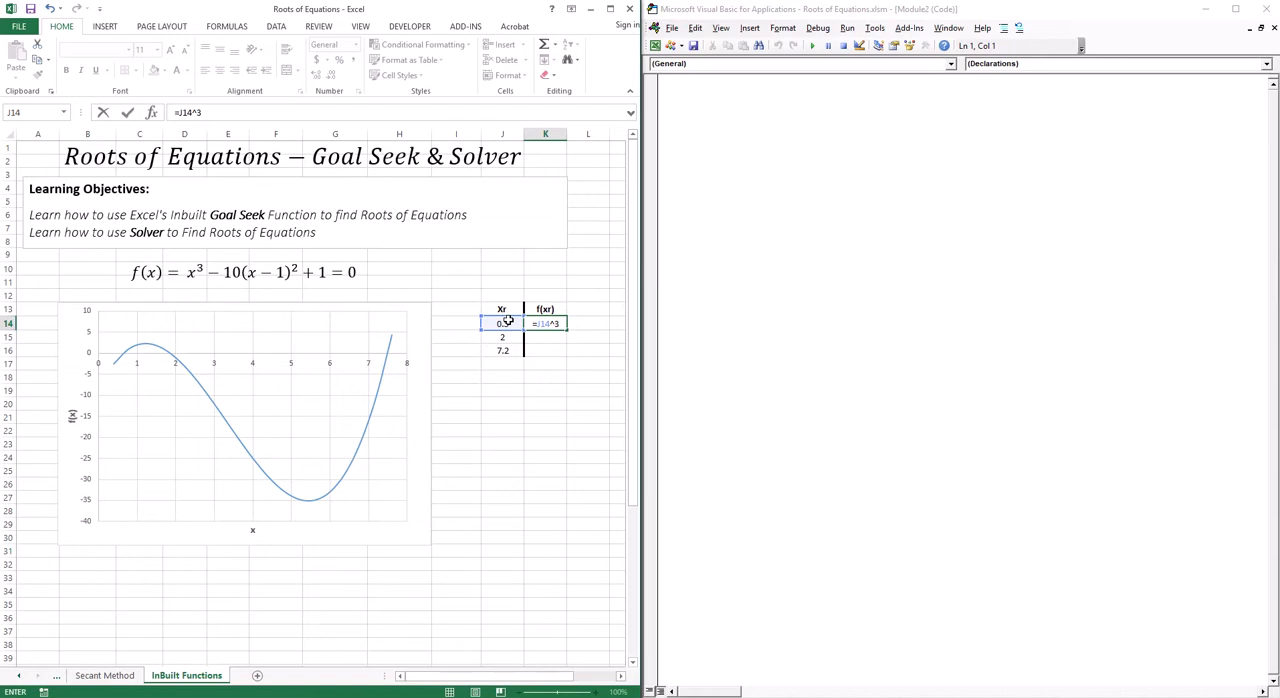
{"action": "type", "text": "-10"}
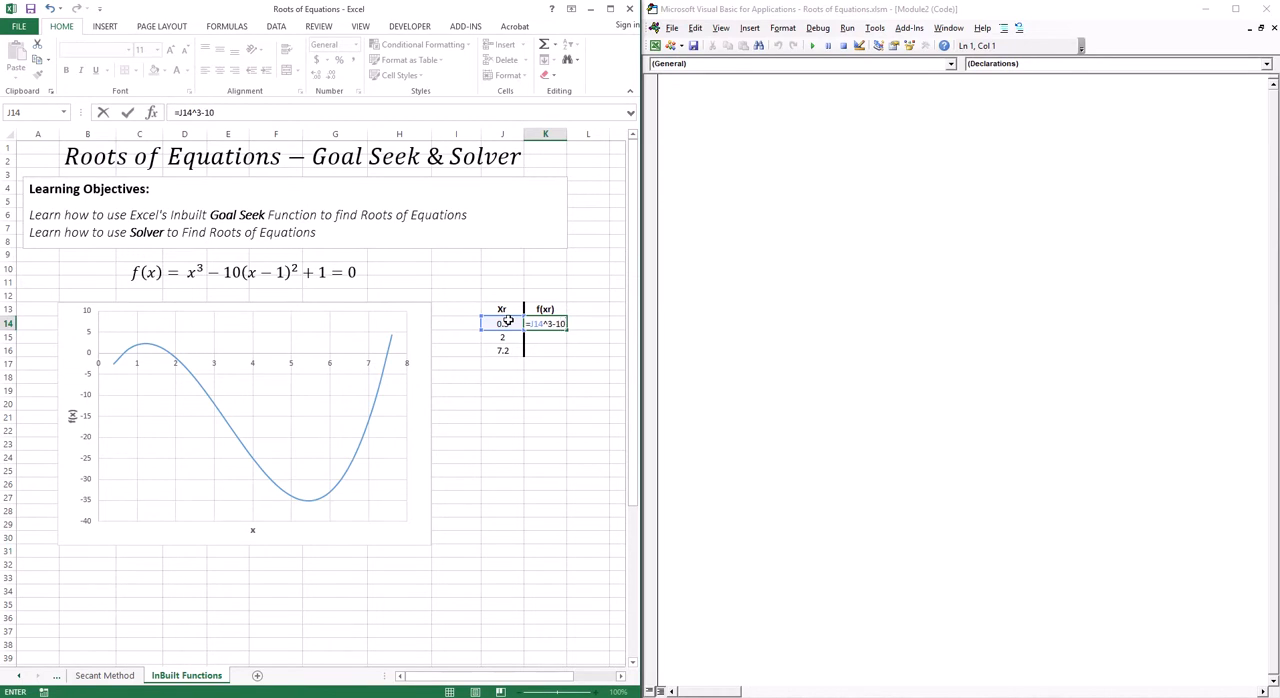
{"action": "type", "text": "*"}
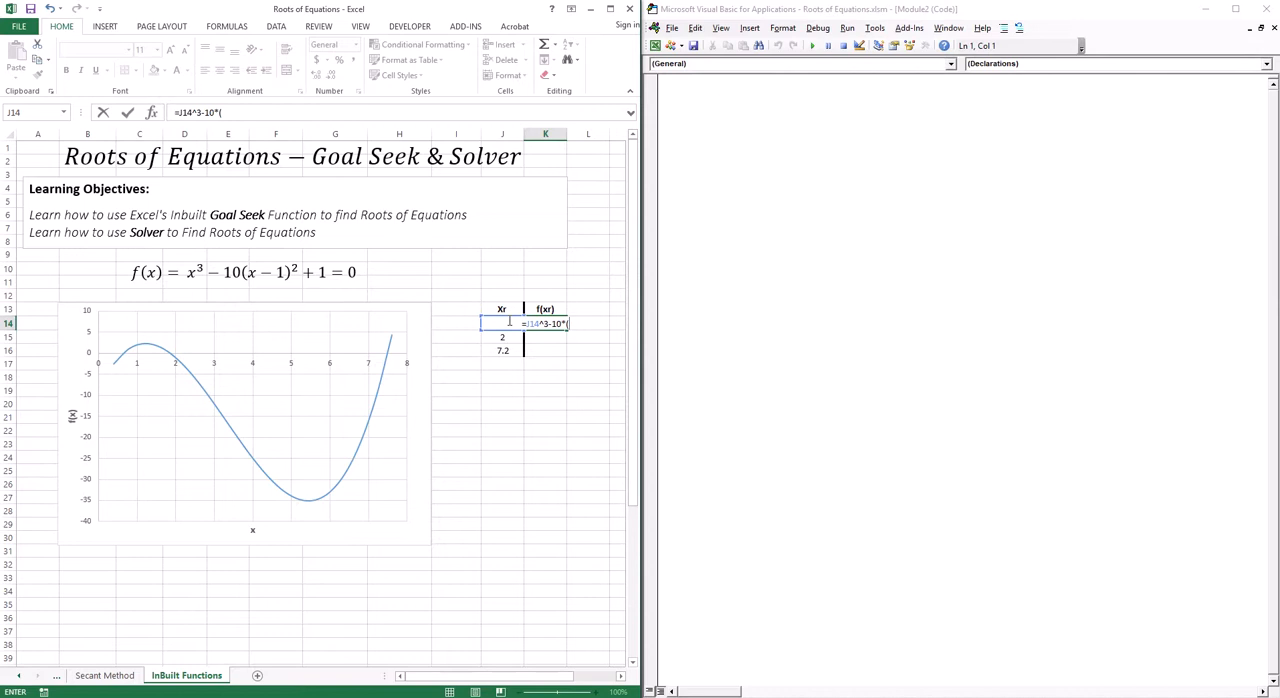
{"action": "type", "text": "(J"}
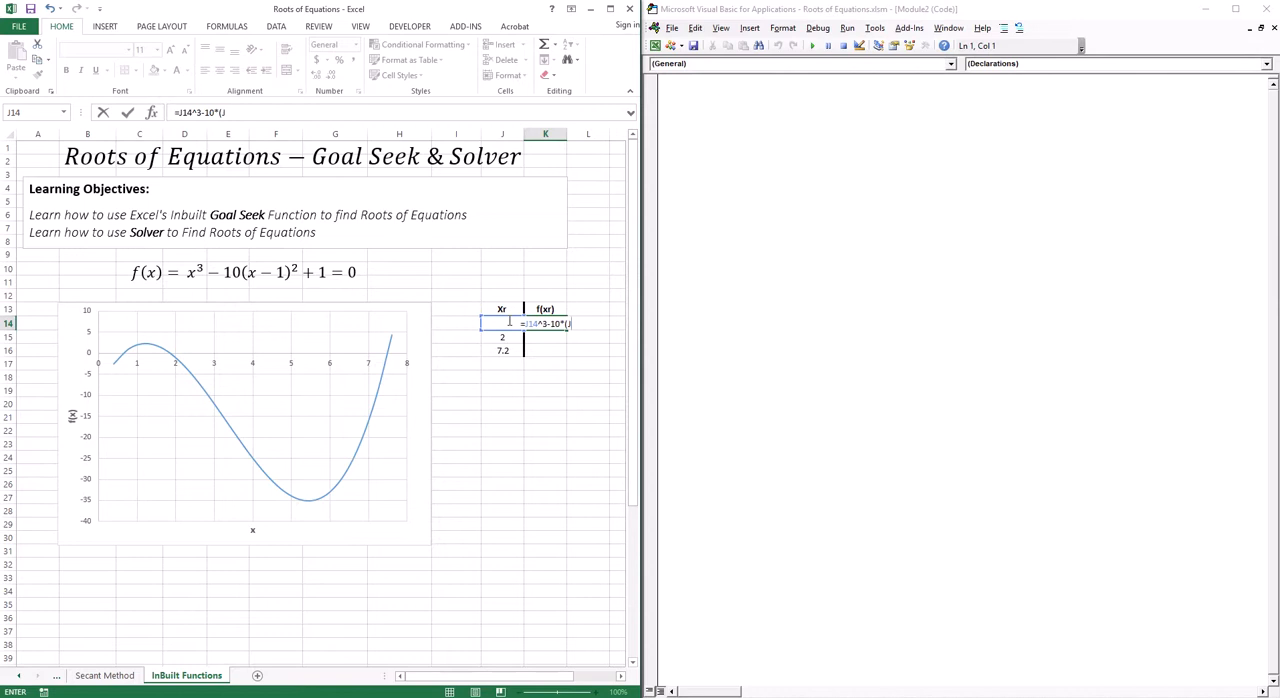
{"action": "type", "text": "14"}
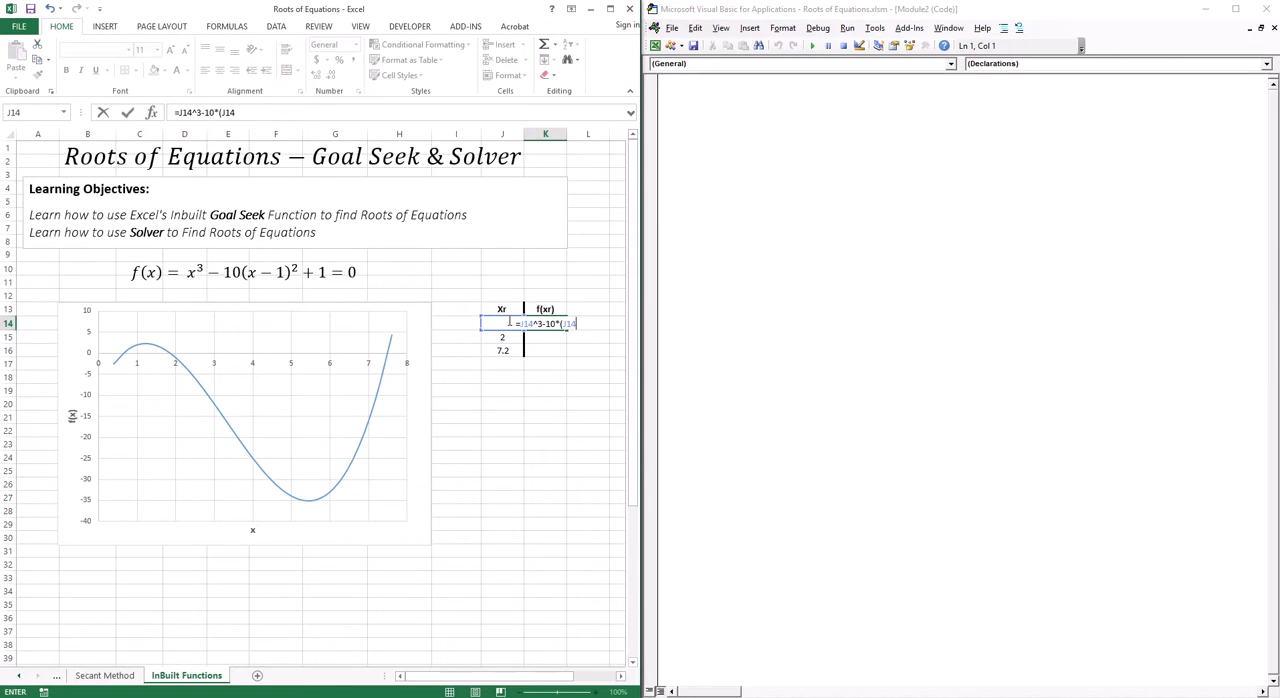
{"action": "type", "text": "-1)"}
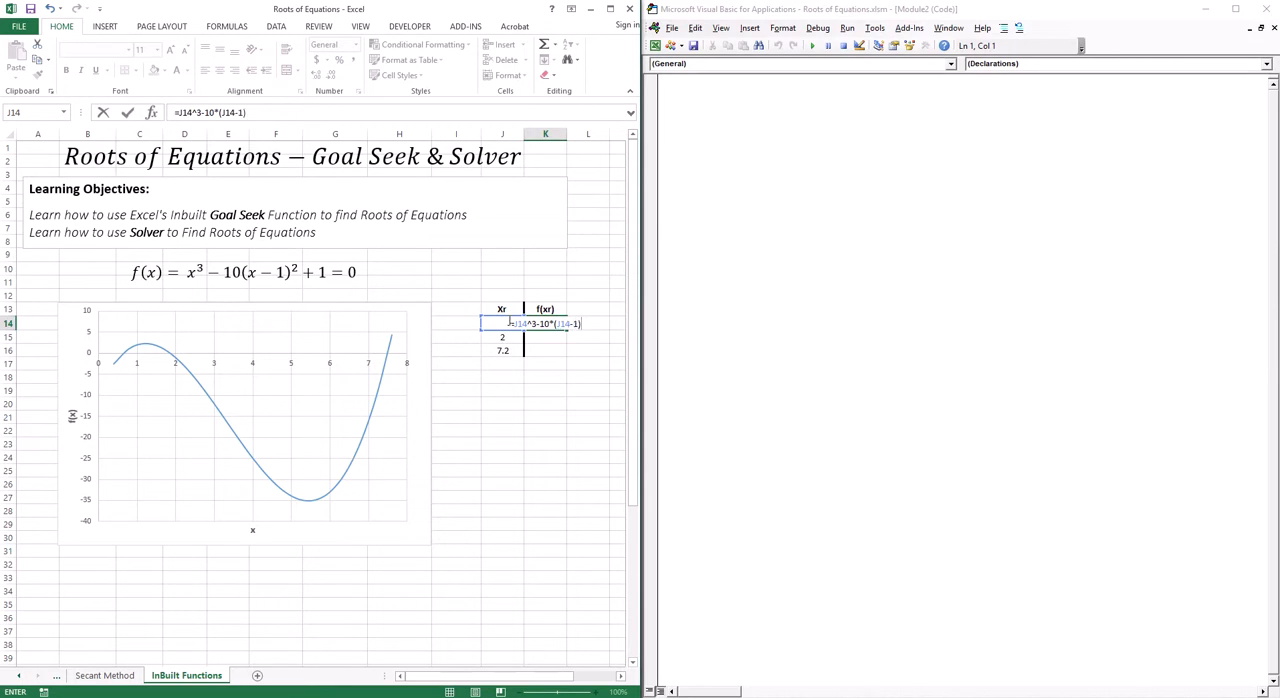
{"action": "type", "text": "^2"}
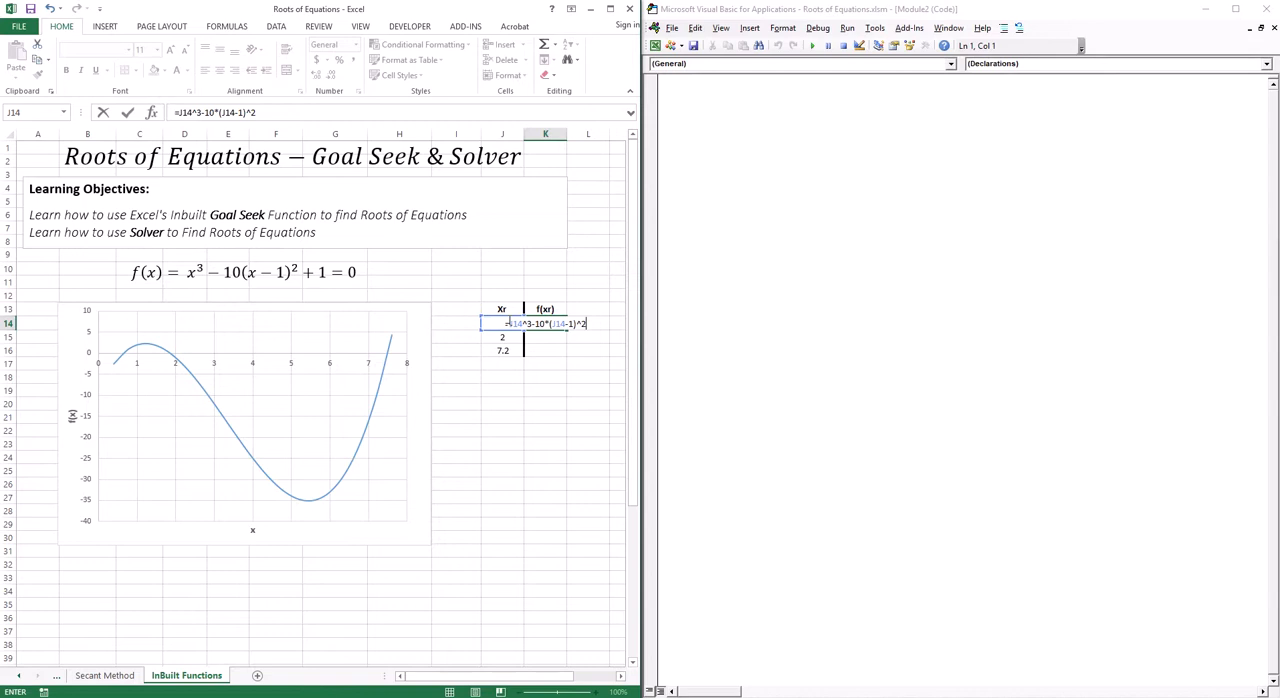
{"action": "type", "text": "+1"}
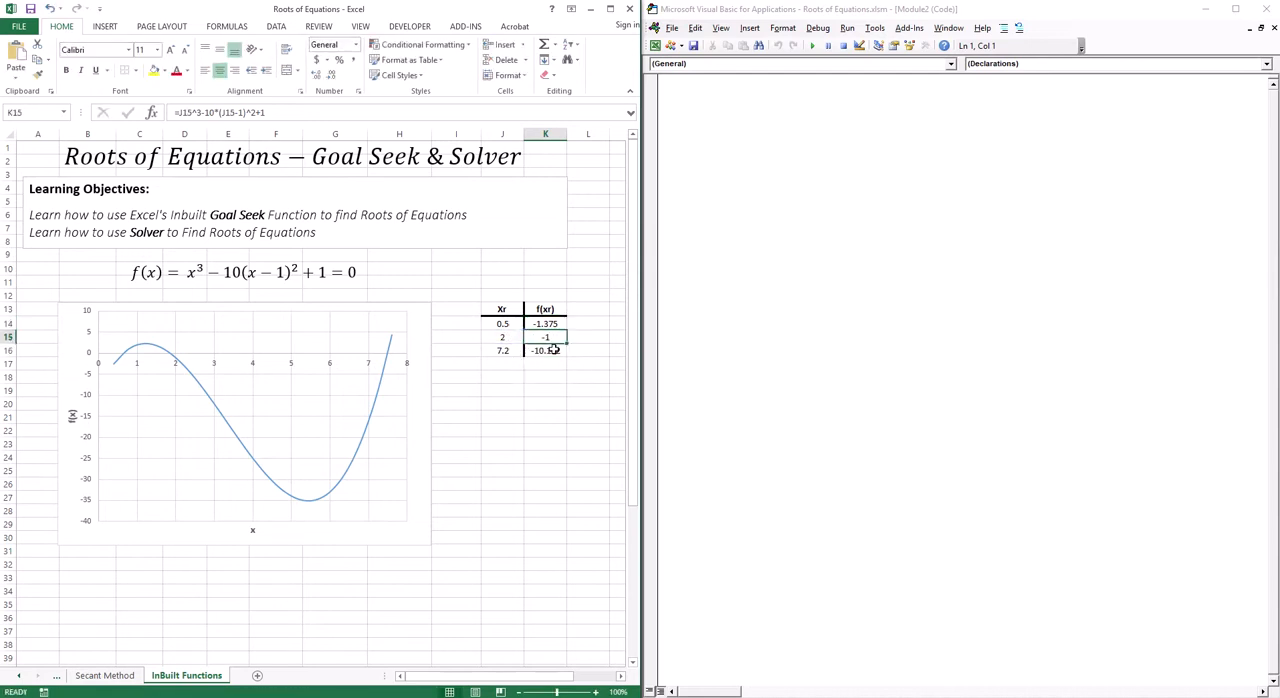
{"action": "left_click", "coordinate": [544, 402]}
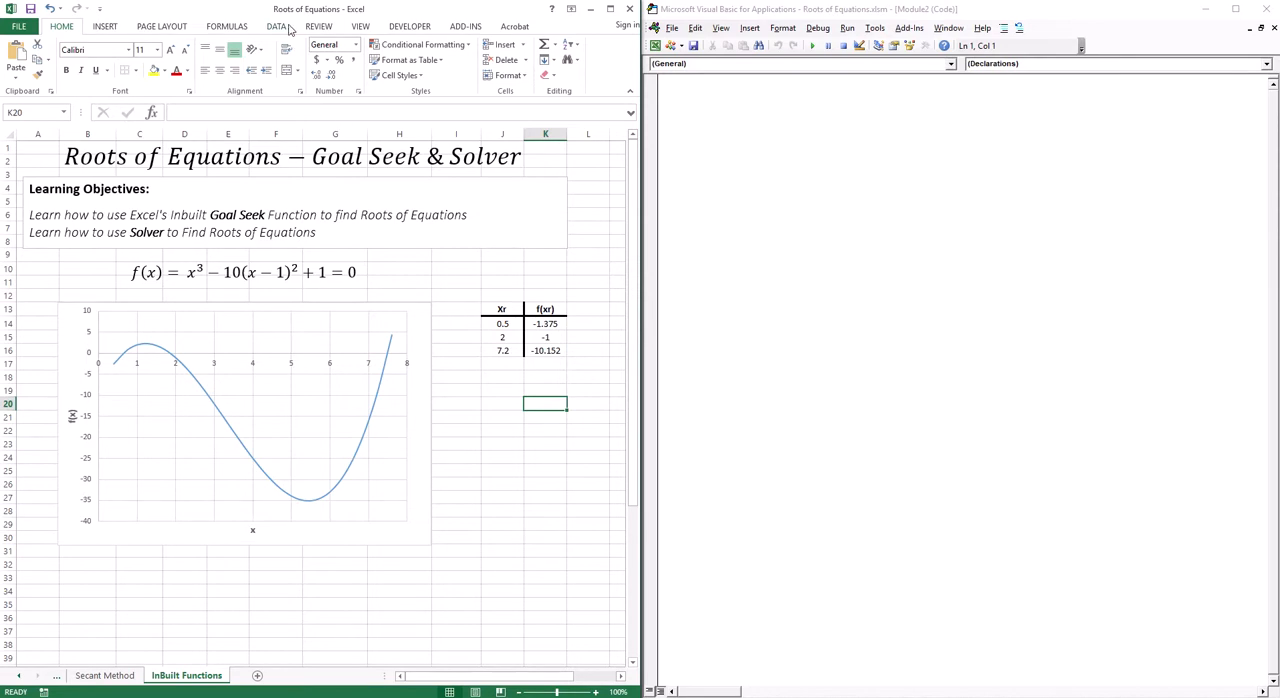
- Start Goal Seek from Data > What-If Analysis for the first row
{"action": "left_click", "coordinate": [276, 26]}
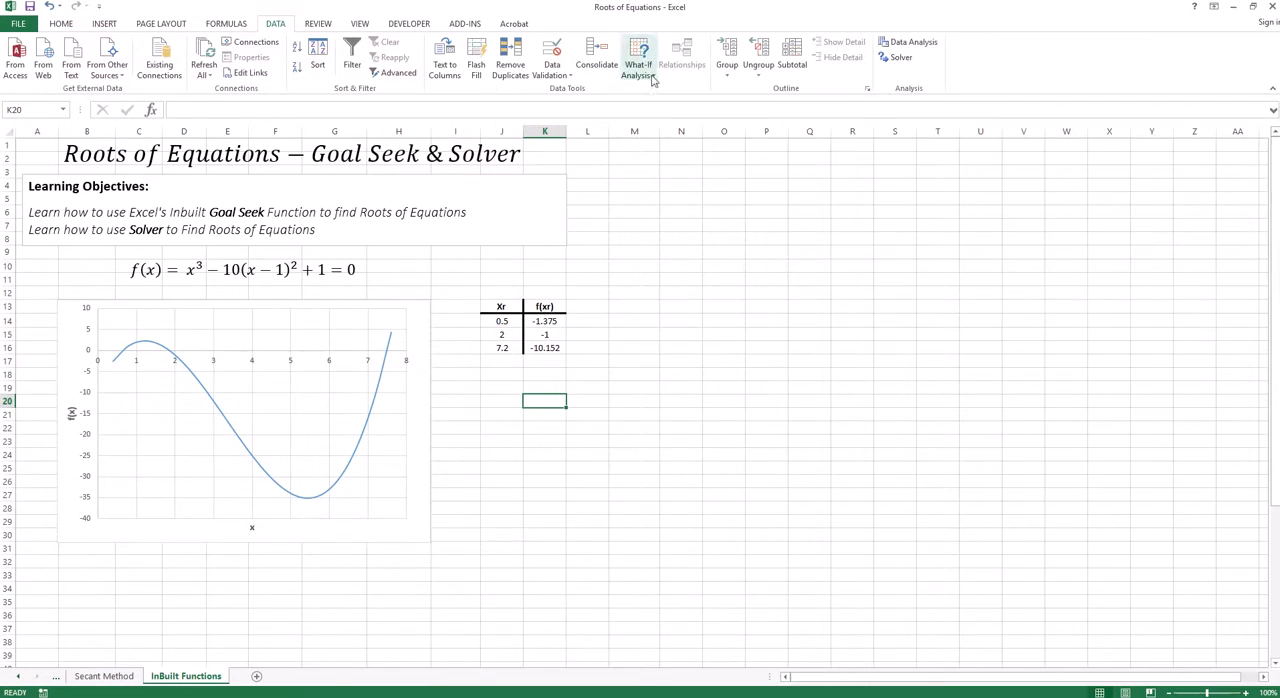
{"action": "left_click", "coordinate": [638, 56]}
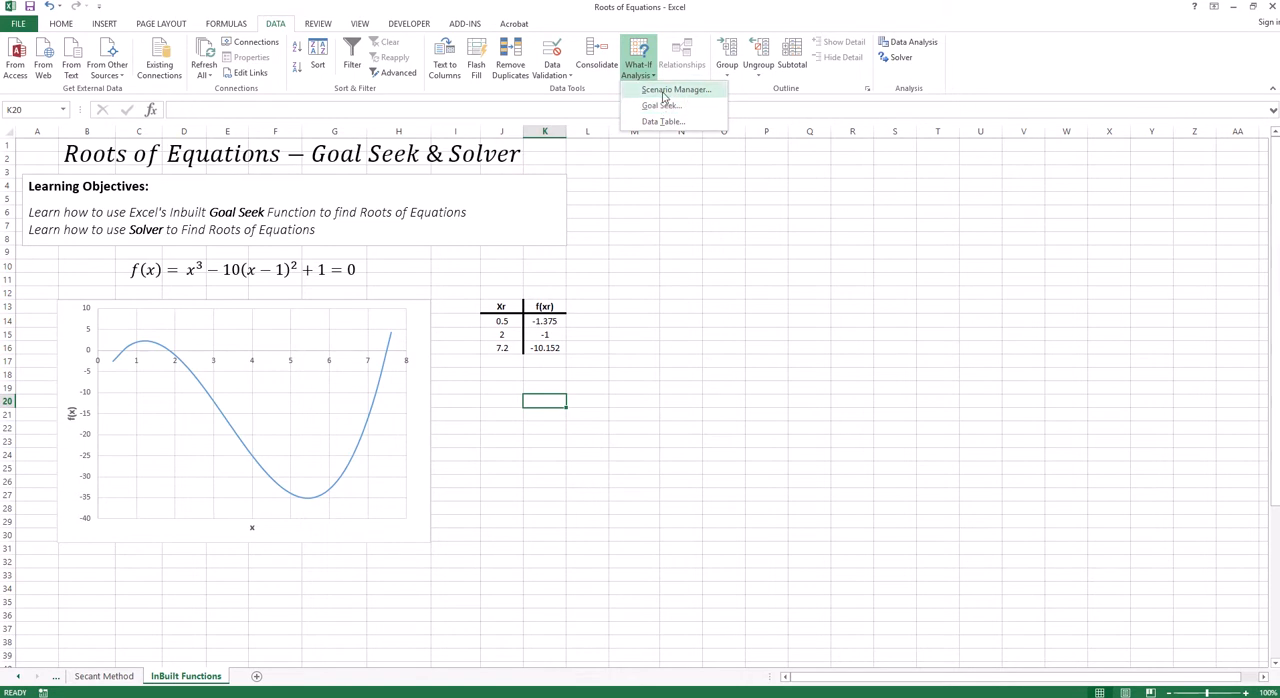
{"action": "mouse_move", "coordinate": [660, 106]}
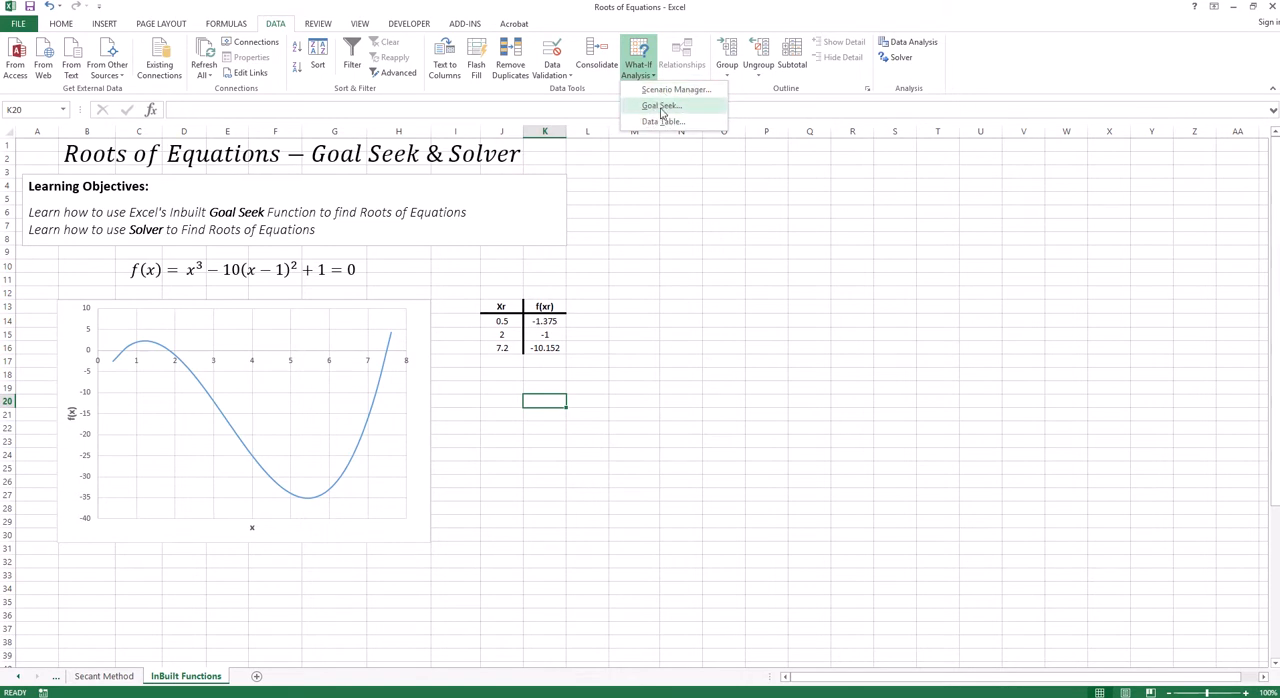
{"action": "left_click", "coordinate": [660, 106]}
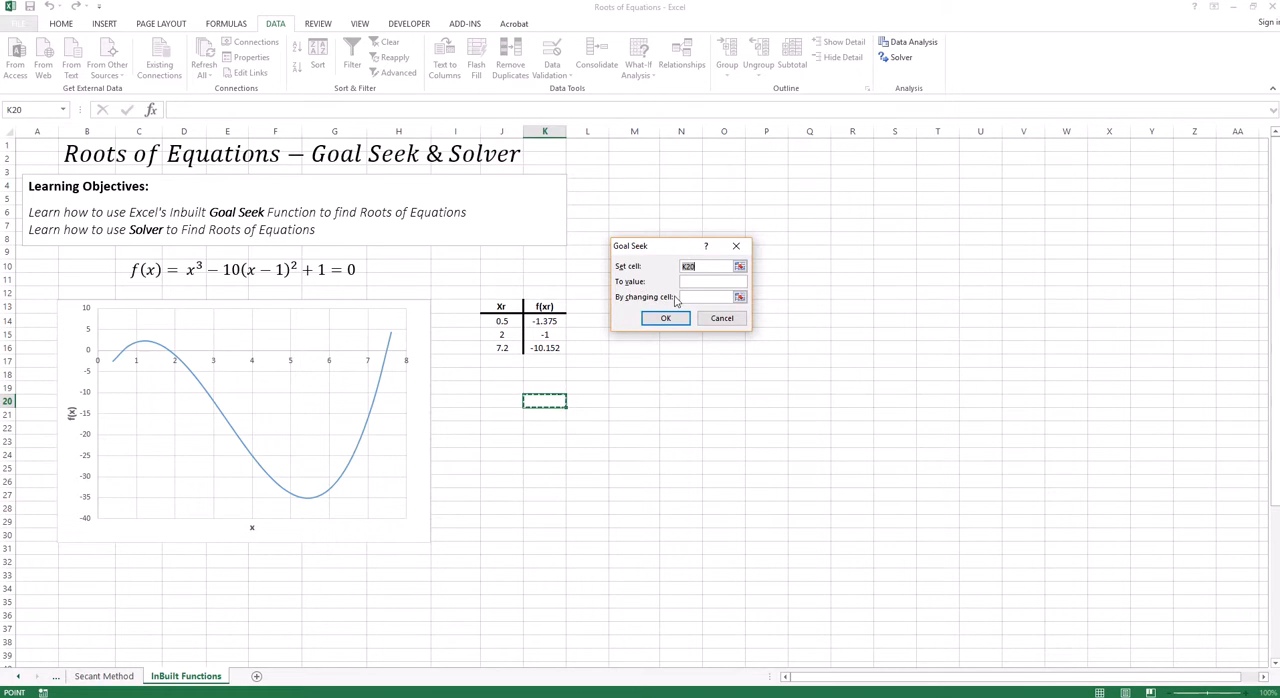
{"action": "mouse_move", "coordinate": [640, 272]}
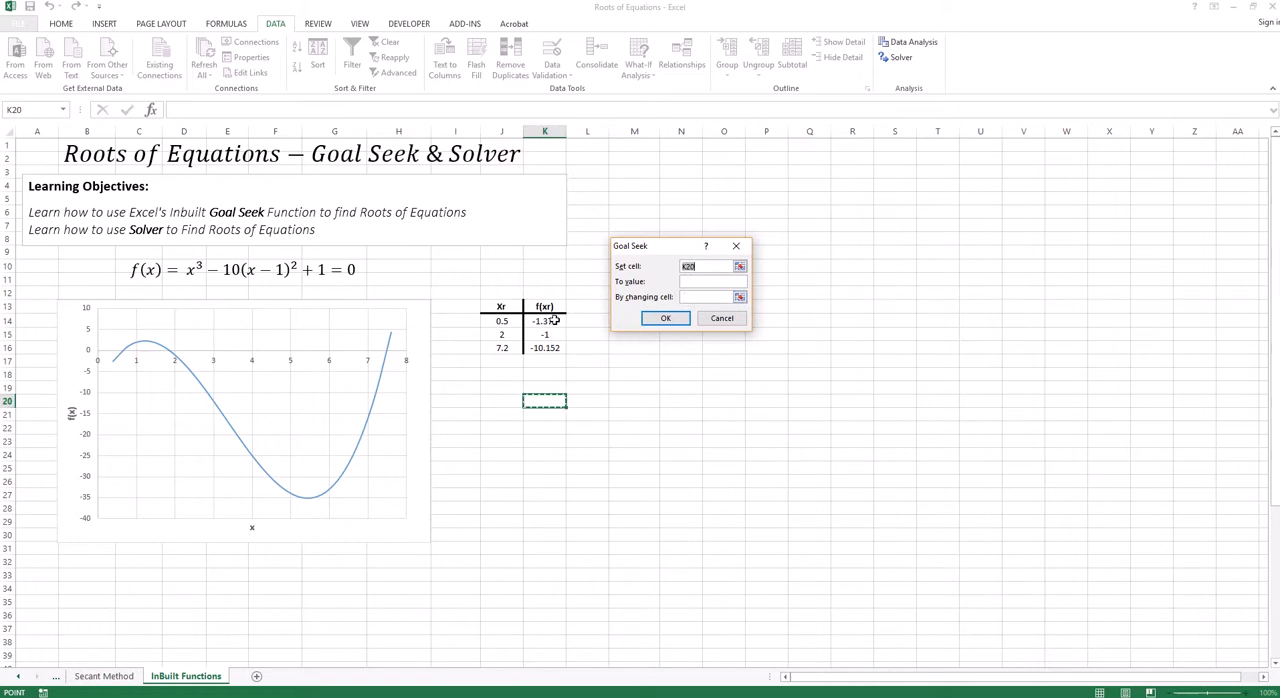
- Goal Seek K14 to value 0 by changing J14, refining the first xr to about 0.644
{"action": "left_click", "coordinate": [544, 320]}
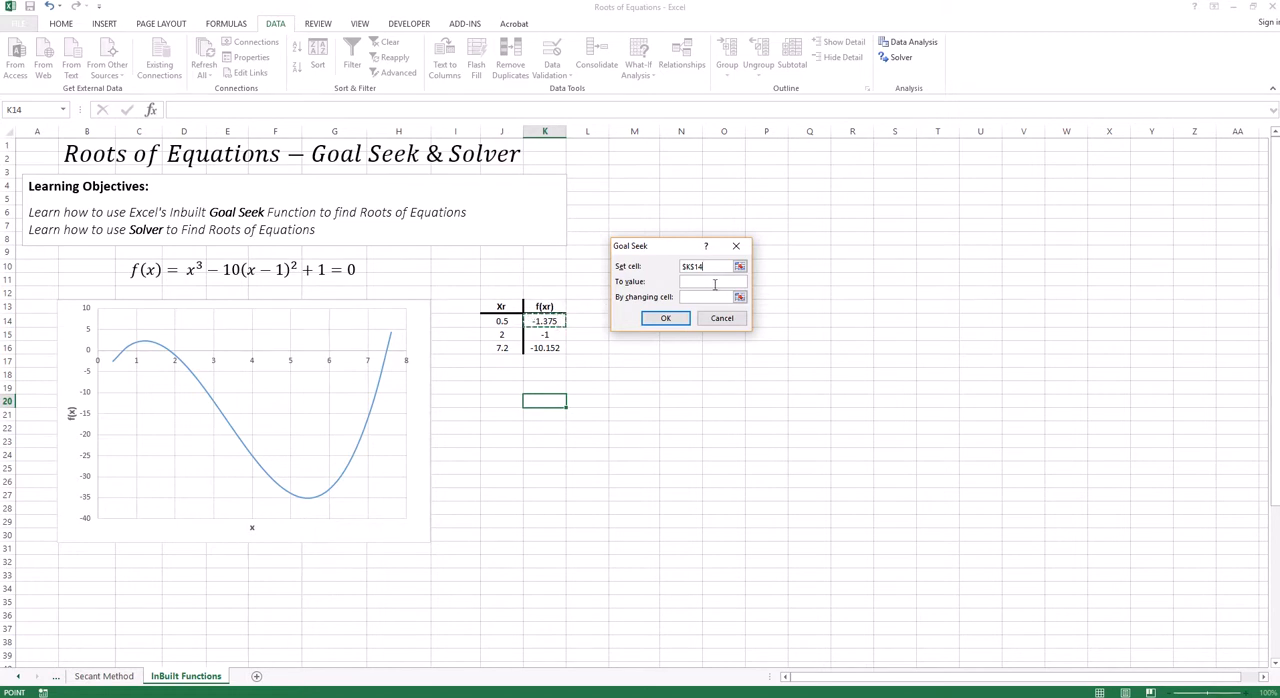
{"action": "type", "text": "0"}
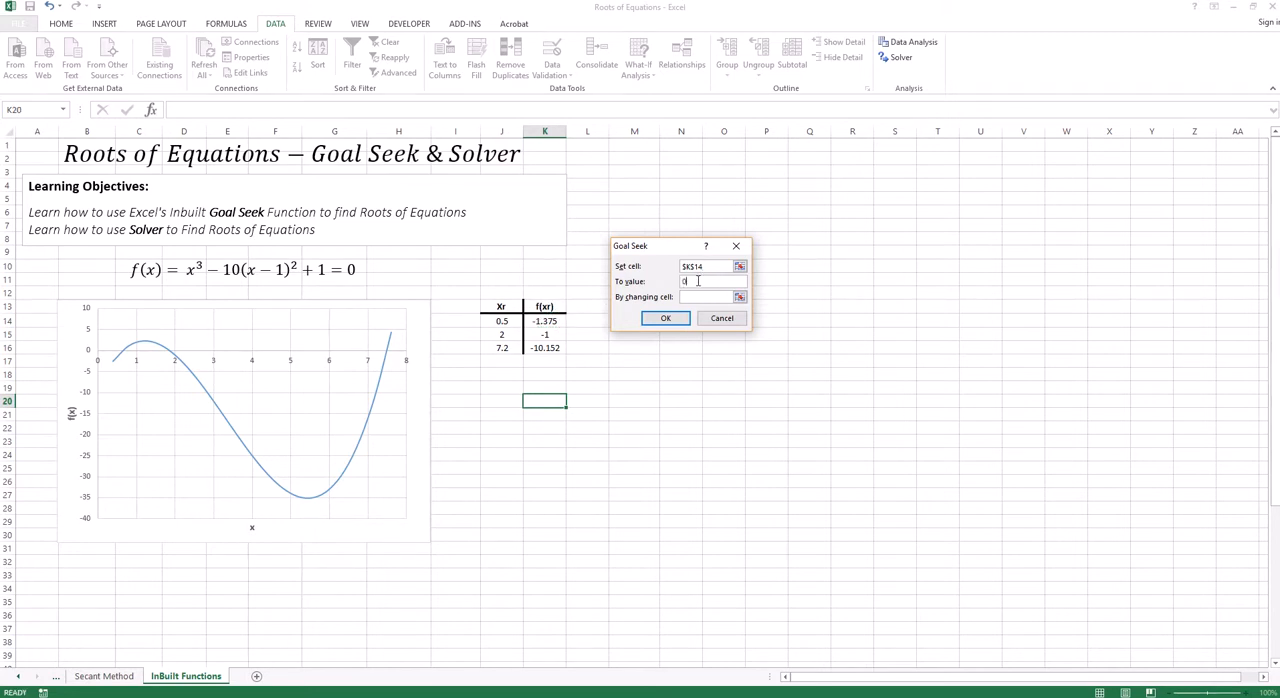
{"action": "left_click", "coordinate": [740, 296]}
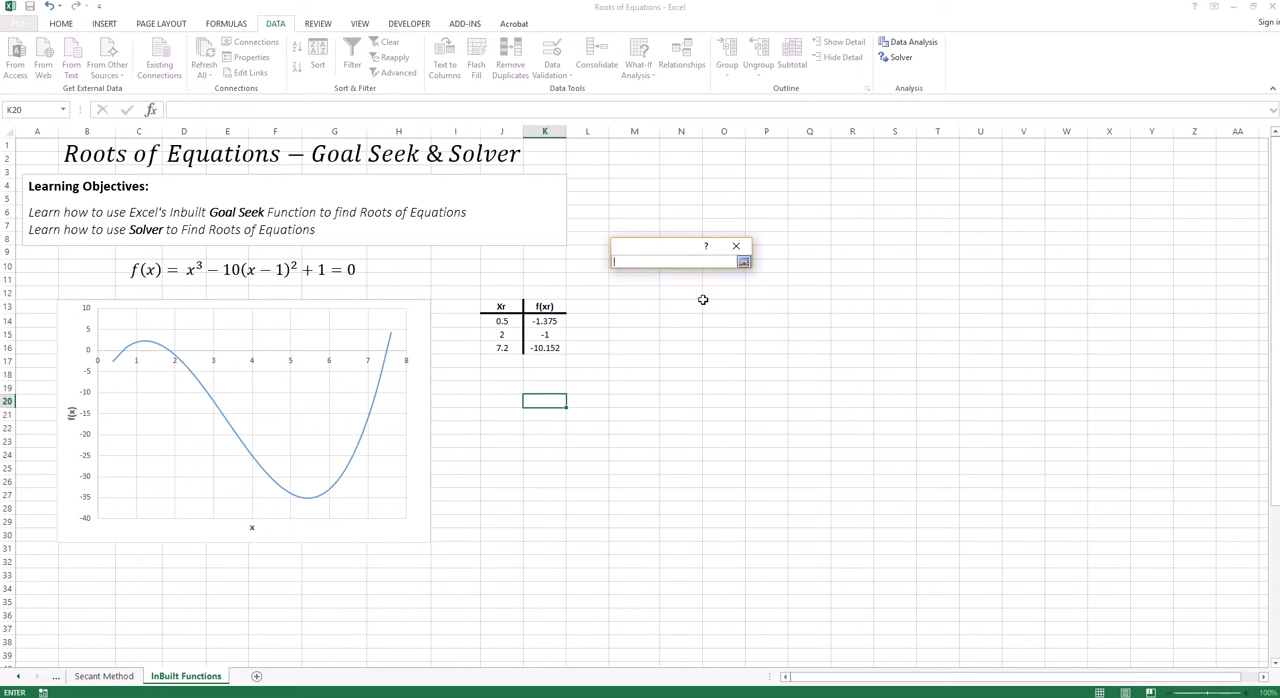
{"action": "left_click", "coordinate": [500, 320]}
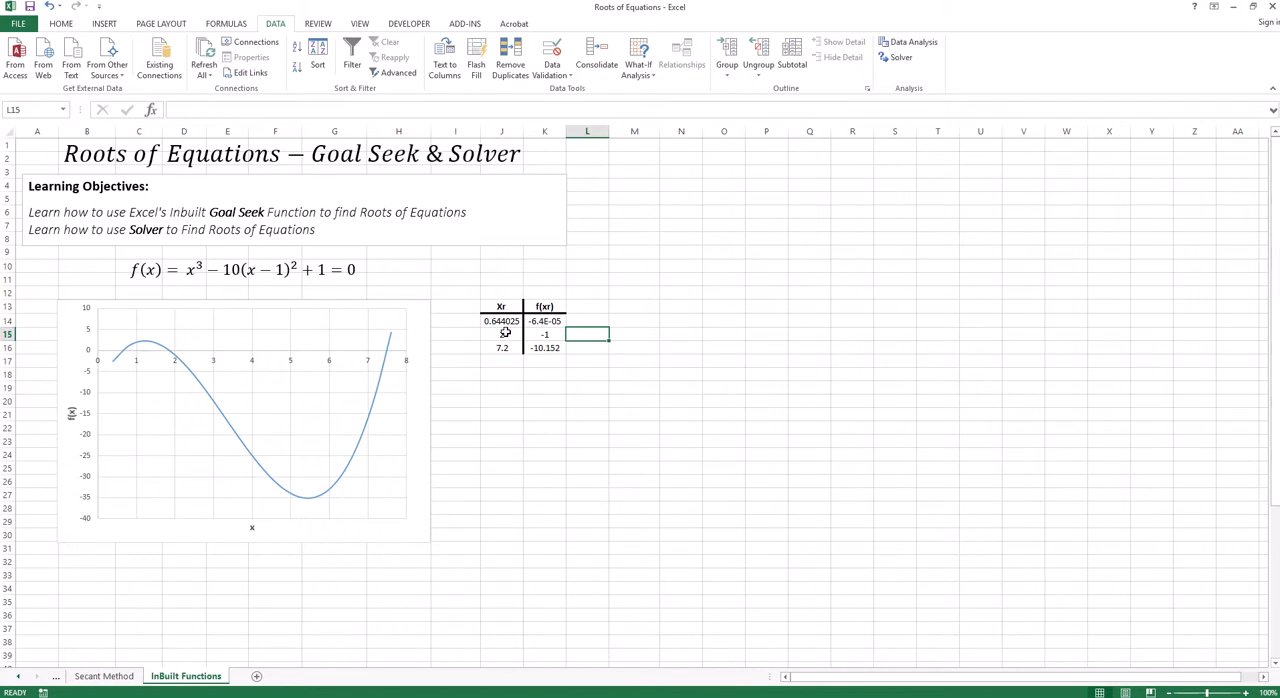
- Inspect the first root and its f(x), then start Goal Seek for the second row
{"action": "left_click", "coordinate": [500, 320]}
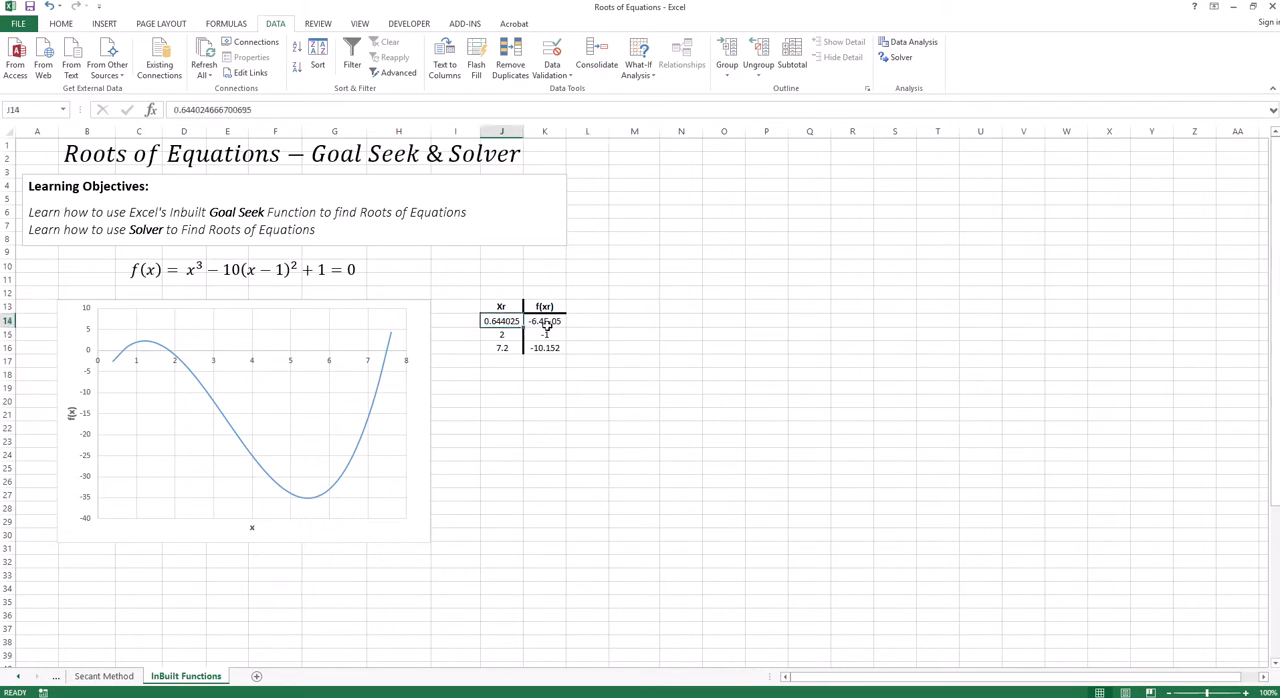
{"action": "left_click", "coordinate": [544, 320]}
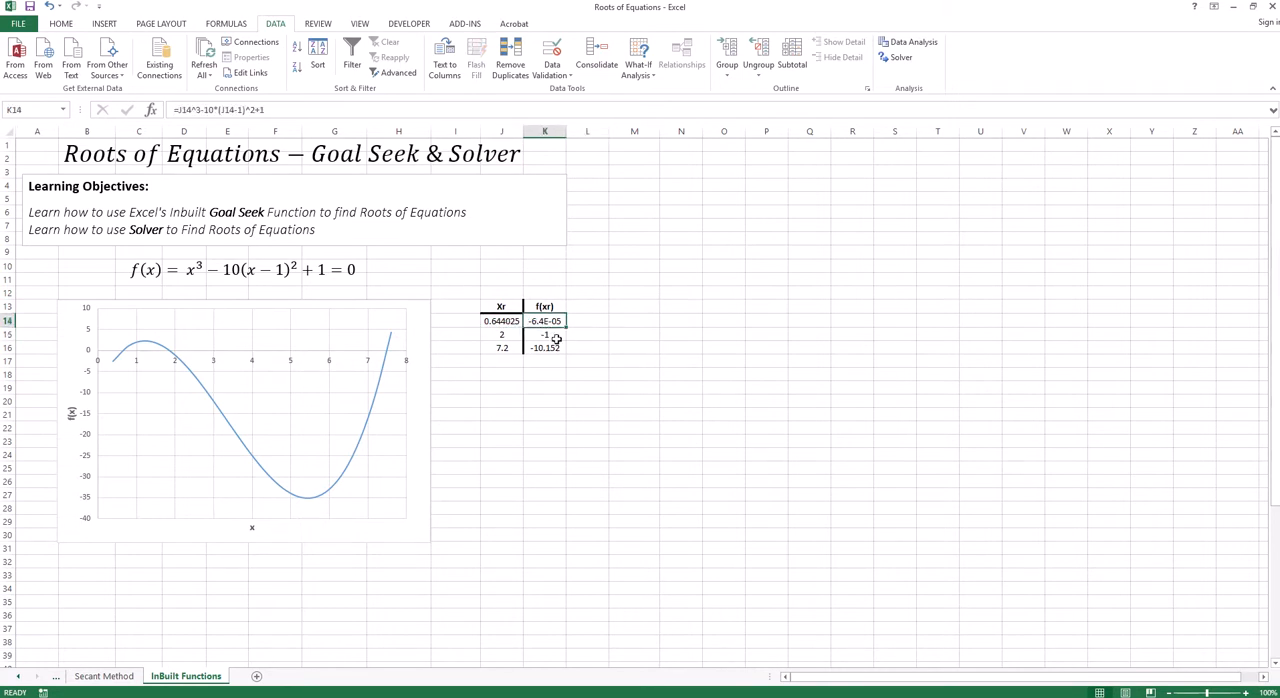
{"action": "left_click", "coordinate": [638, 56]}
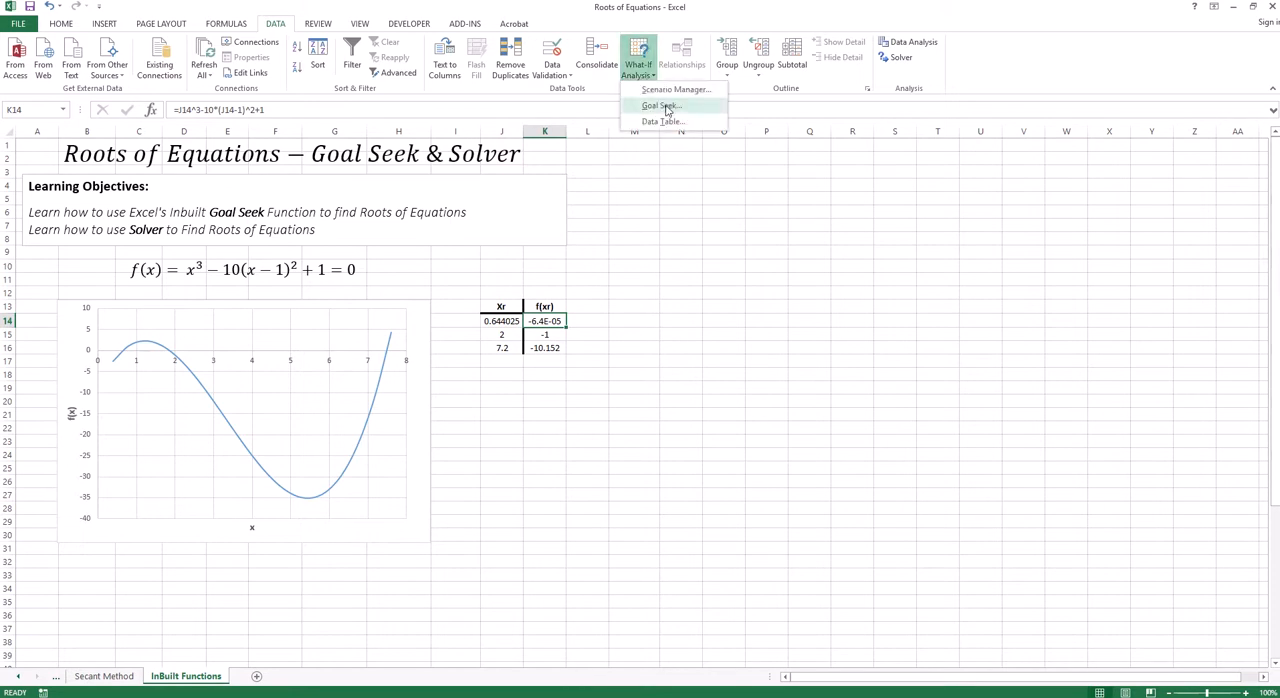
{"action": "left_click", "coordinate": [660, 106]}
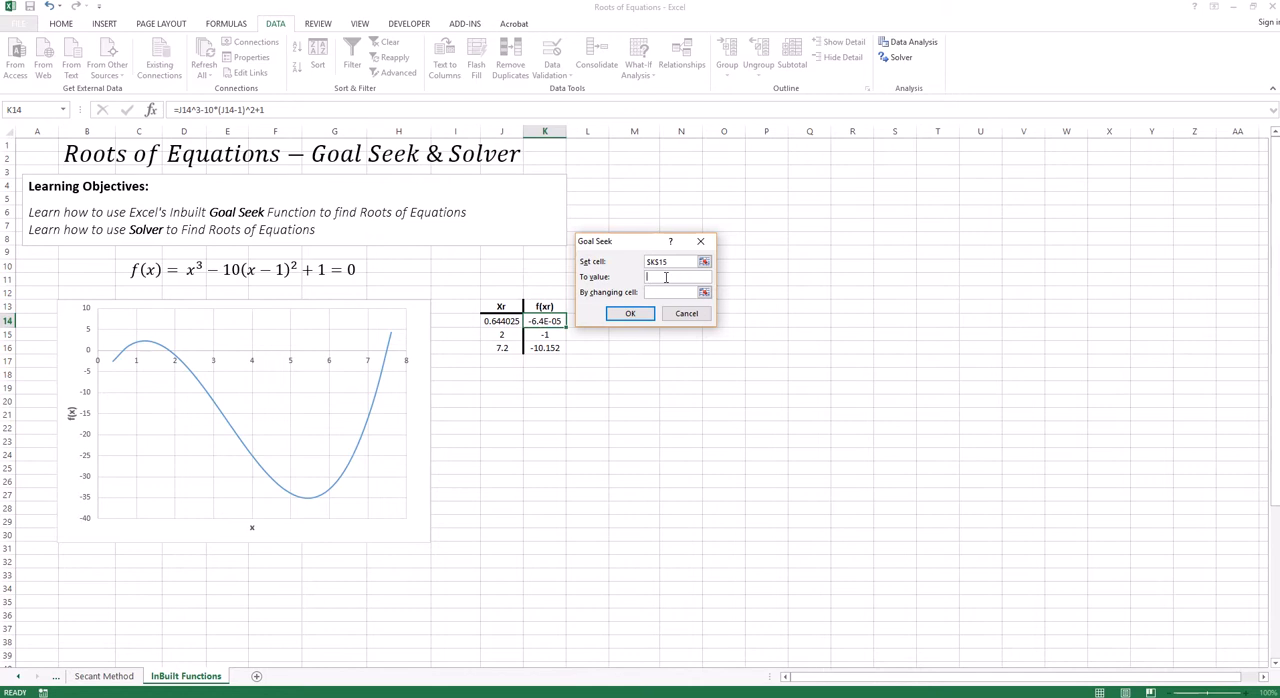
- Goal Seek K15 to 0 by changing J15, refining the second xr to about 1.8657
{"action": "left_click", "coordinate": [704, 260]}
{"action": "type", "text": "0"}
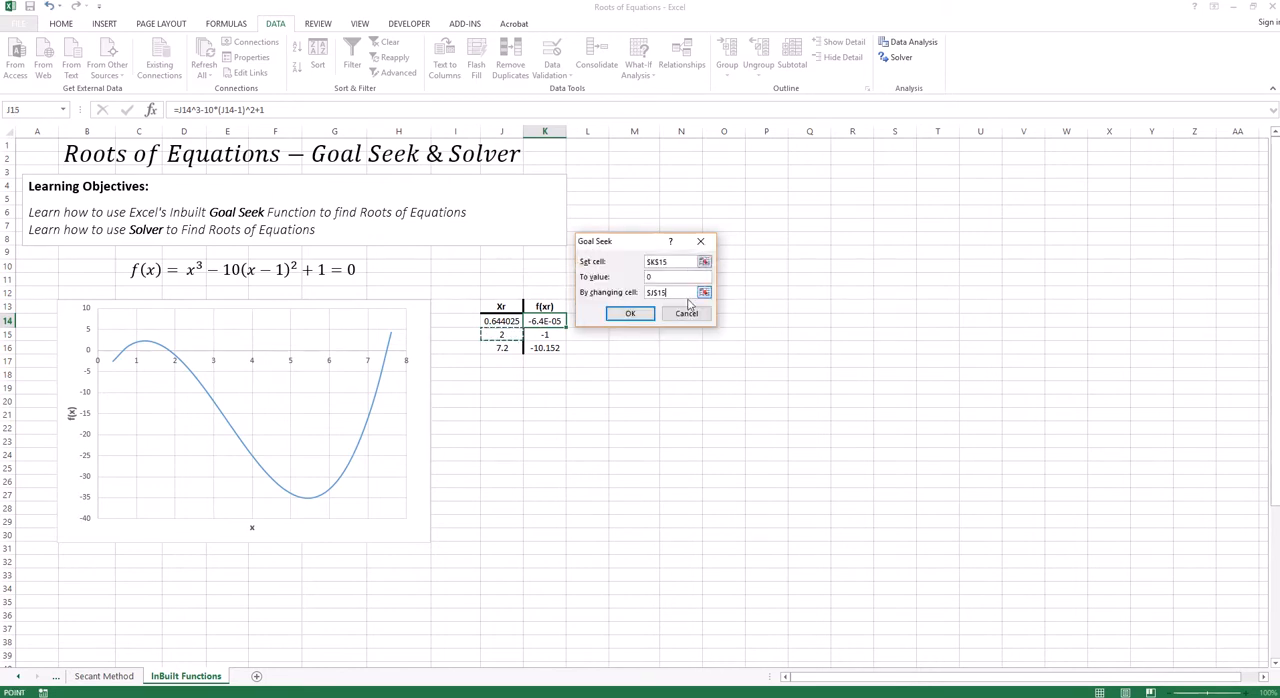
{"action": "left_click", "coordinate": [630, 312]}
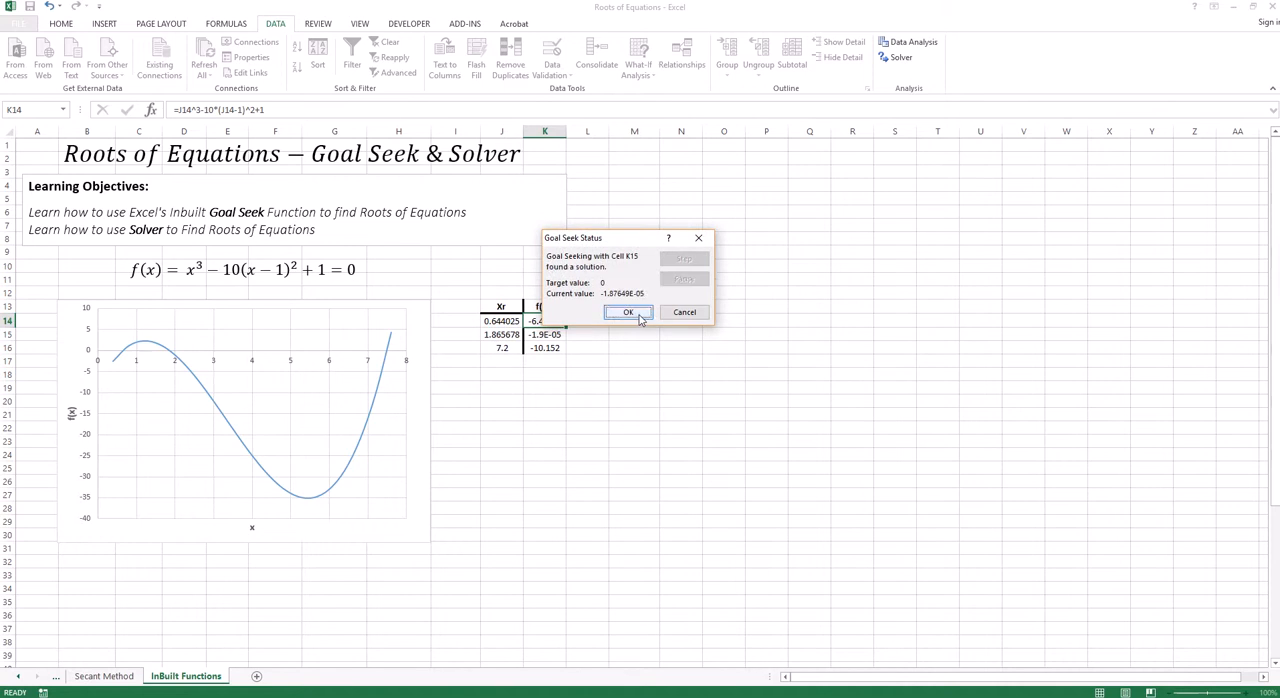
{"action": "left_click", "coordinate": [628, 312]}
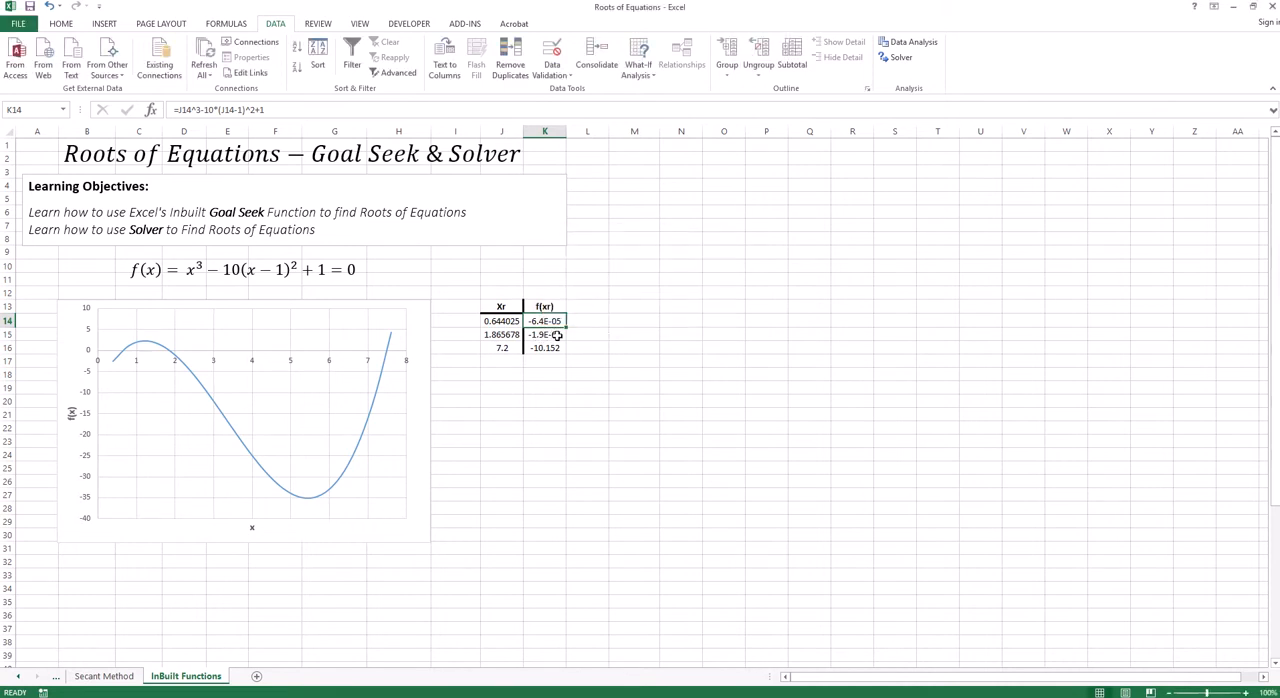
{"action": "left_click", "coordinate": [544, 334]}
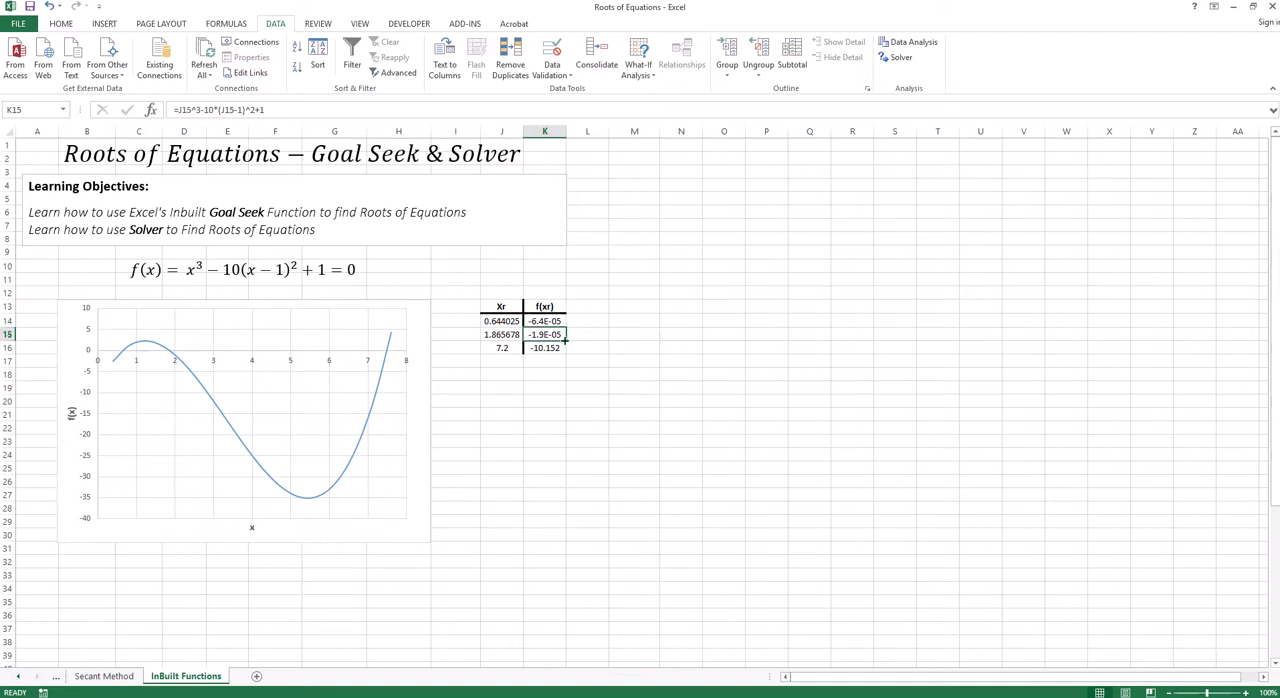
{"action": "left_click", "coordinate": [500, 334]}
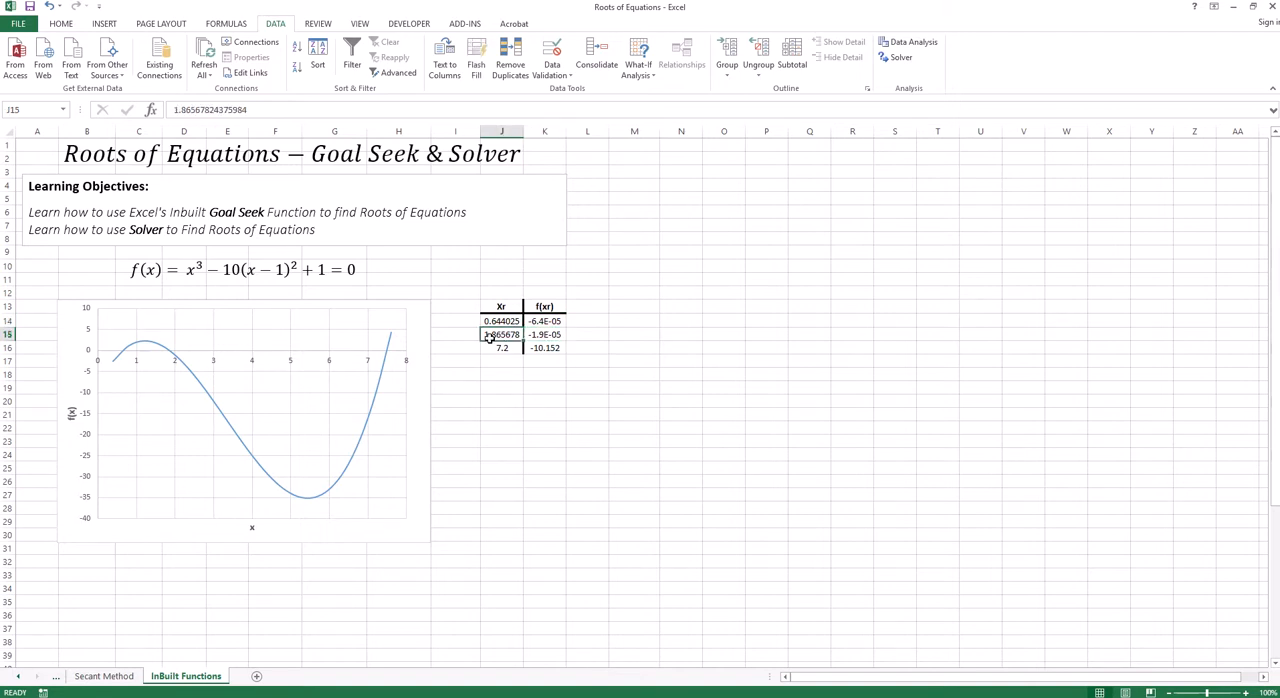
{"action": "left_click", "coordinate": [500, 334]}
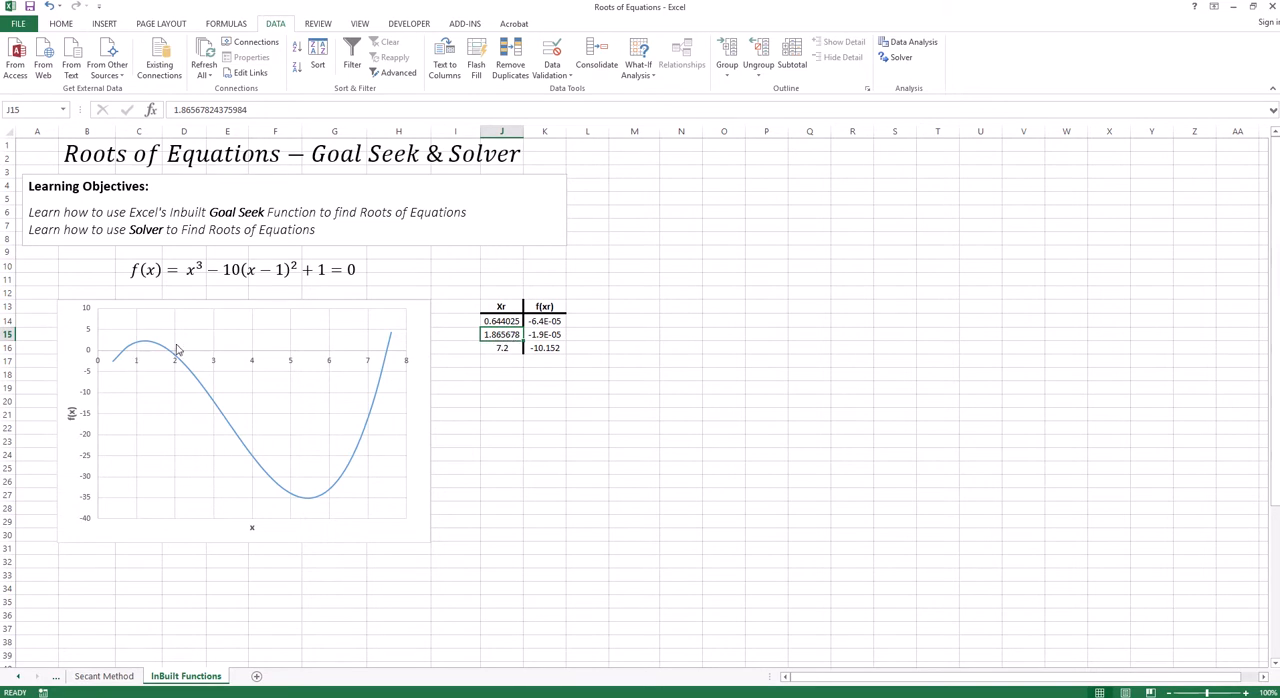
{"action": "mouse_move", "coordinate": [128, 356]}
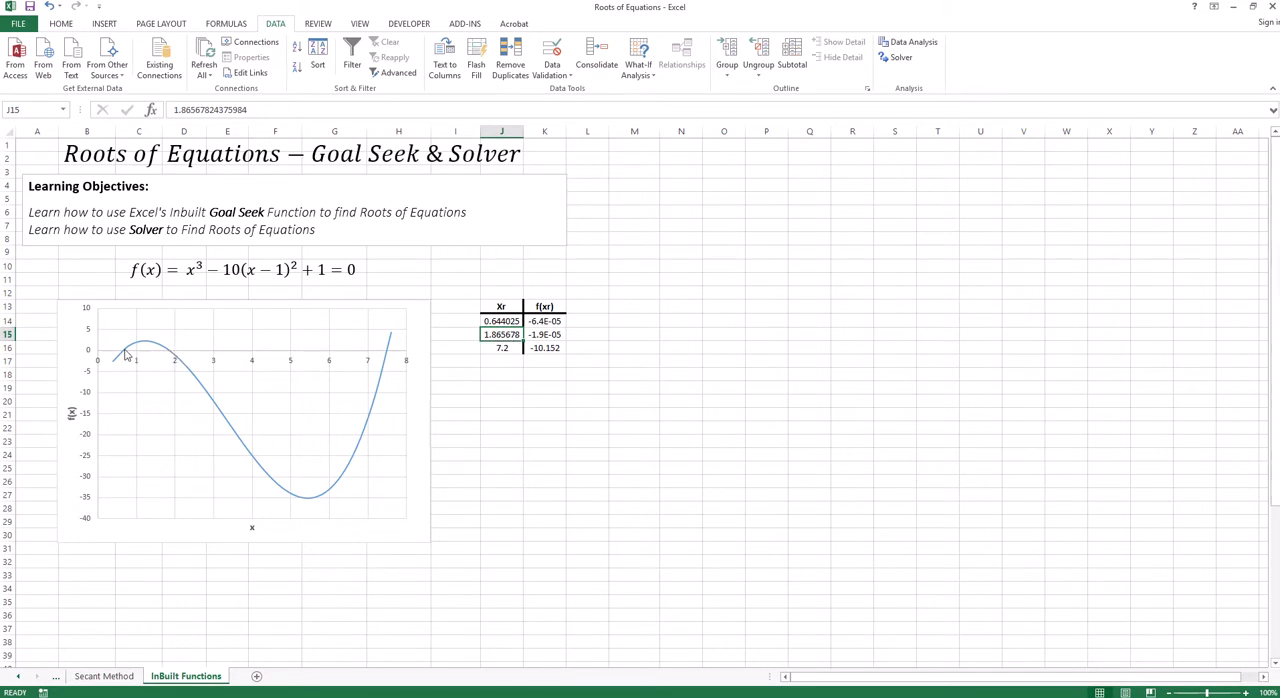
{"action": "mouse_move", "coordinate": [128, 356]}
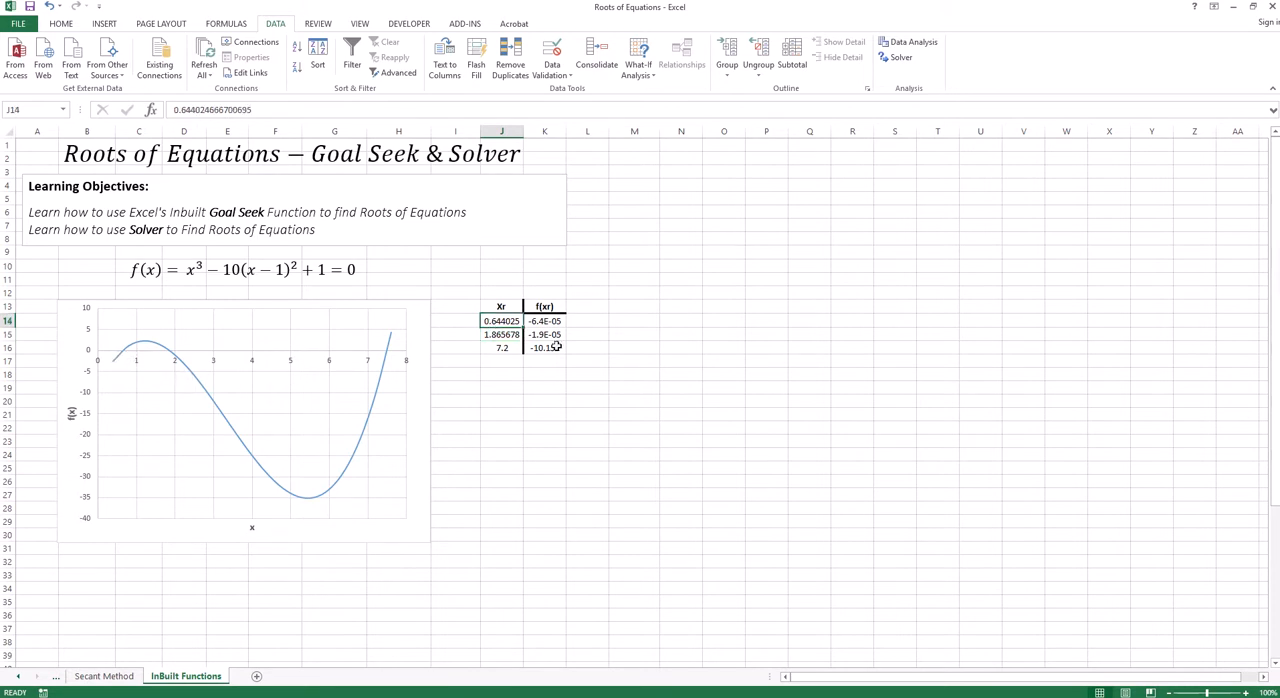
- Goal Seek K16 to 0 by changing J16, refining the third xr to about 7.49
{"action": "left_click", "coordinate": [544, 348]}
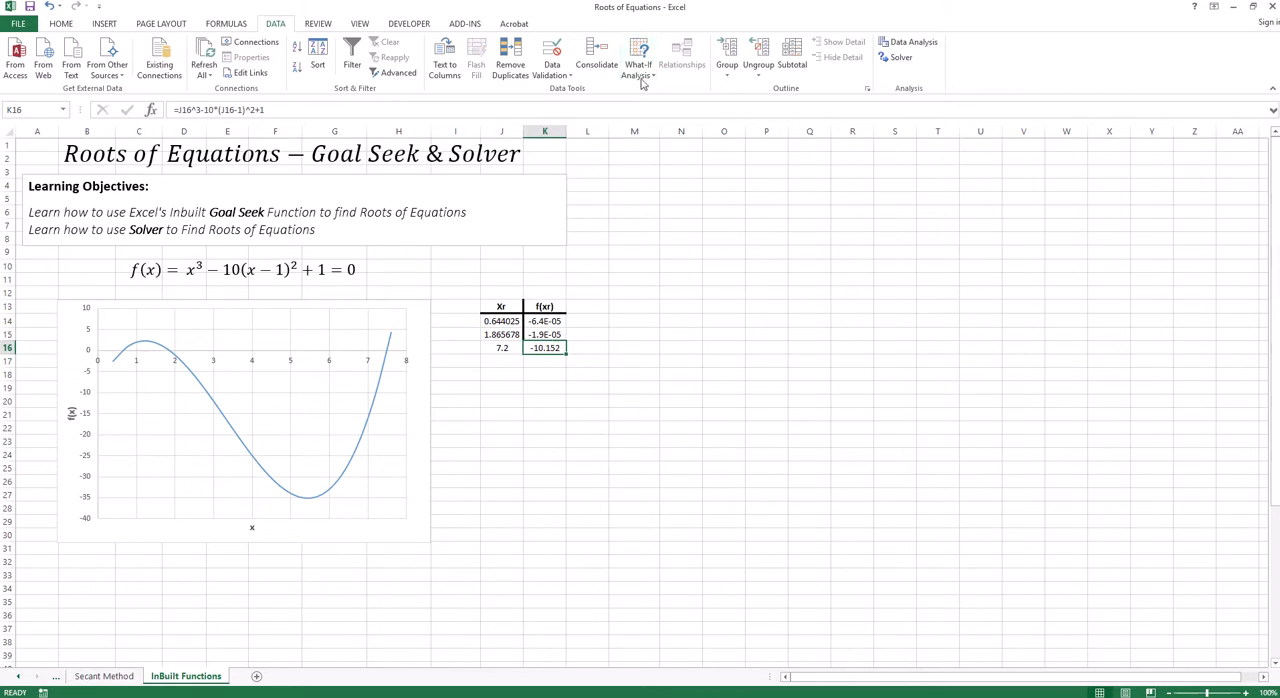
{"action": "left_click", "coordinate": [636, 60]}
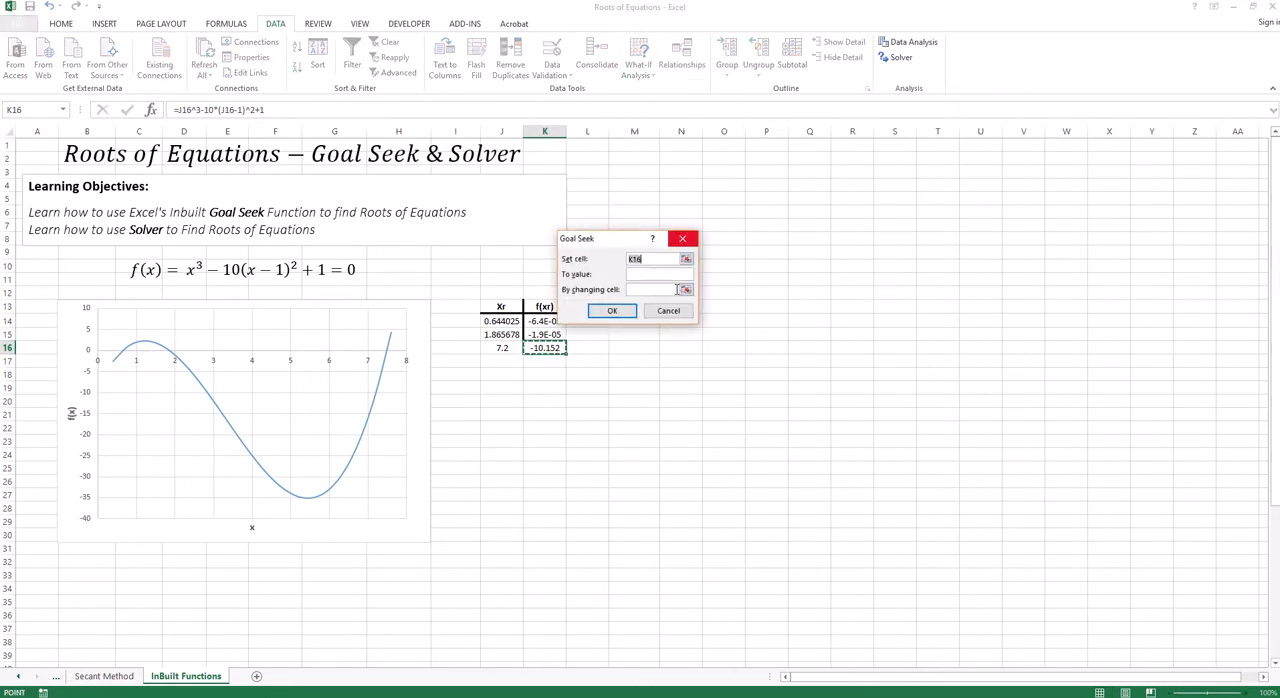
{"action": "left_click", "coordinate": [656, 274]}
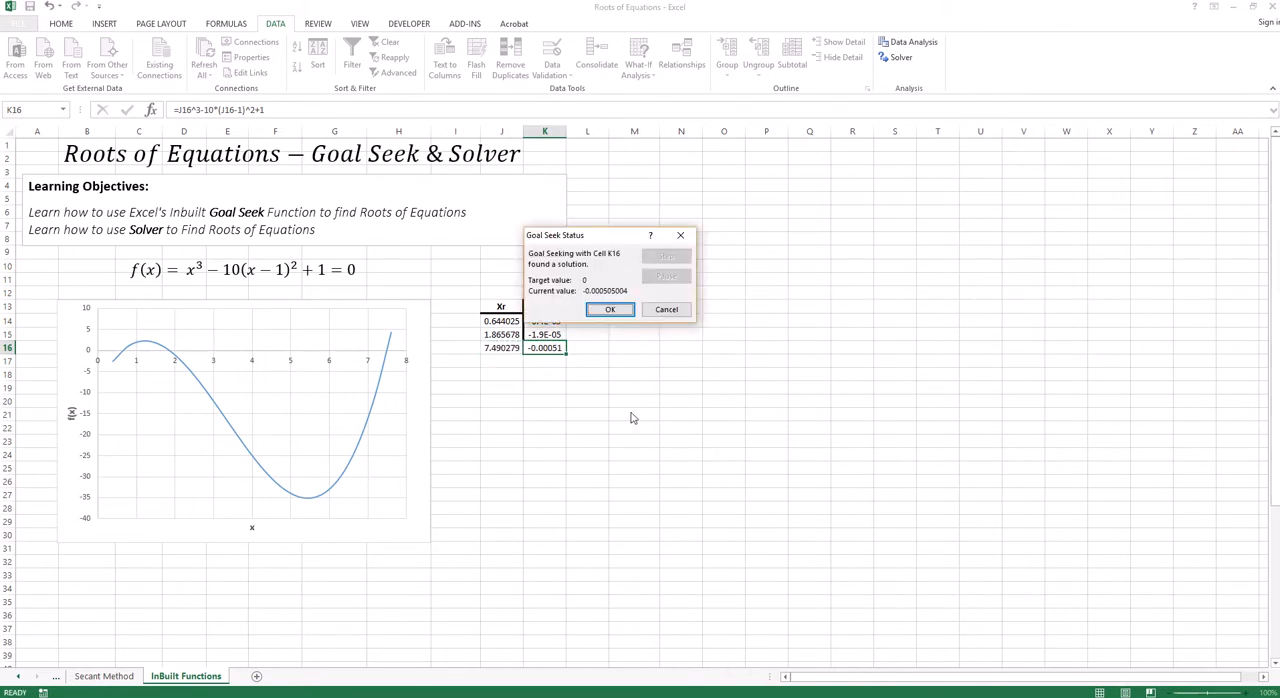
{"action": "left_click", "coordinate": [610, 308]}
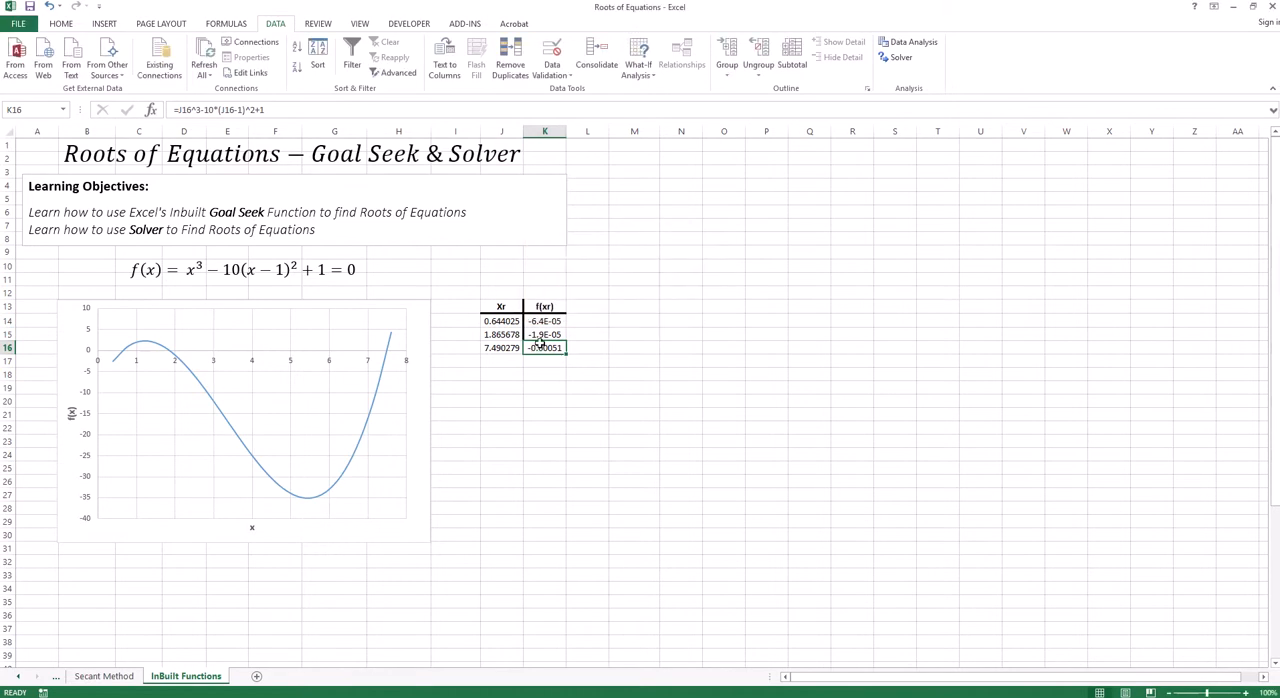
{"action": "left_click", "coordinate": [500, 348]}
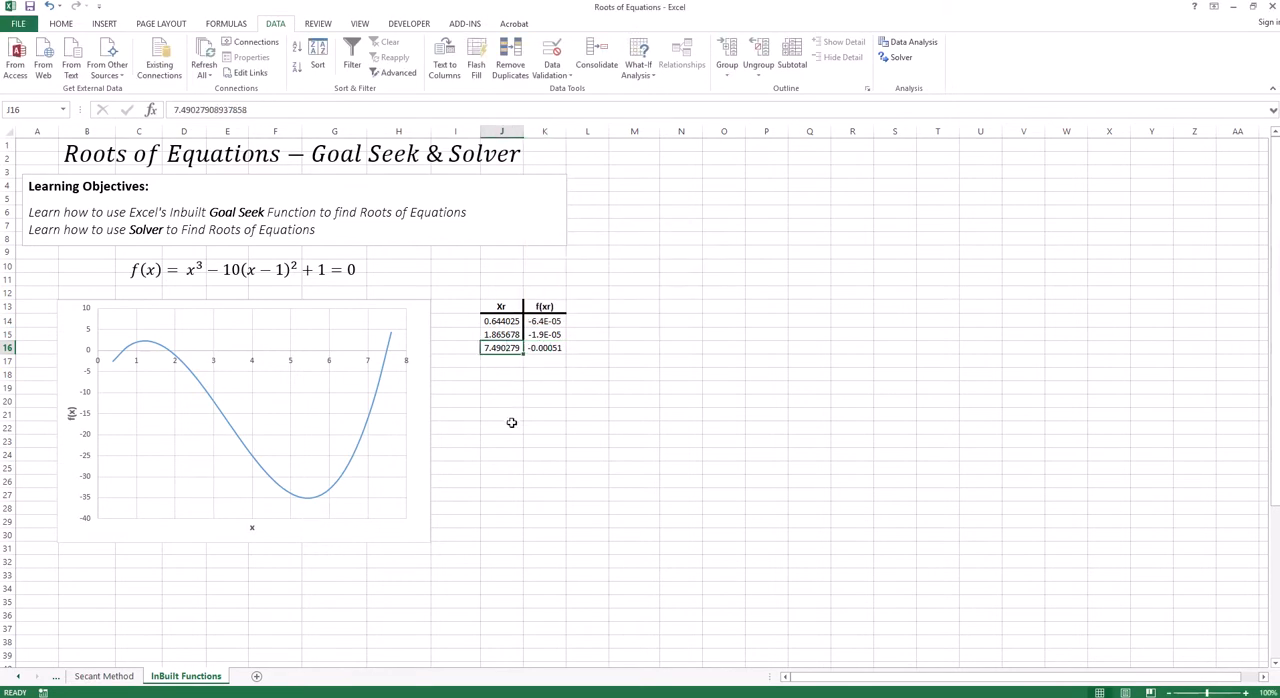
{"action": "mouse_move", "coordinate": [510, 428]}
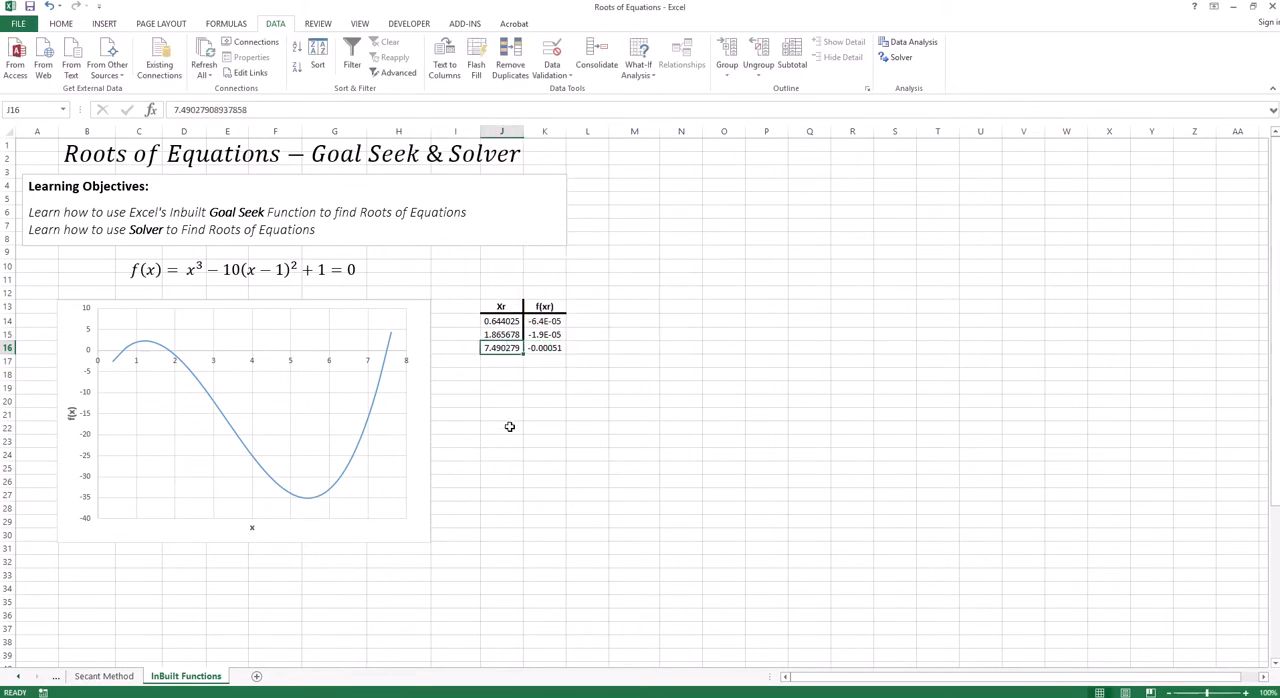
{"action": "mouse_move", "coordinate": [376, 350]}
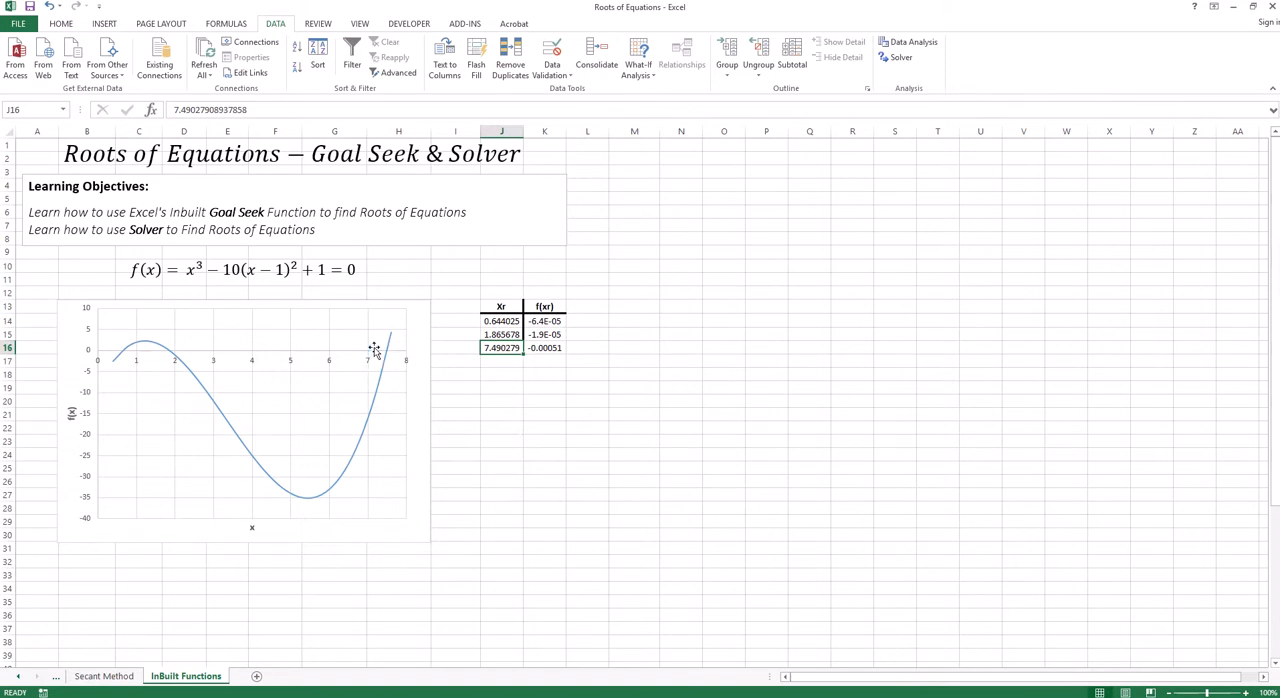
{"action": "mouse_move", "coordinate": [532, 410]}
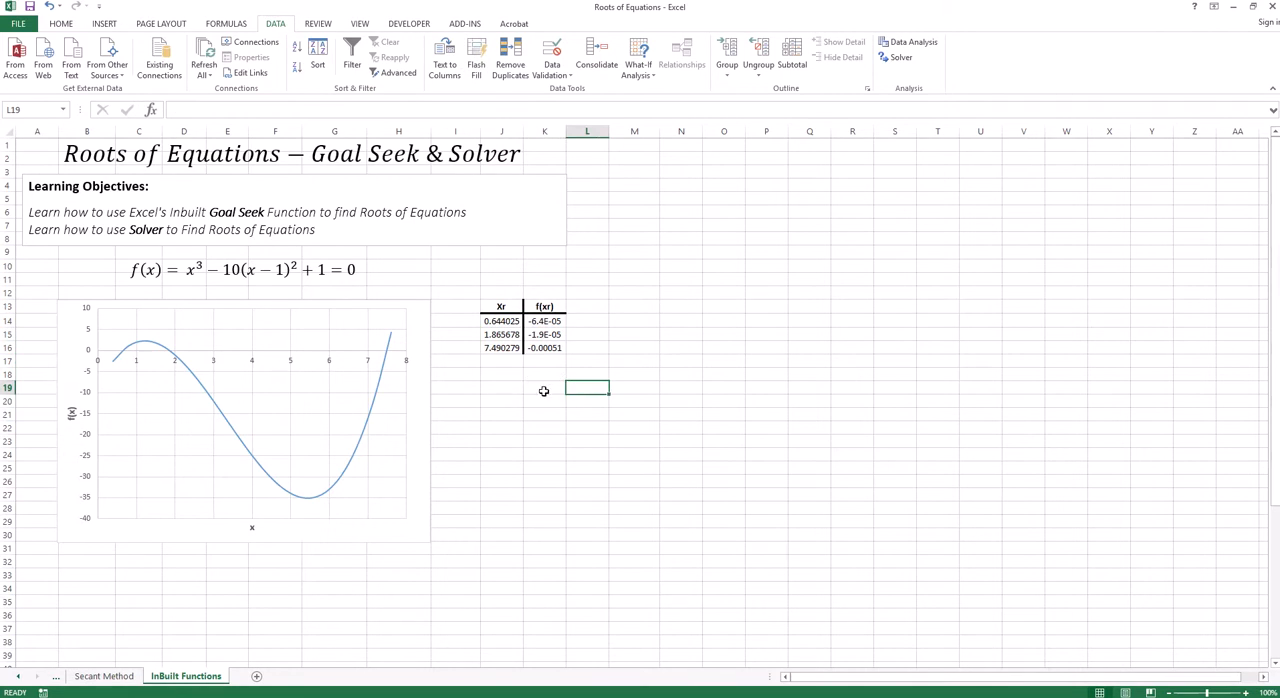
{"action": "left_click", "coordinate": [544, 422]}
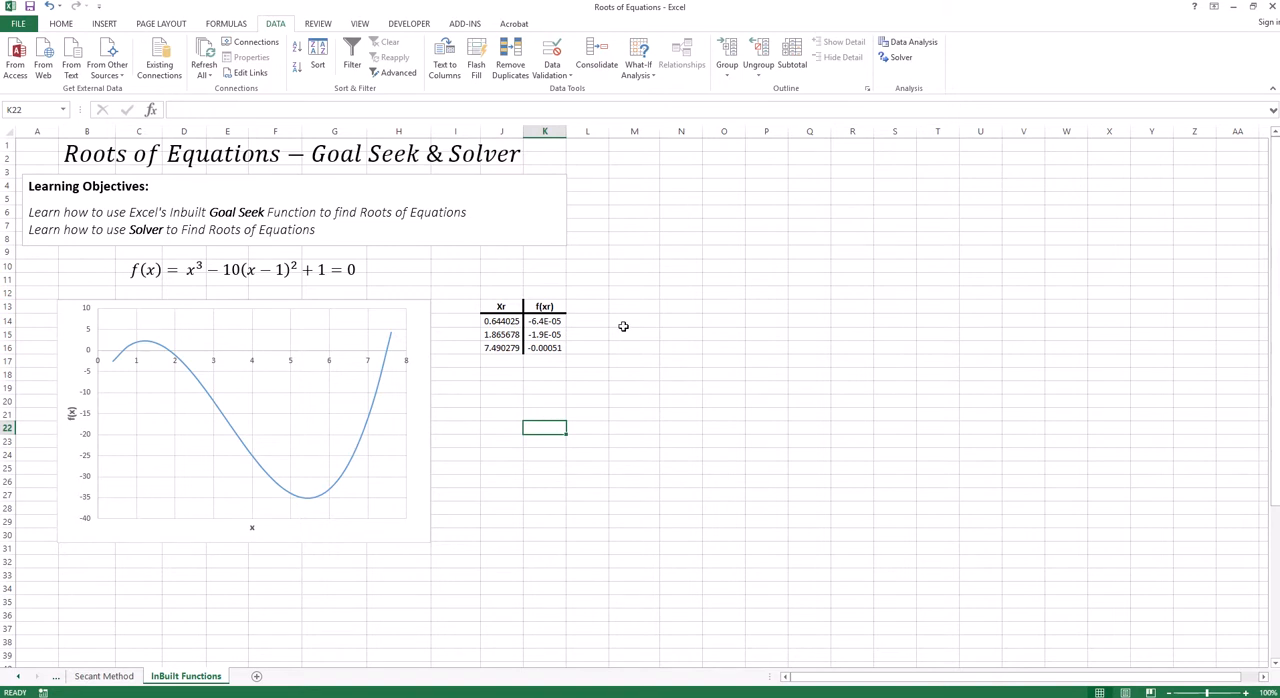
{"action": "mouse_move", "coordinate": [572, 324]}
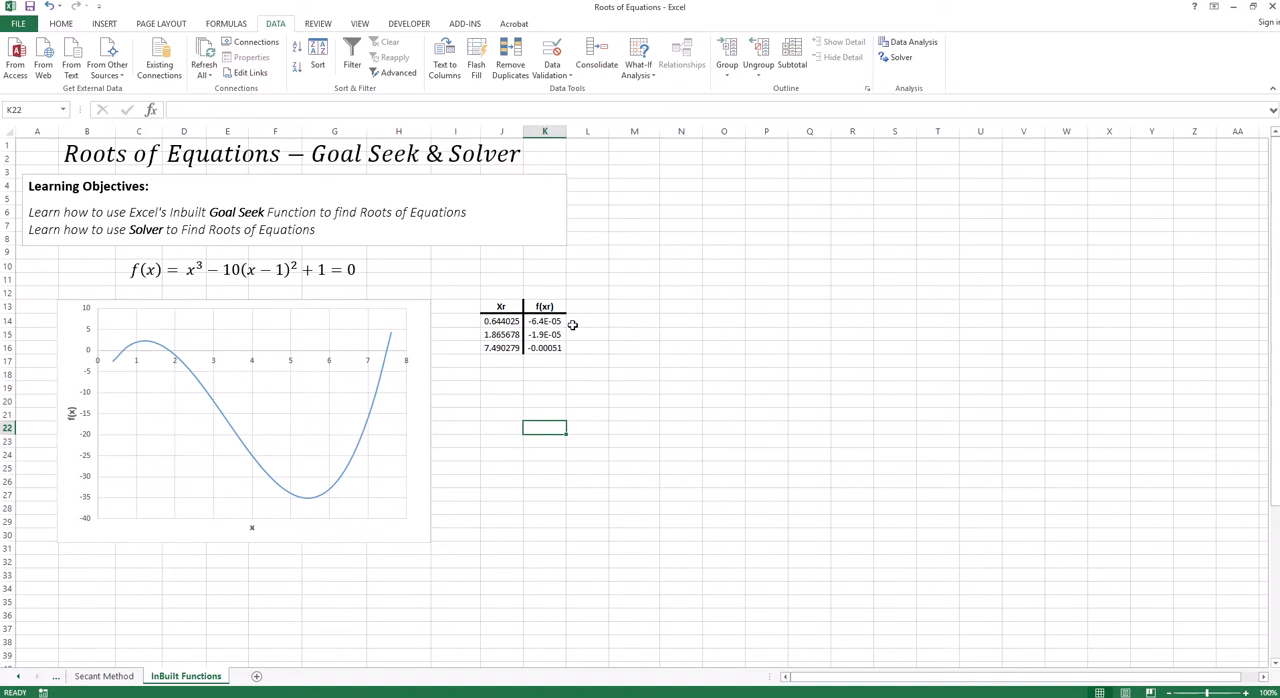
{"action": "mouse_move", "coordinate": [540, 320]}
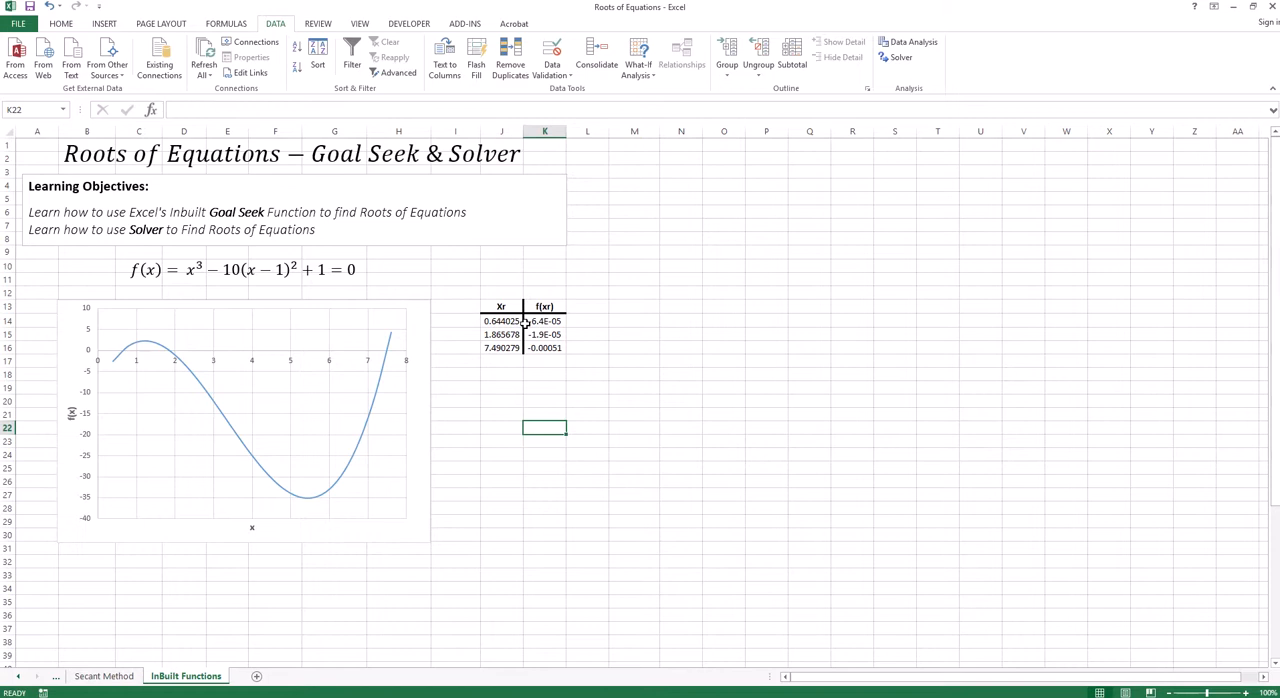
{"action": "mouse_move", "coordinate": [570, 368]}
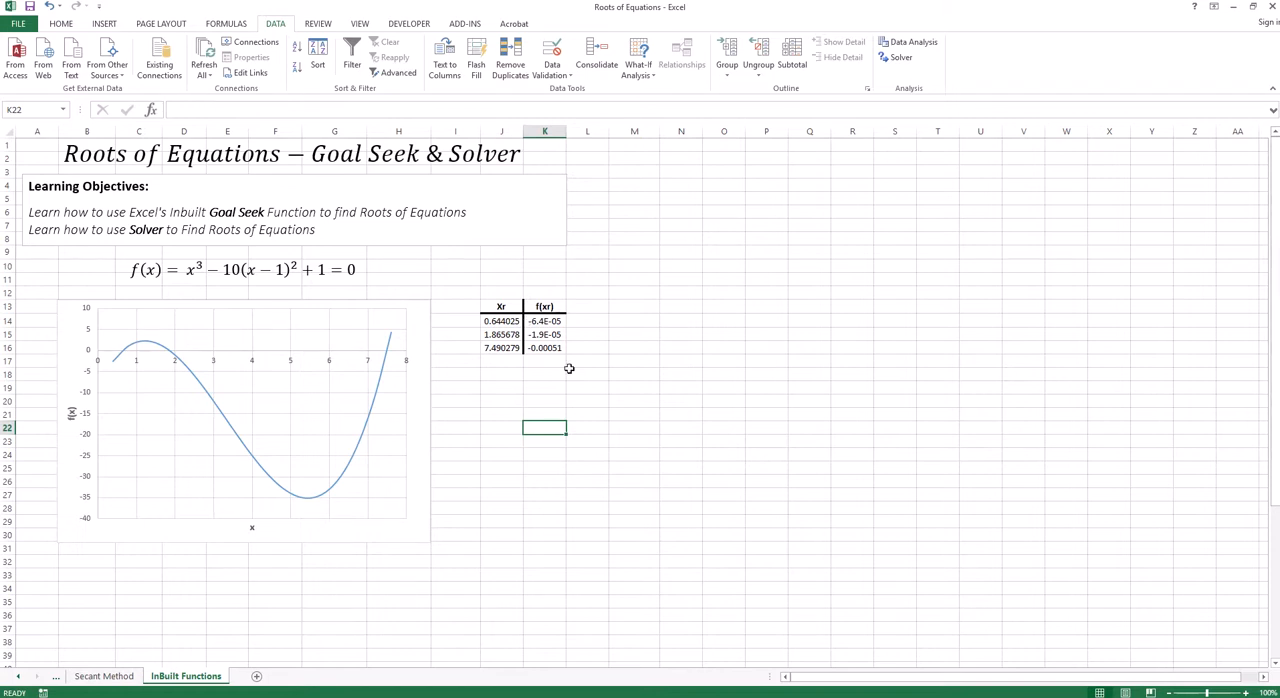
- Enable the Solver Add-in from File > Options > Add-Ins
{"action": "left_click", "coordinate": [544, 374]}
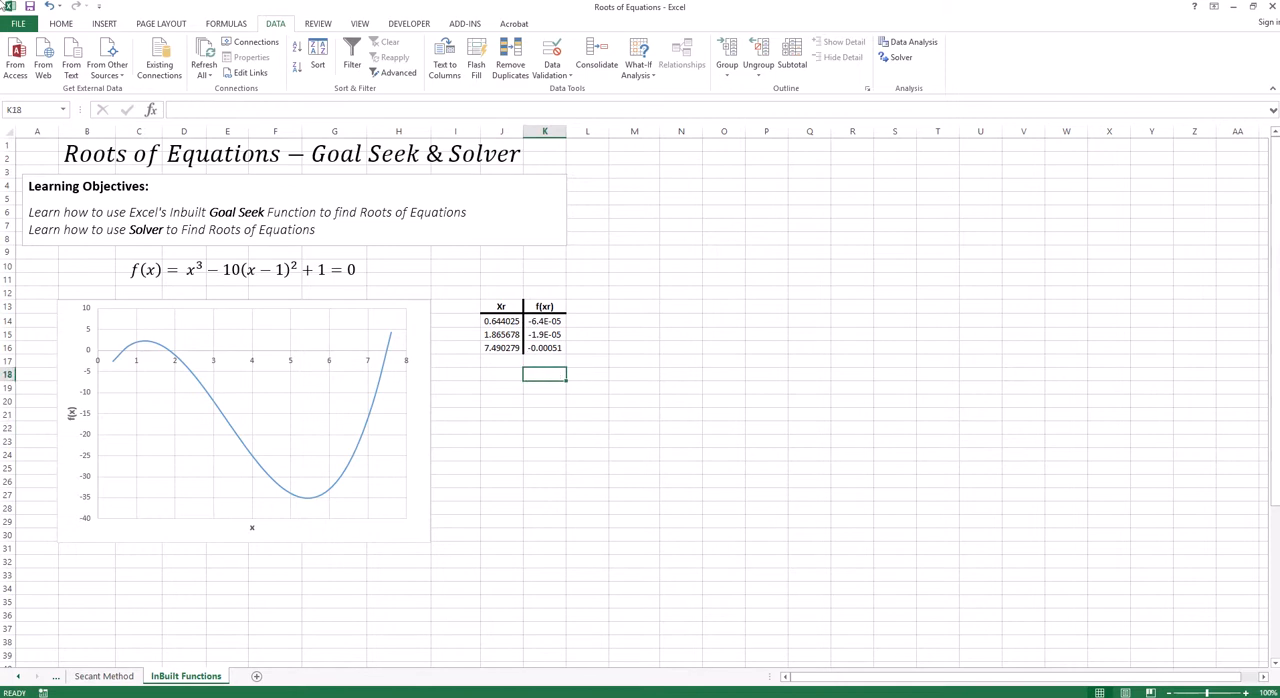
{"action": "left_click", "coordinate": [16, 22]}
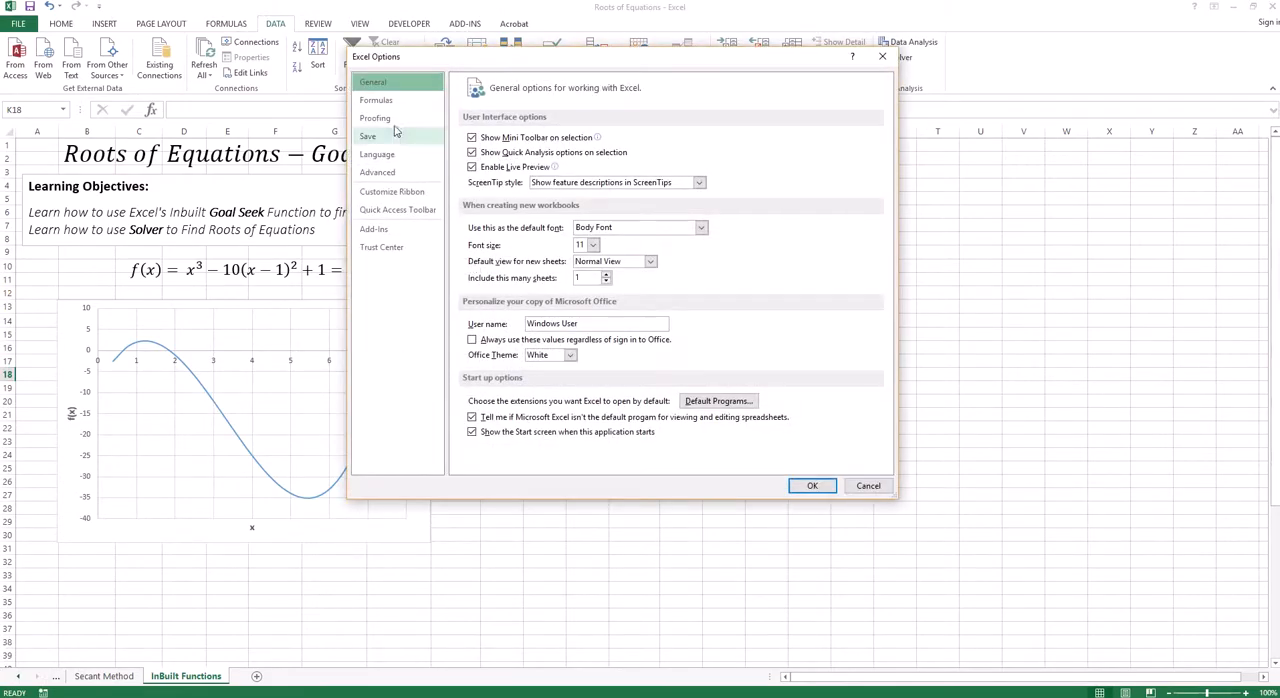
{"action": "left_click", "coordinate": [374, 228]}
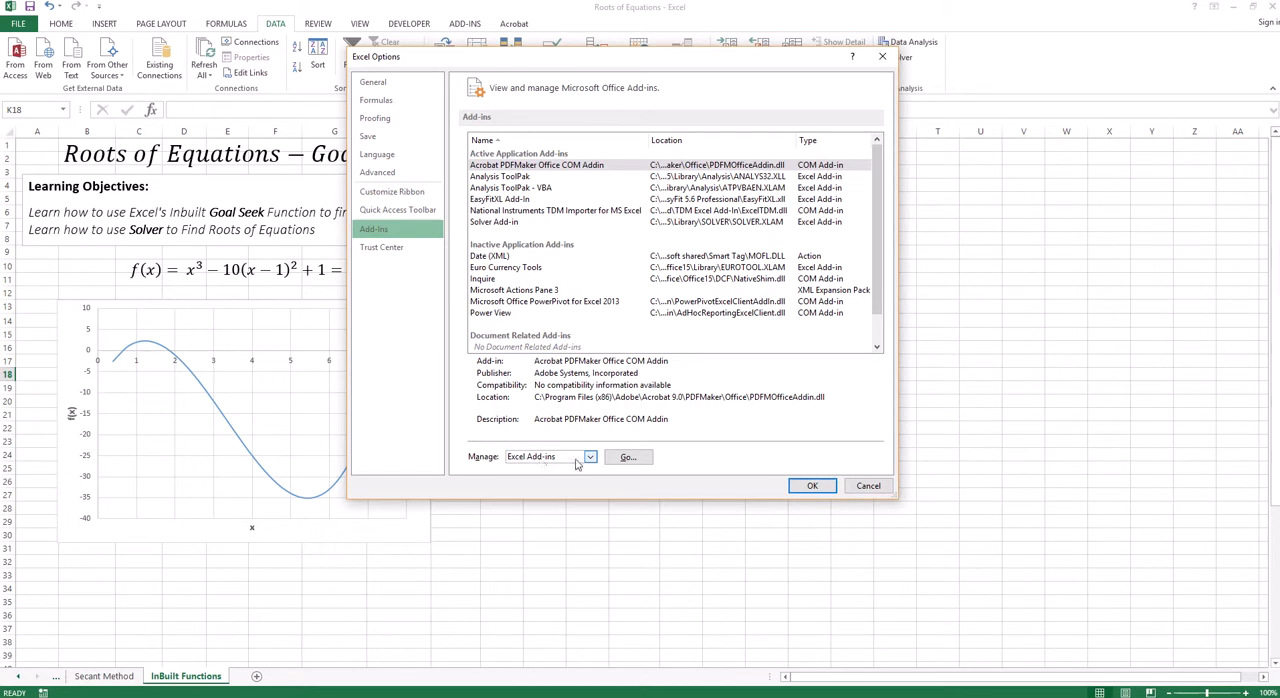
{"action": "left_click", "coordinate": [628, 456]}
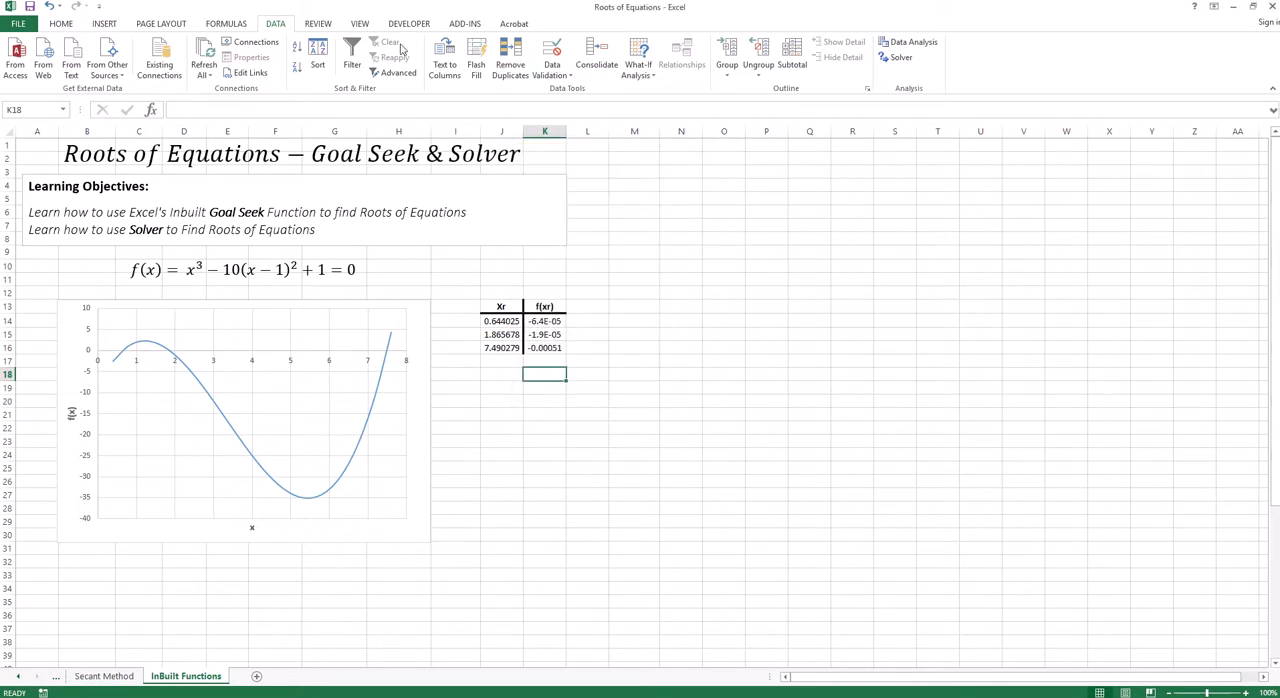
{"action": "mouse_move", "coordinate": [920, 92]}
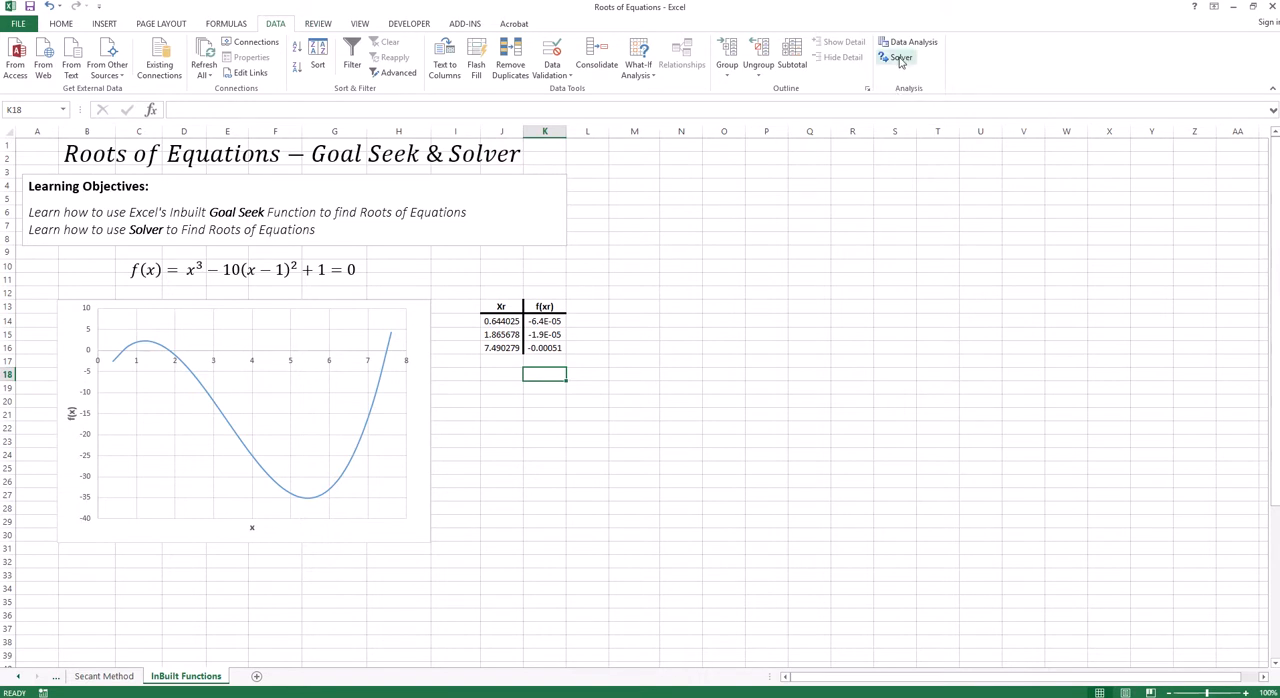
- Reset the xr column to the original guesses 0.5, 2 and 7.2
{"action": "left_click", "coordinate": [900, 56]}
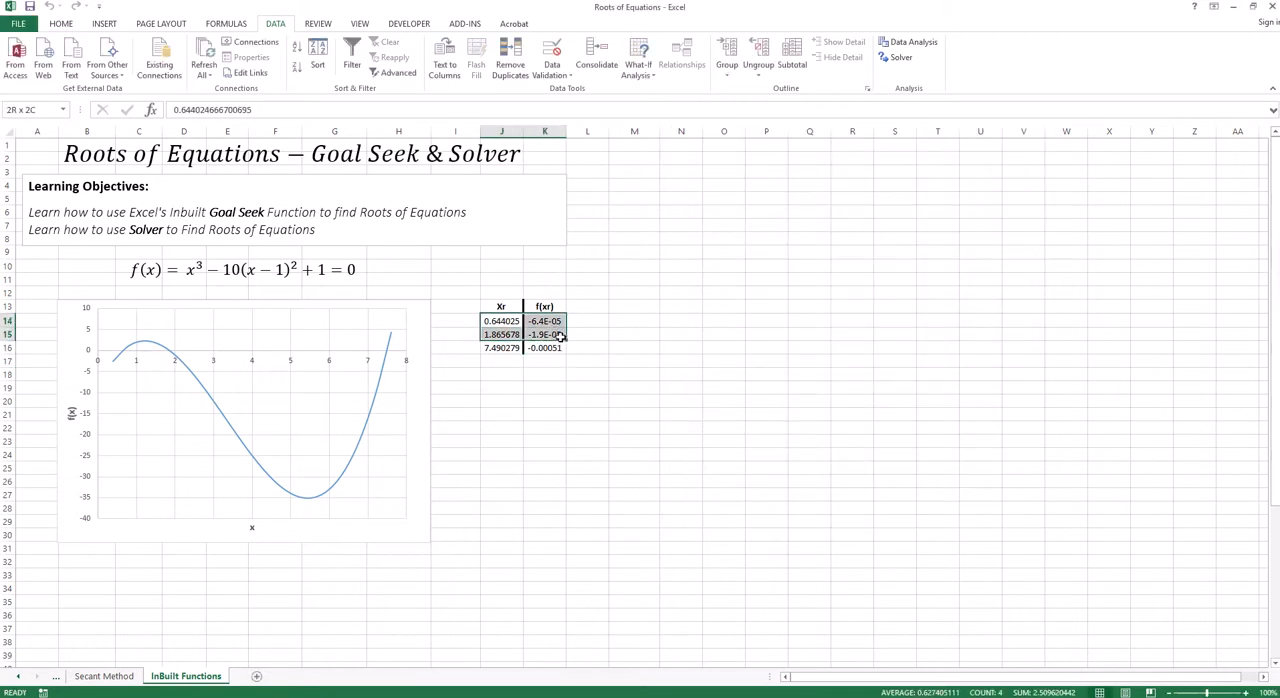
{"action": "left_click", "coordinate": [500, 320]}
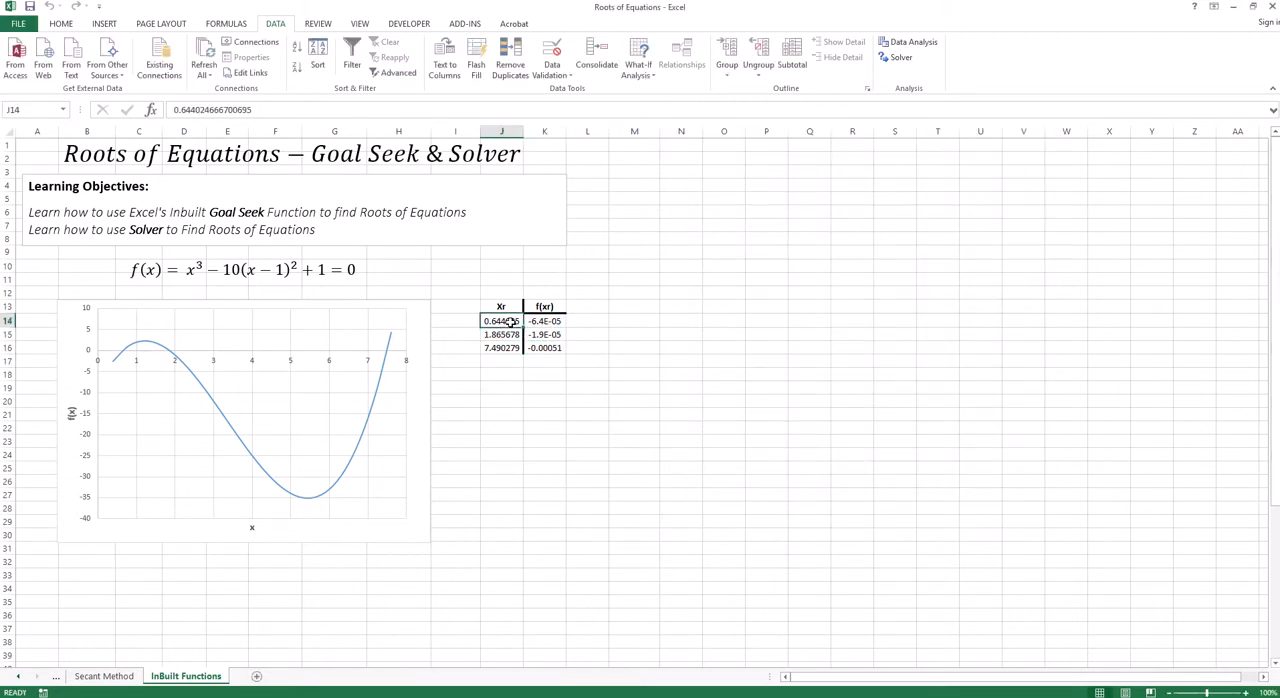
{"action": "left_click", "coordinate": [500, 334]}
{"action": "type", "text": "2"}
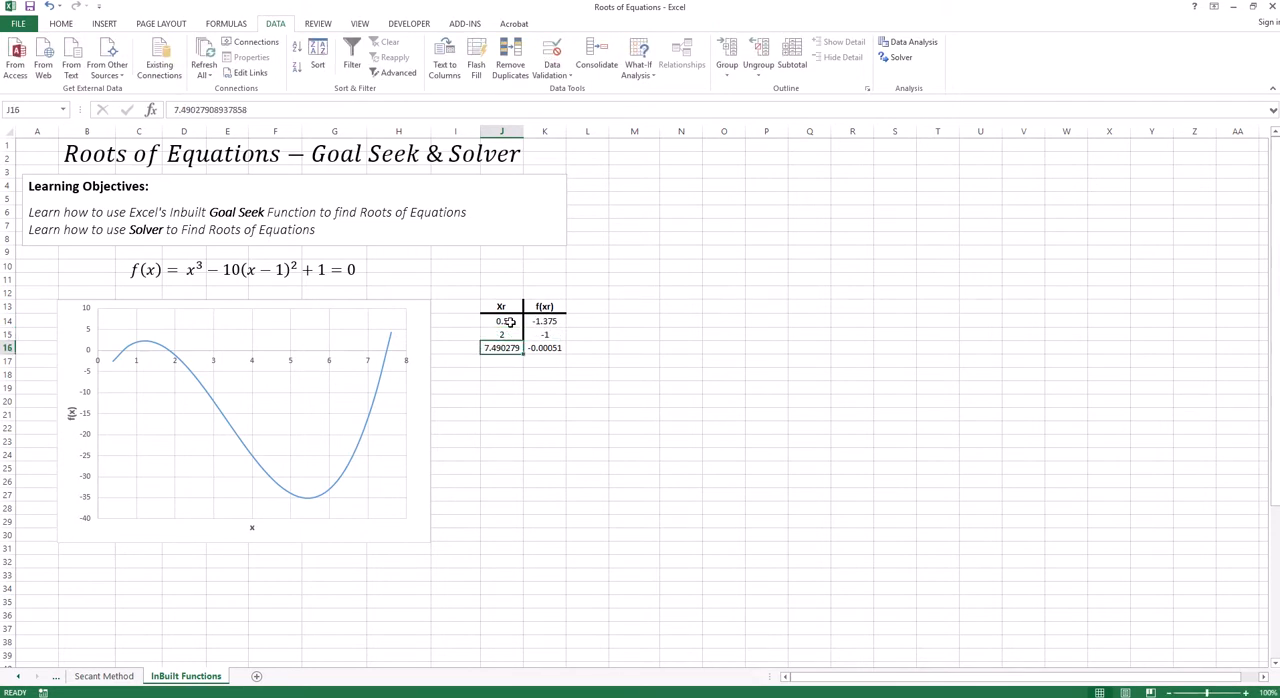
{"action": "type", "text": "7.2"}
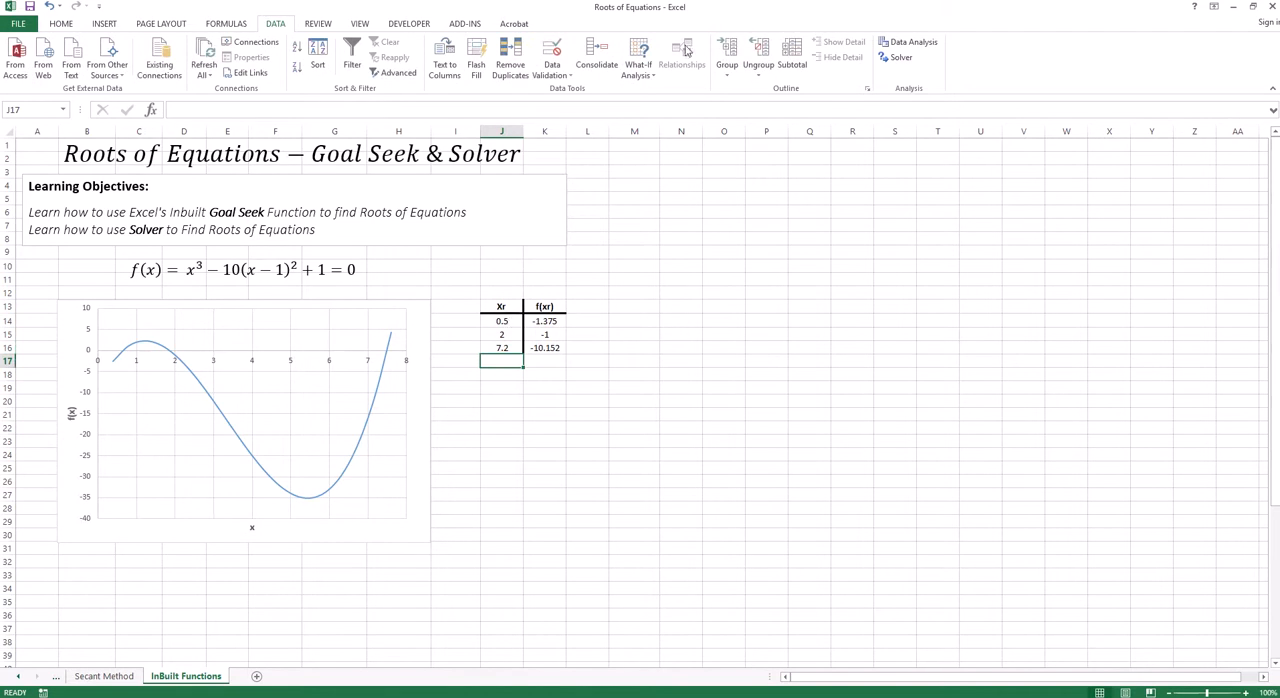
- Solver: set K14 to Value Of 0 by changing J14, refining the first xr to about 0.644
{"action": "left_click", "coordinate": [896, 56]}
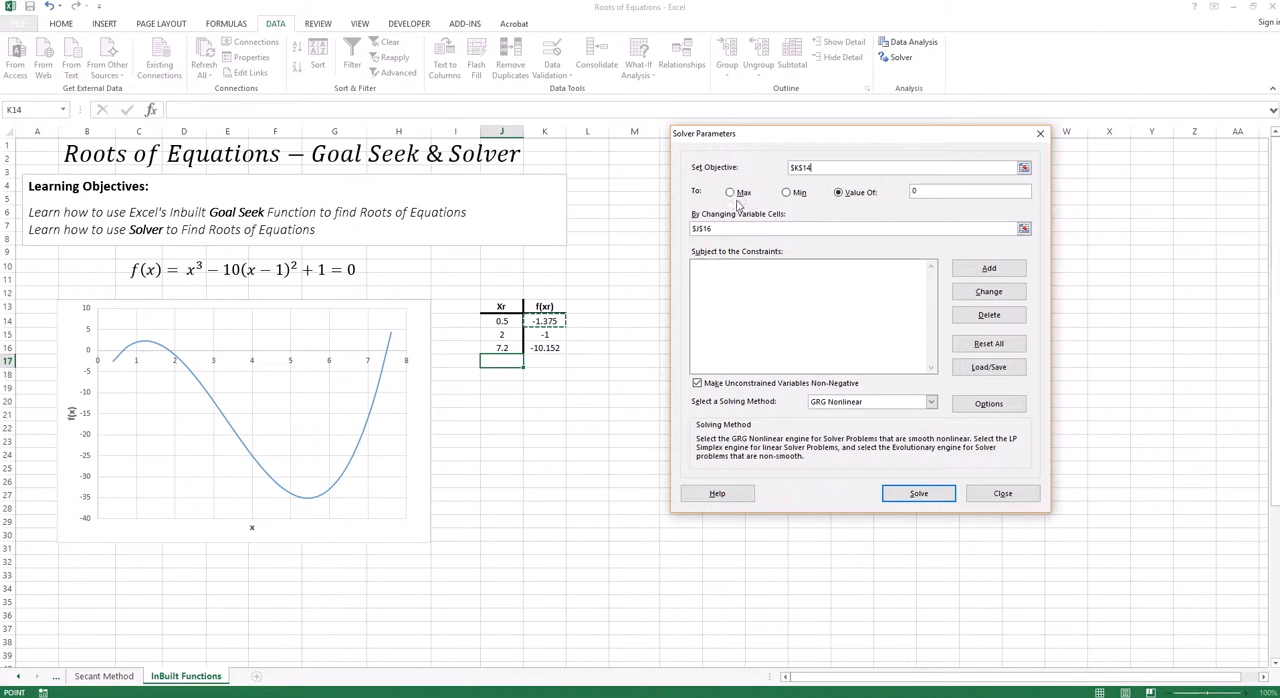
{"action": "mouse_move", "coordinate": [770, 184]}
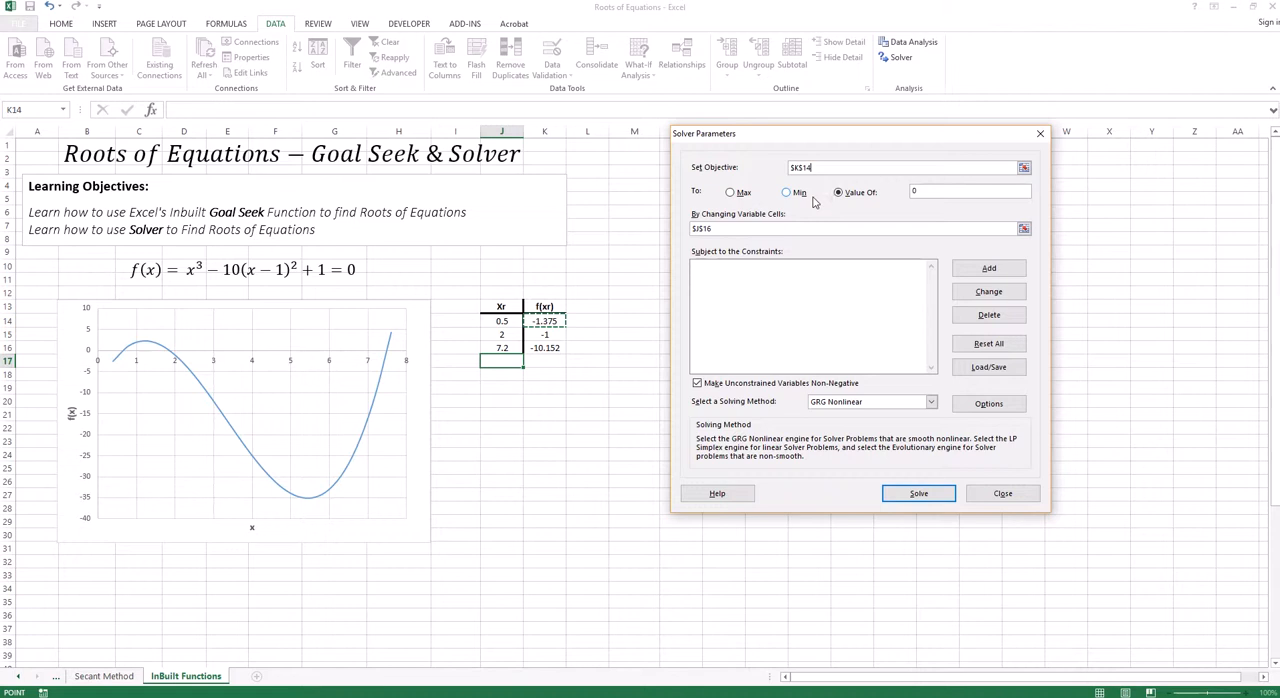
{"action": "mouse_move", "coordinate": [812, 206]}
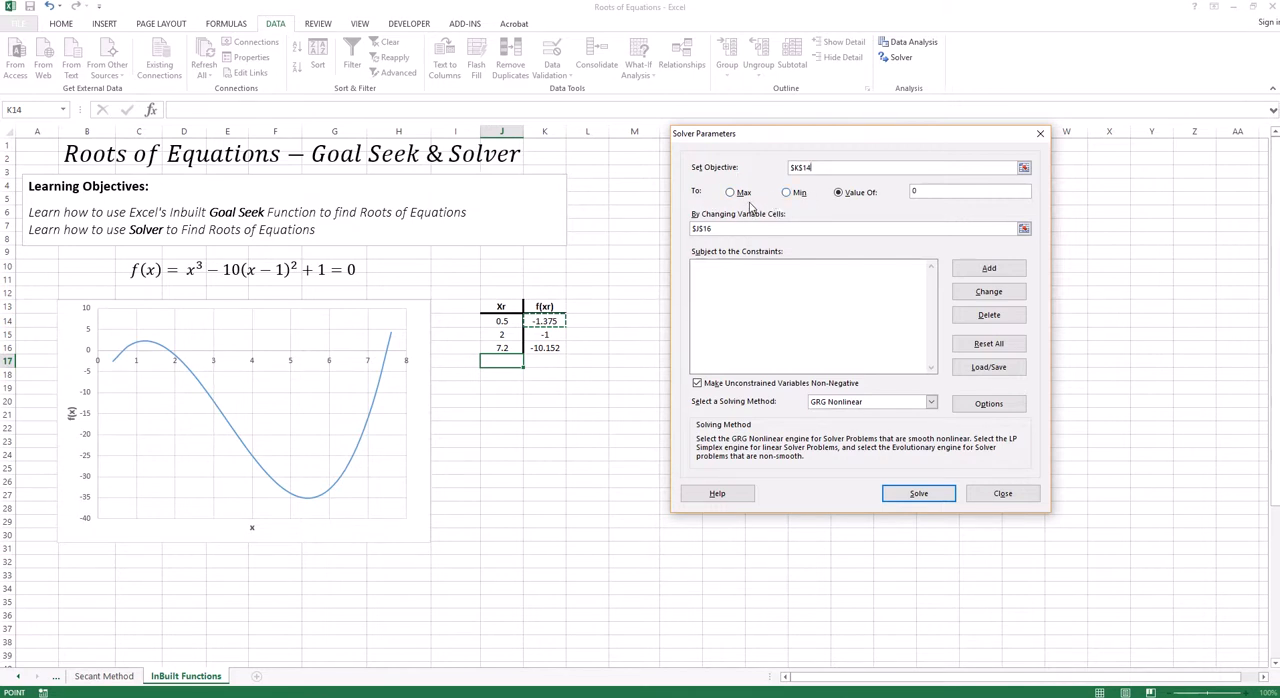
{"action": "mouse_move", "coordinate": [776, 216]}
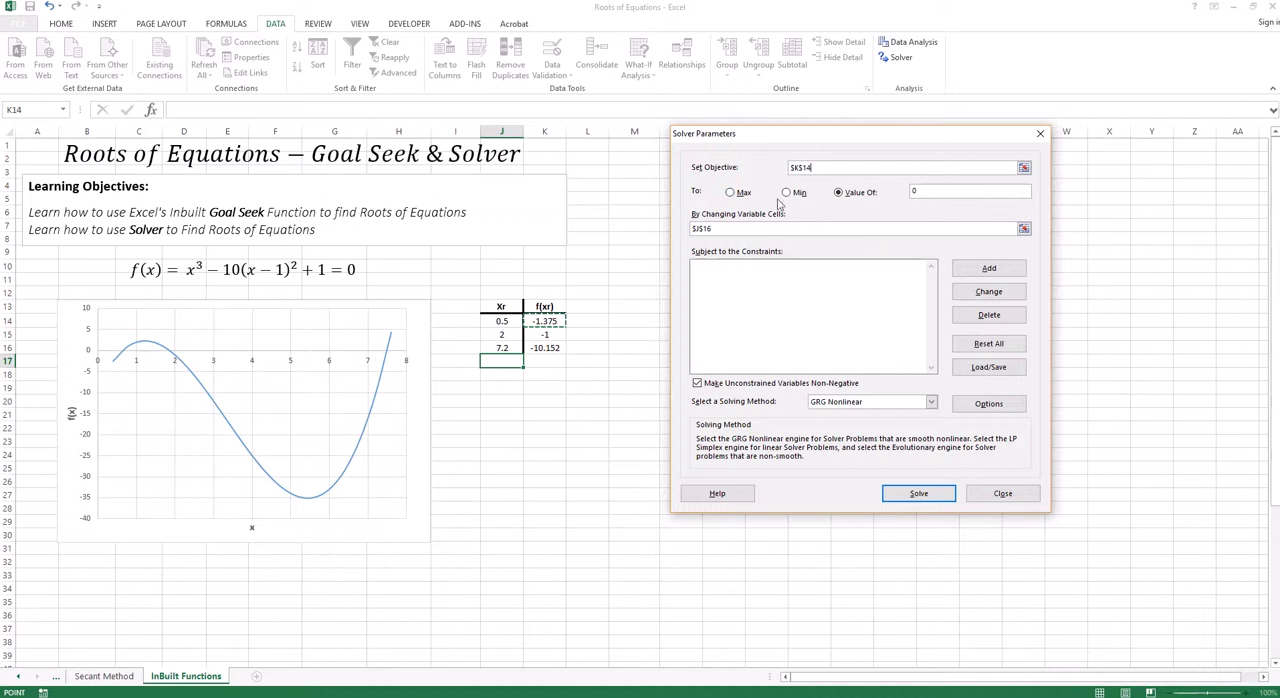
{"action": "mouse_move", "coordinate": [756, 202]}
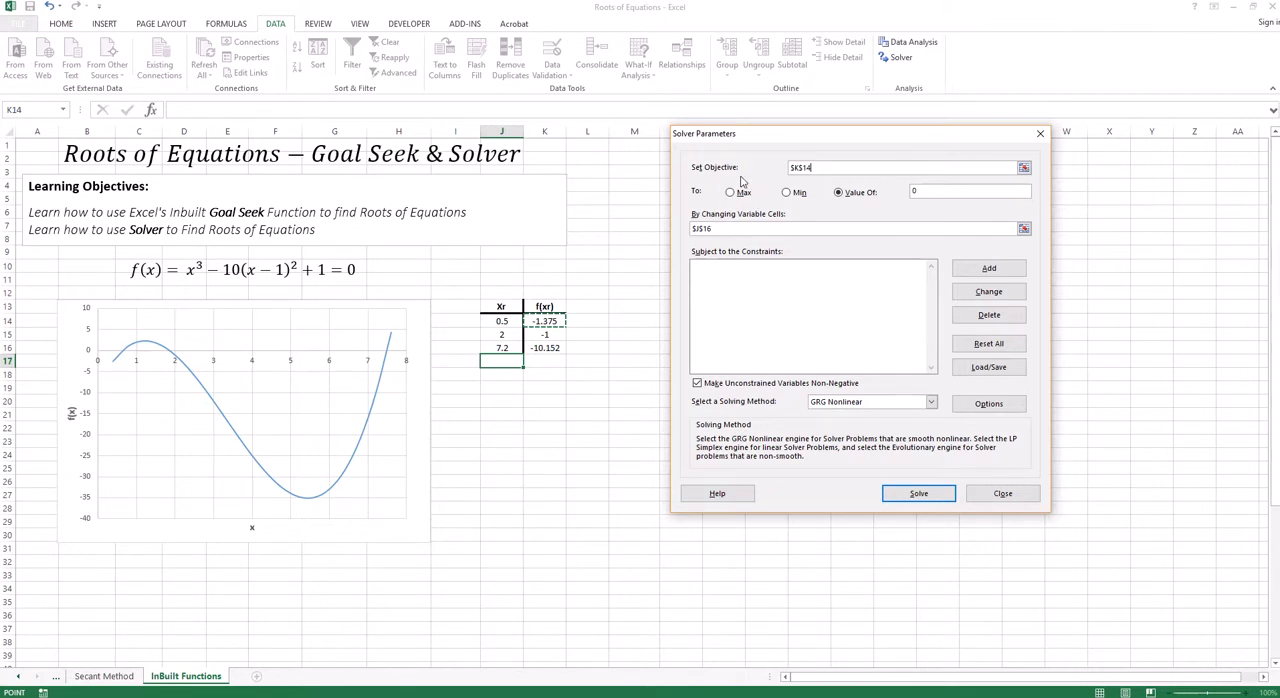
{"action": "left_click", "coordinate": [838, 192]}
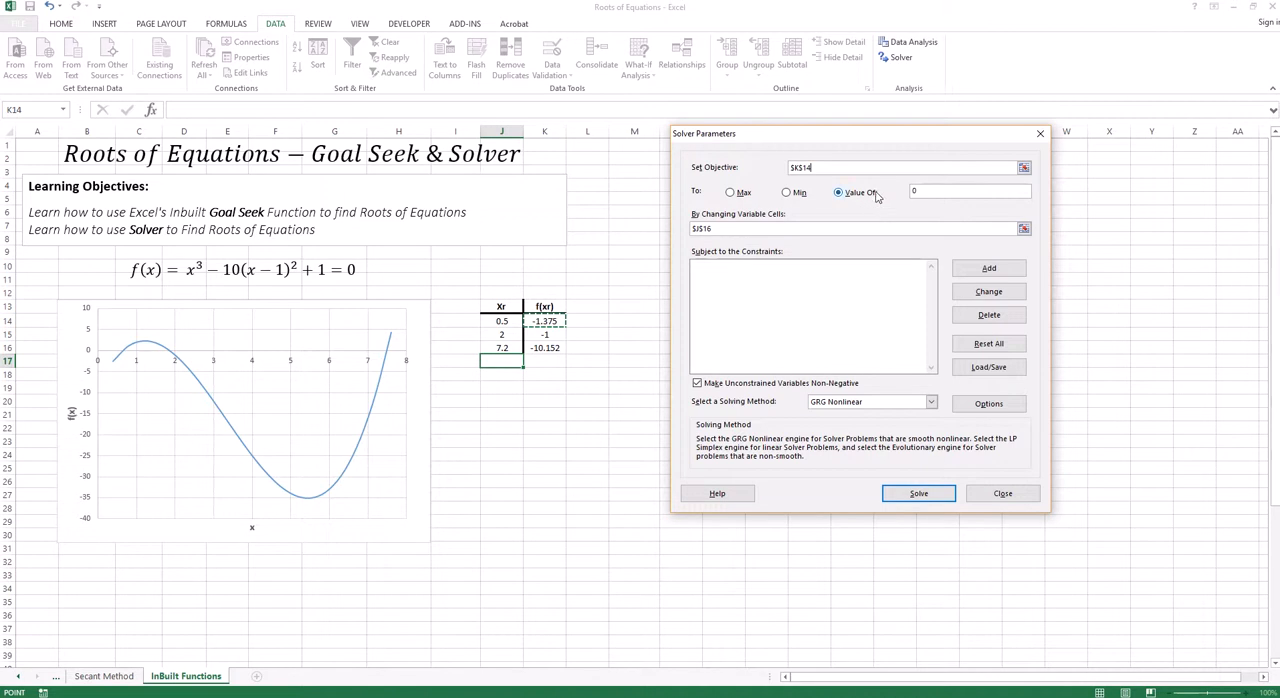
{"action": "mouse_move", "coordinate": [856, 200]}
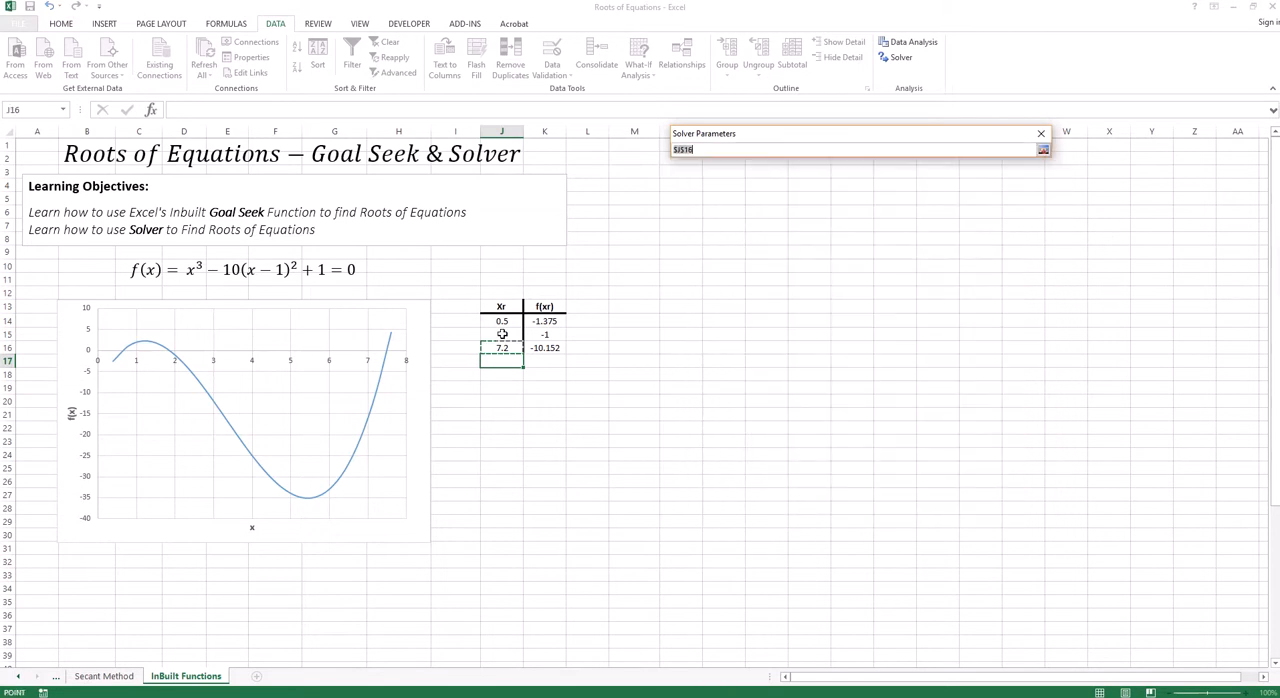
{"action": "left_click", "coordinate": [1044, 148]}
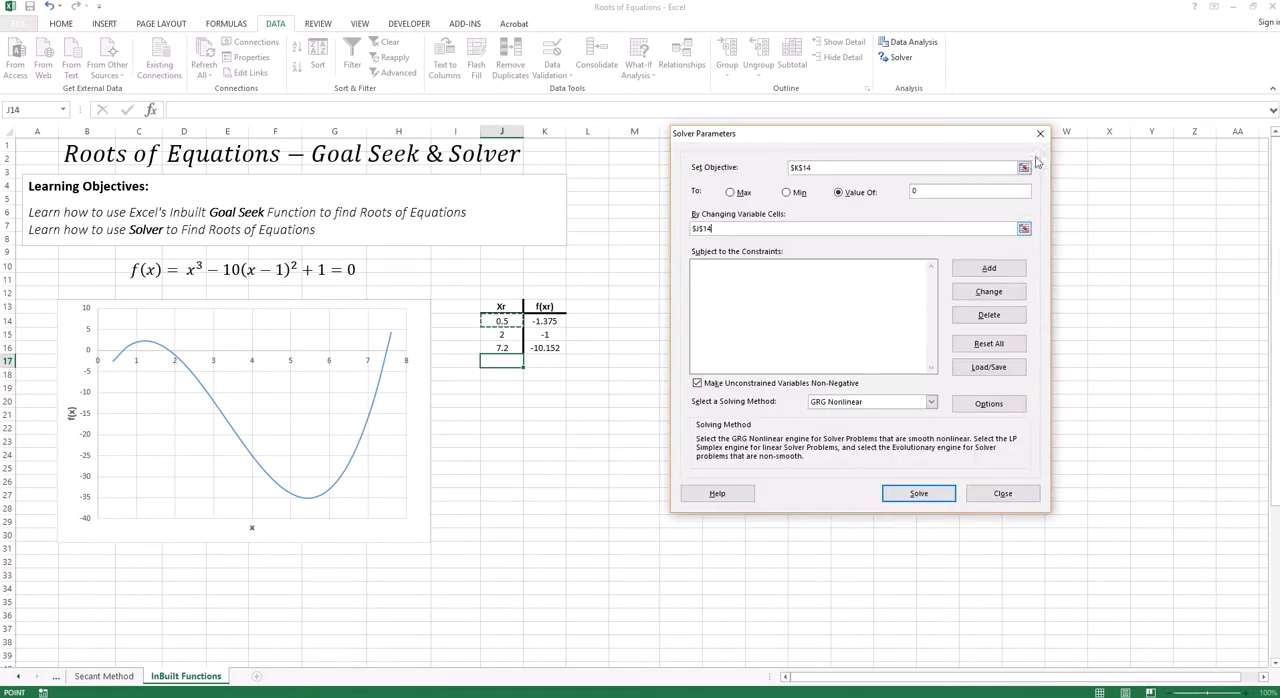
{"action": "left_click", "coordinate": [916, 492]}
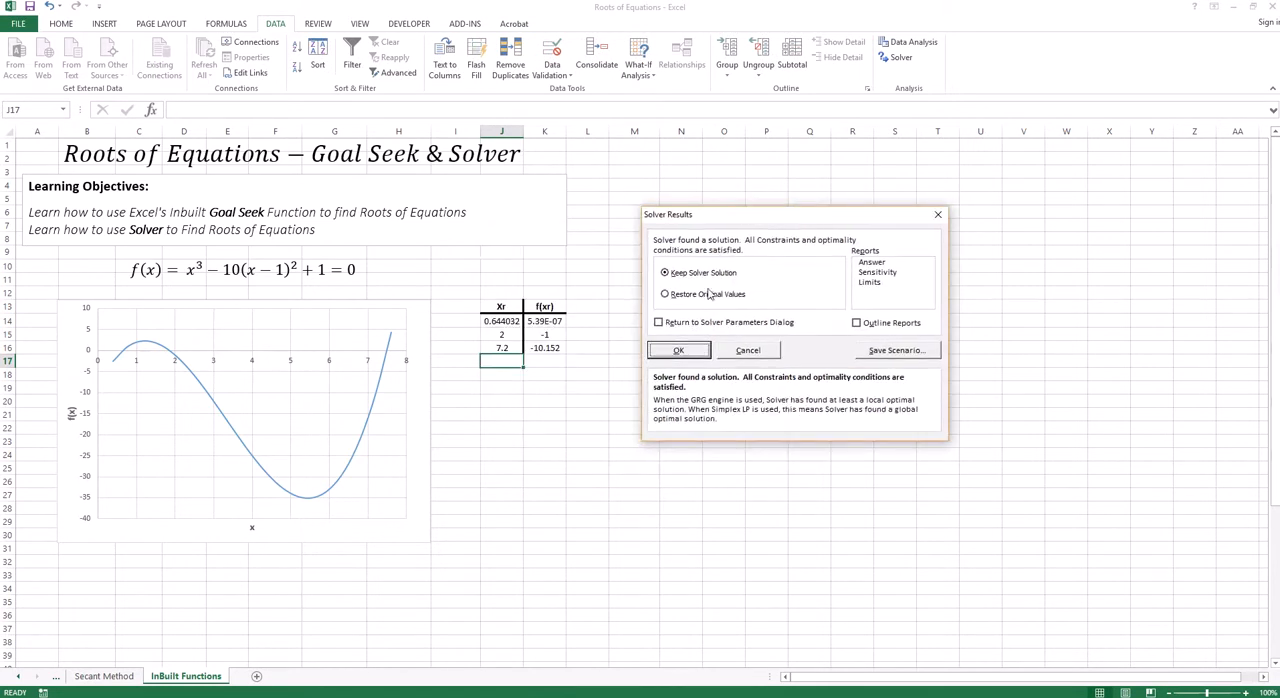
{"action": "left_click", "coordinate": [678, 350]}
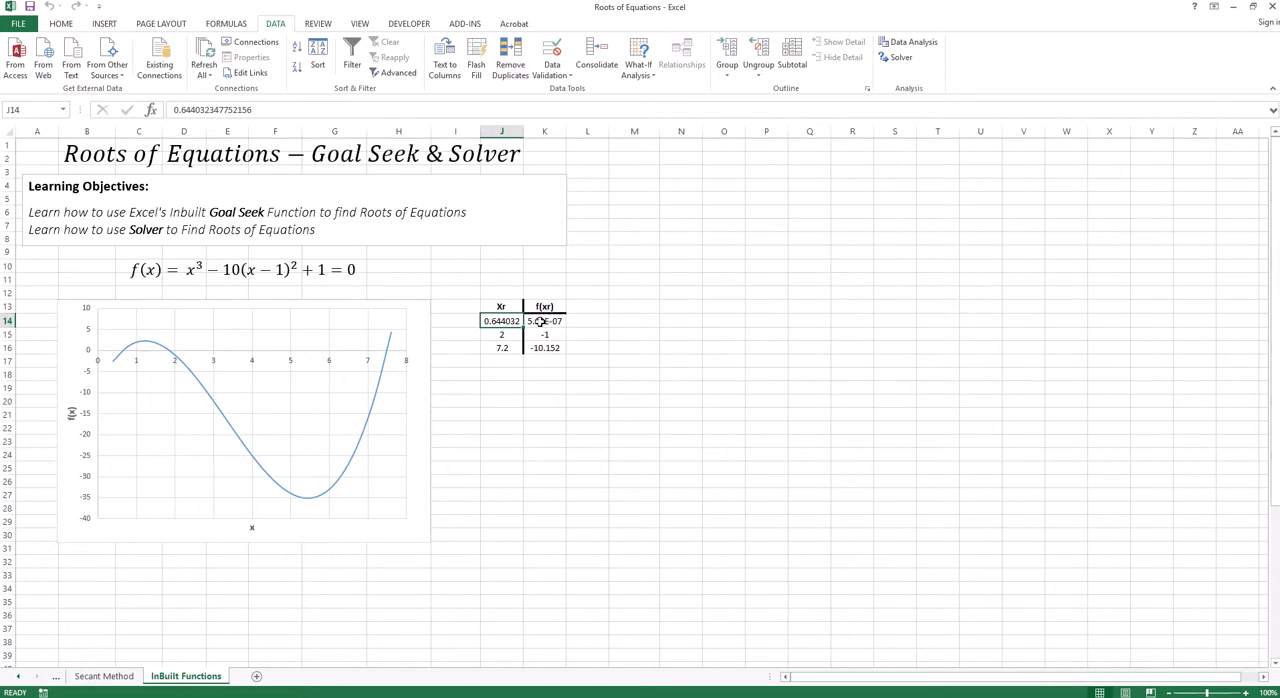
{"action": "left_click", "coordinate": [544, 320]}
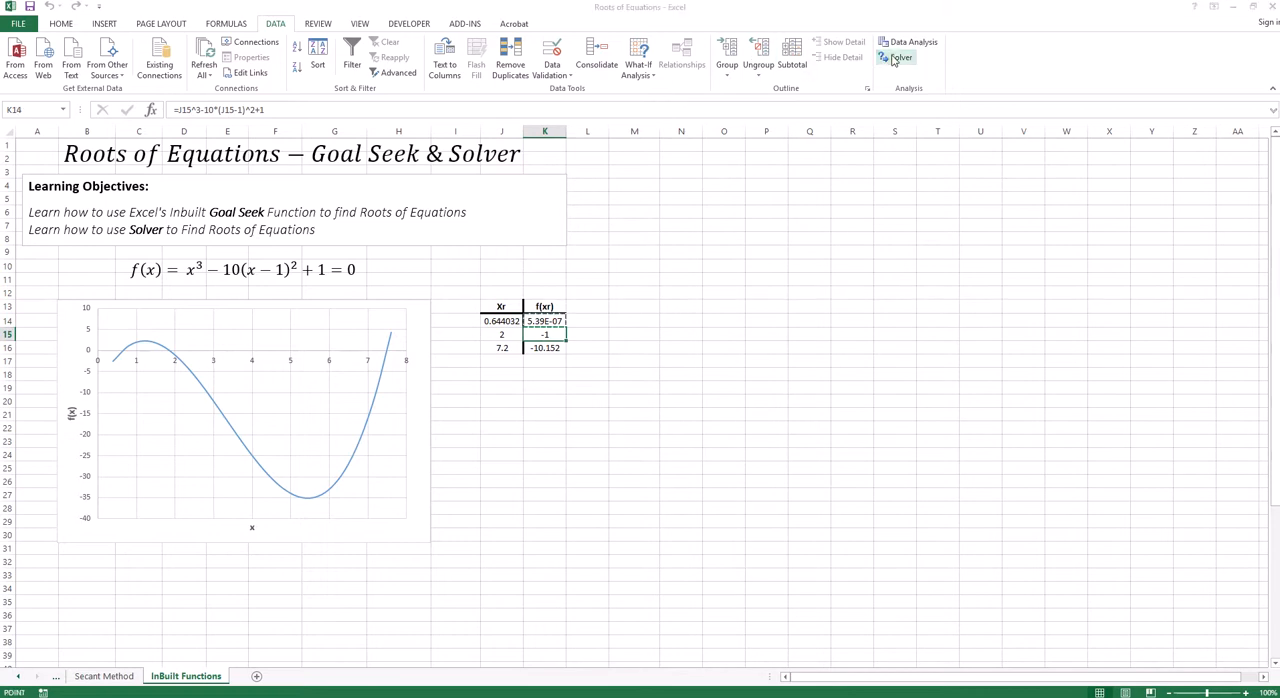
- Solver: set K15 to Value Of 0 by changing J15, refining the second xr to about 1.8657
{"action": "left_click", "coordinate": [896, 56]}
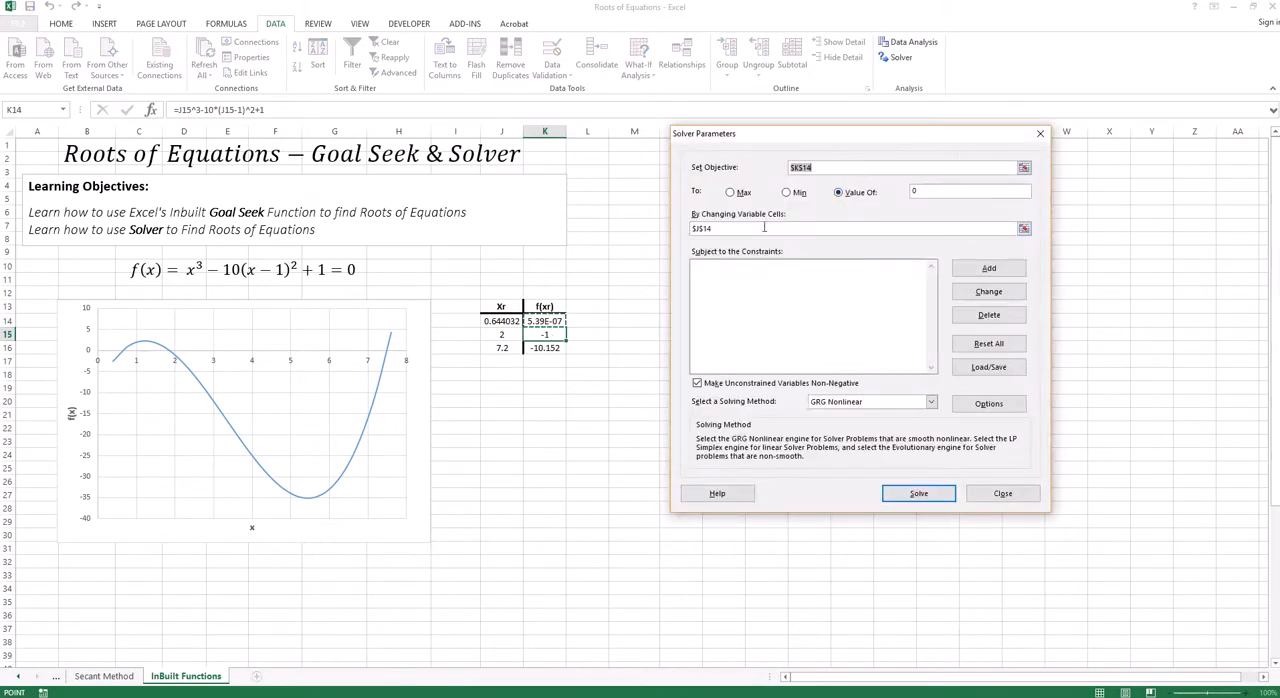
{"action": "left_click", "coordinate": [838, 192]}
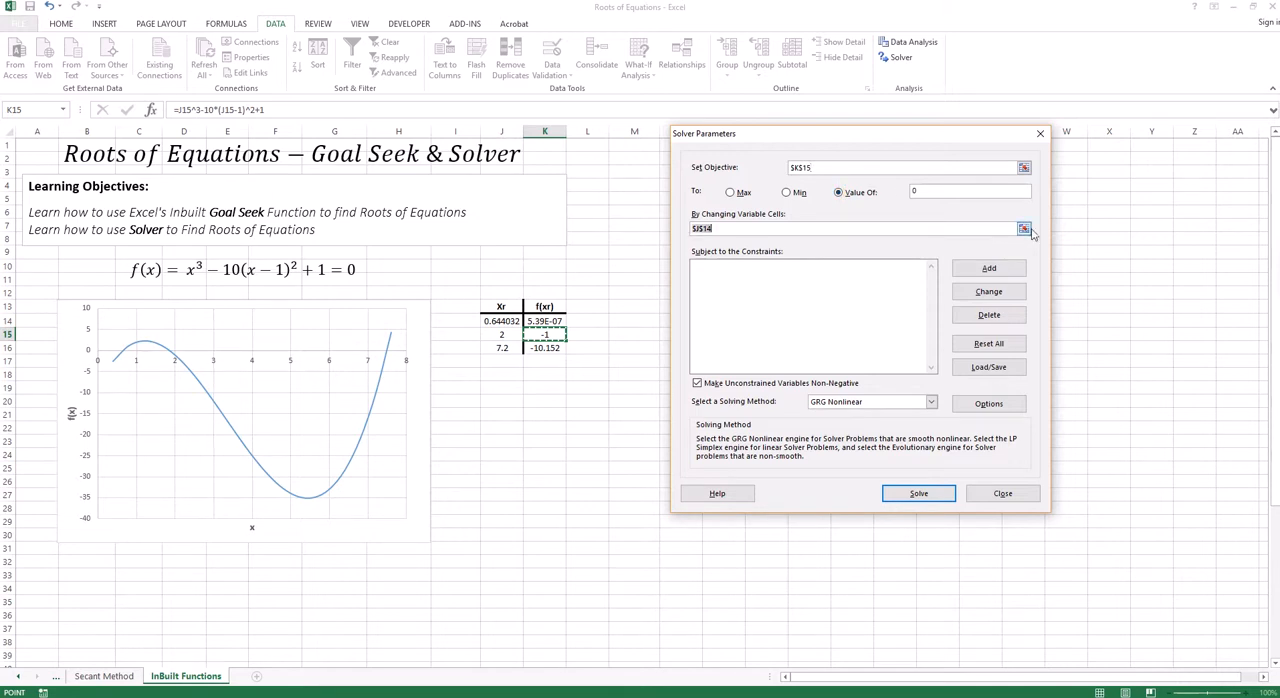
{"action": "left_click", "coordinate": [1024, 228]}
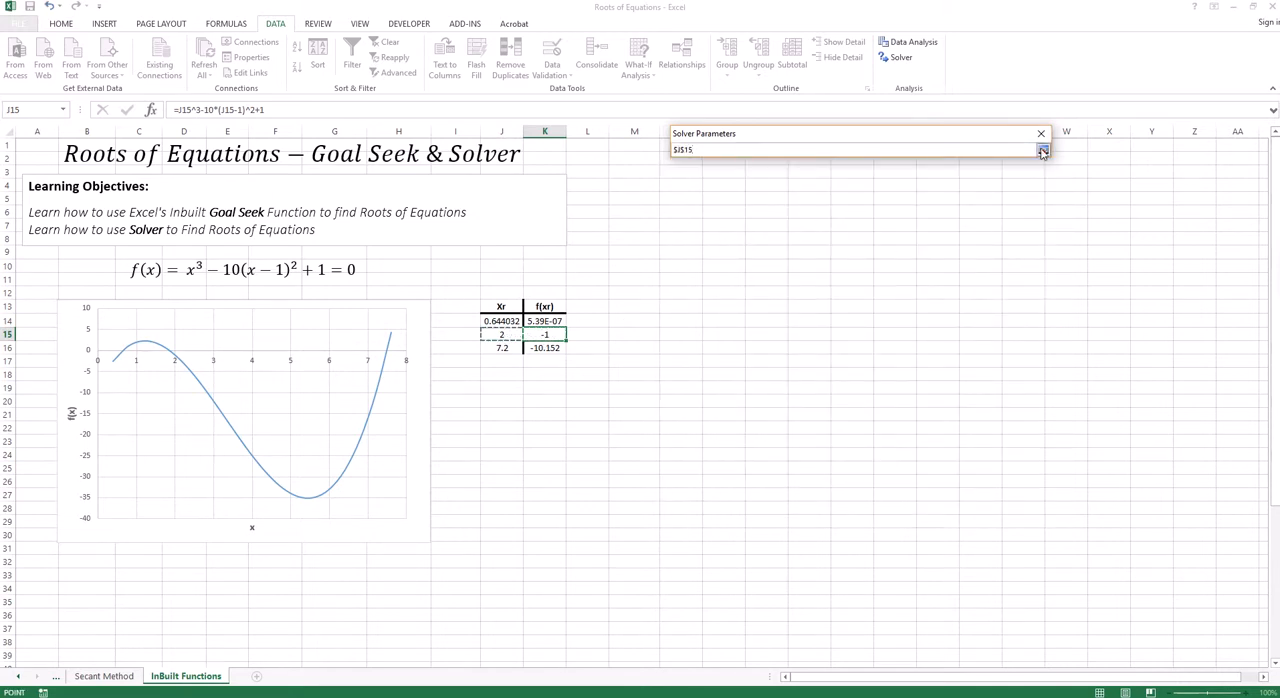
{"action": "left_click", "coordinate": [1044, 148]}
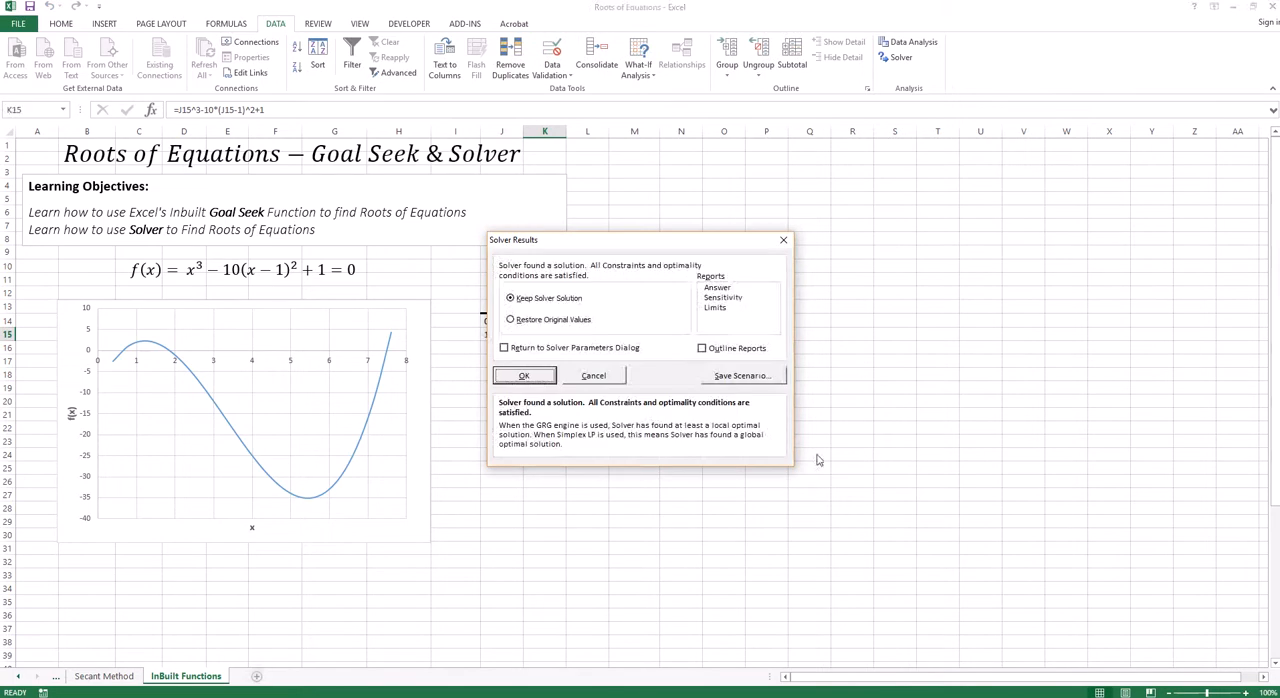
{"action": "left_click", "coordinate": [524, 376]}
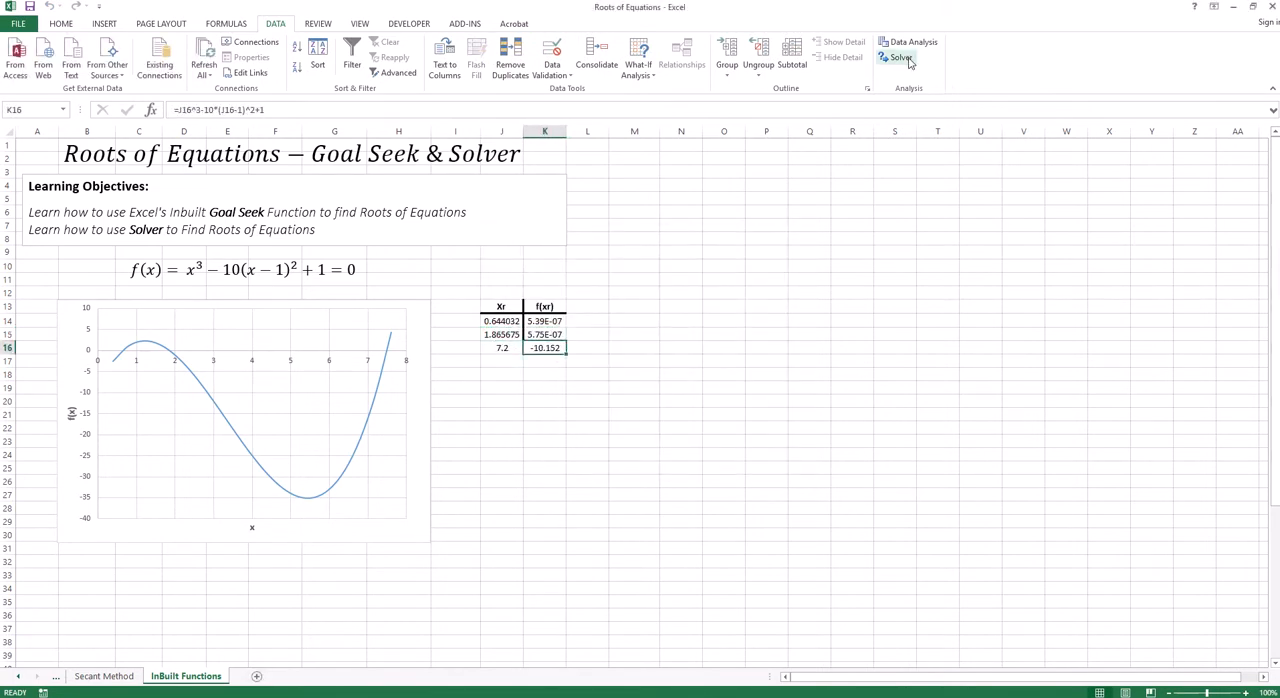
- Solver: set K16 to Value Of 0 by changing J16, refining the third xr to about 7.4903
{"action": "left_click", "coordinate": [896, 56]}
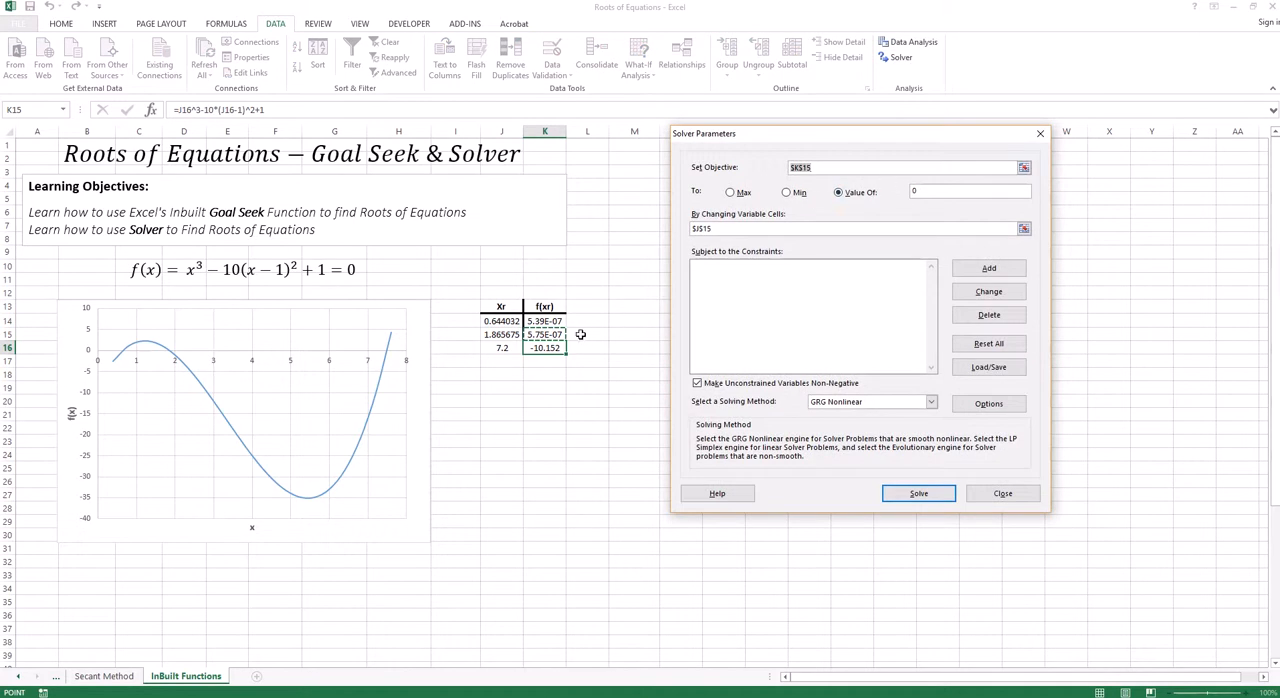
{"action": "mouse_move", "coordinate": [550, 354]}
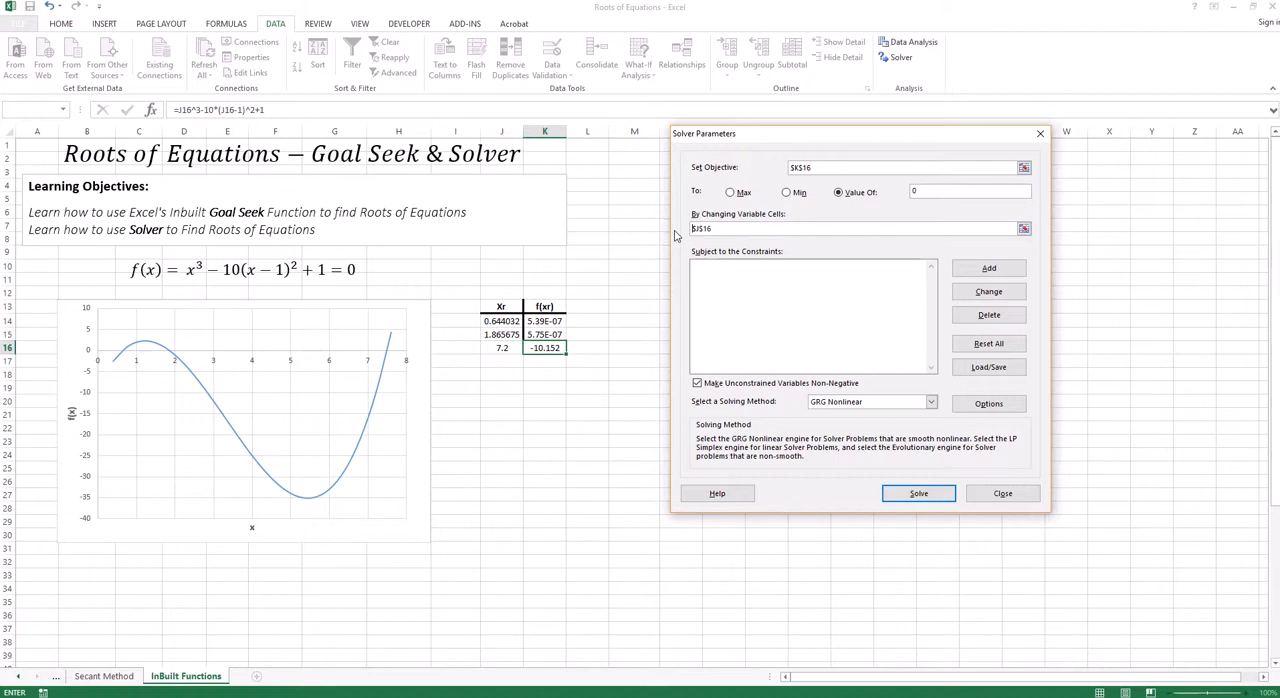
{"action": "left_click", "coordinate": [916, 492]}
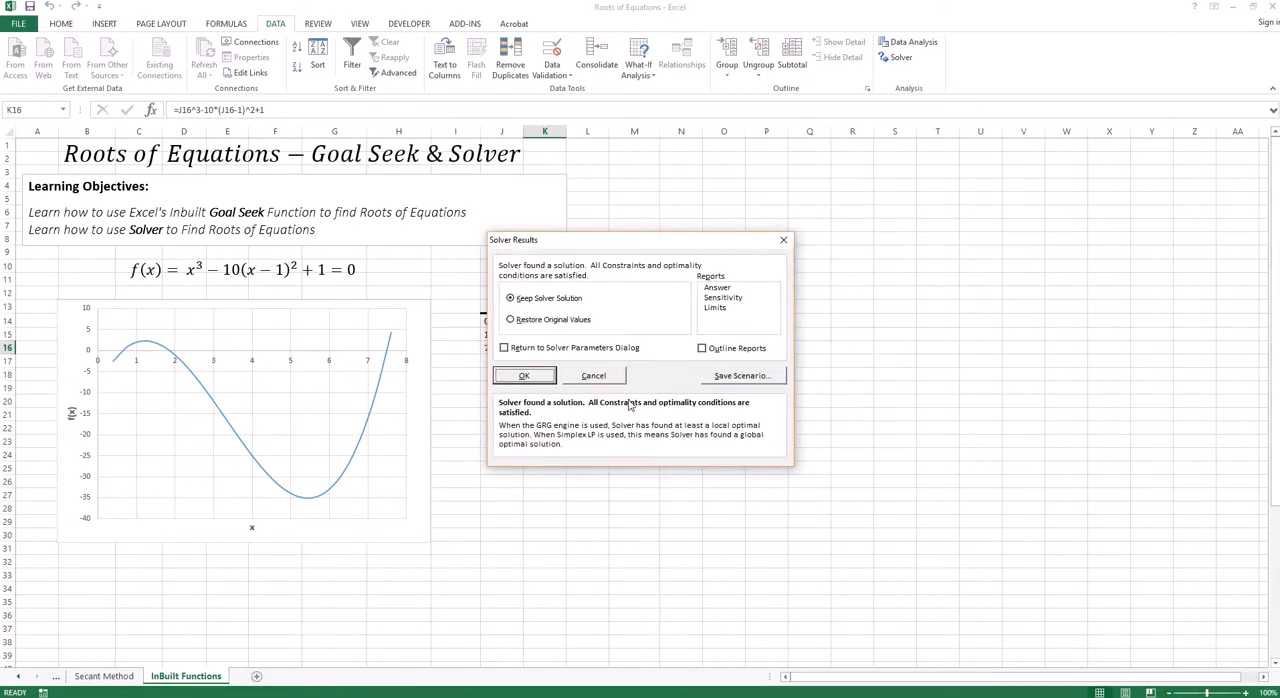
{"action": "left_click", "coordinate": [524, 376]}
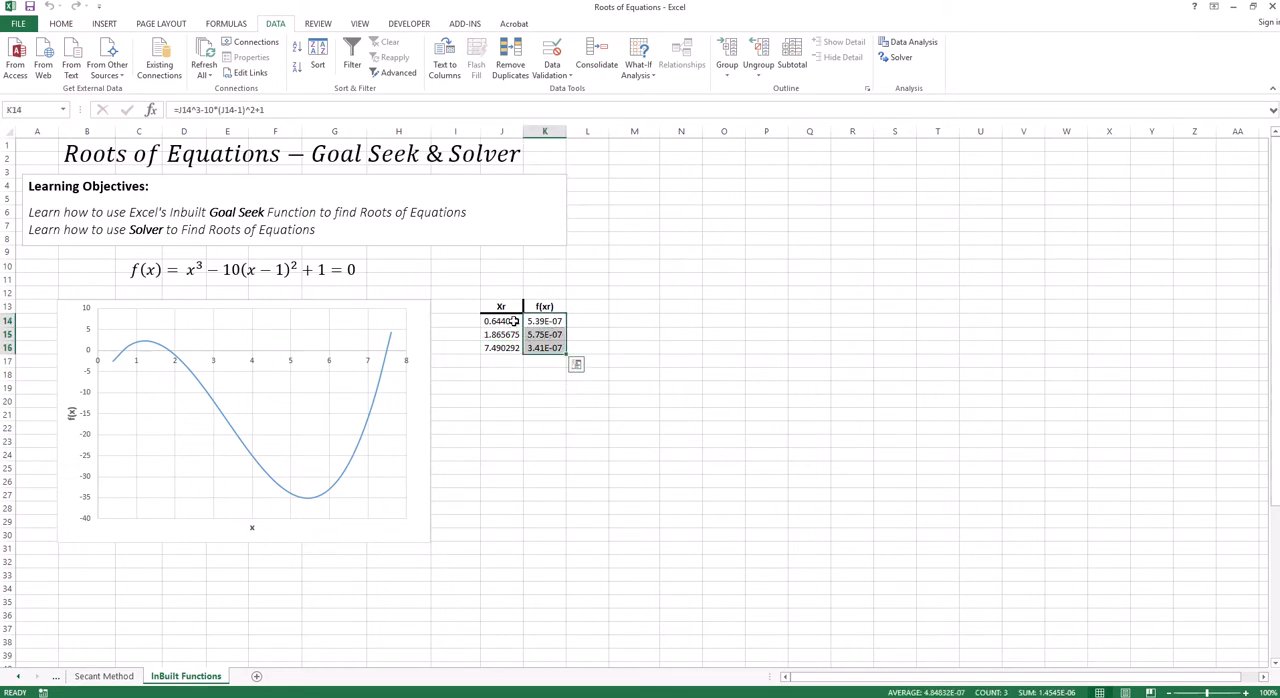
{"action": "left_click", "coordinate": [768, 374]}
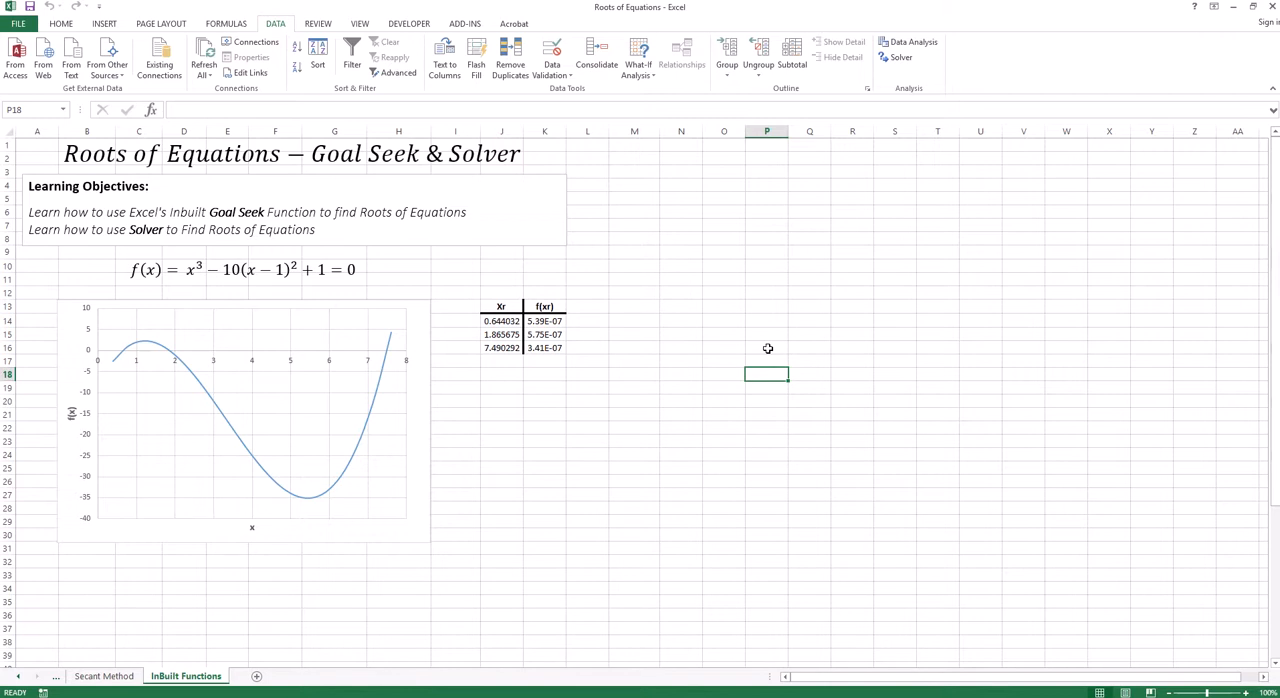
{"action": "mouse_move", "coordinate": [364, 152]}
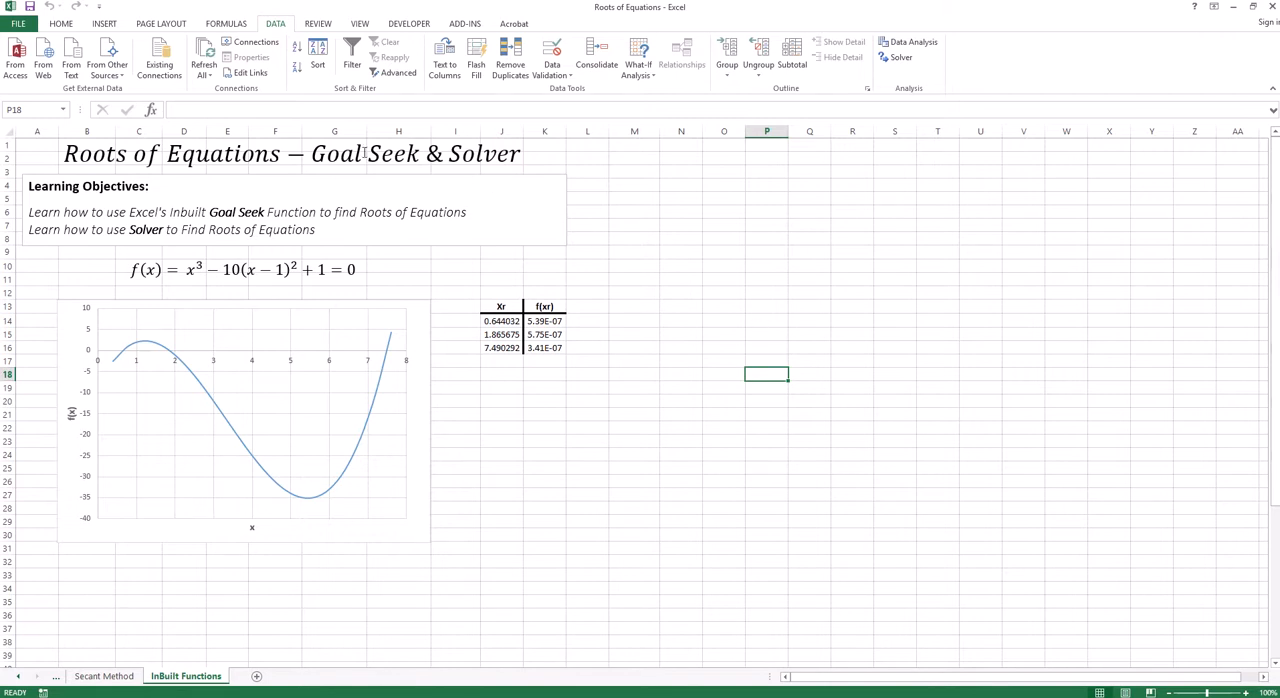